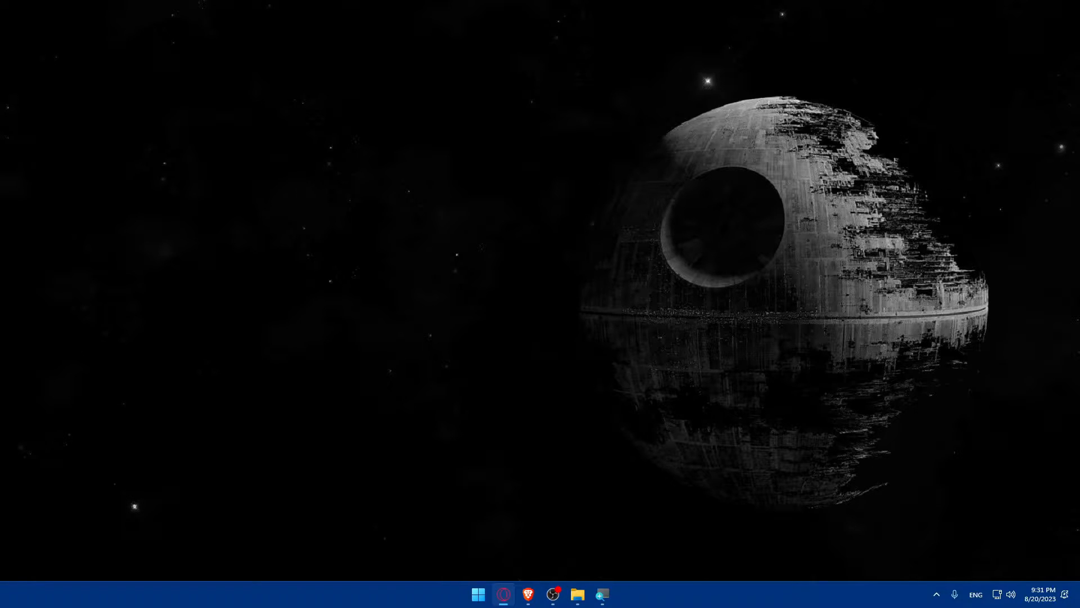
mouse_move(579, 441)
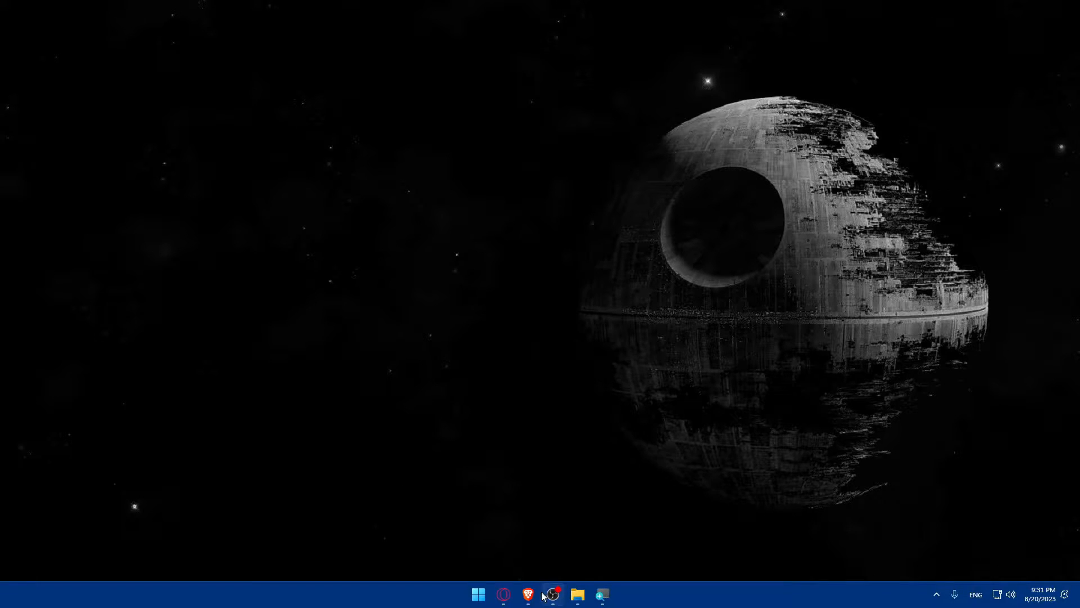
- Launch Brave from the taskbar, opening a new blank tab
click(549, 594)
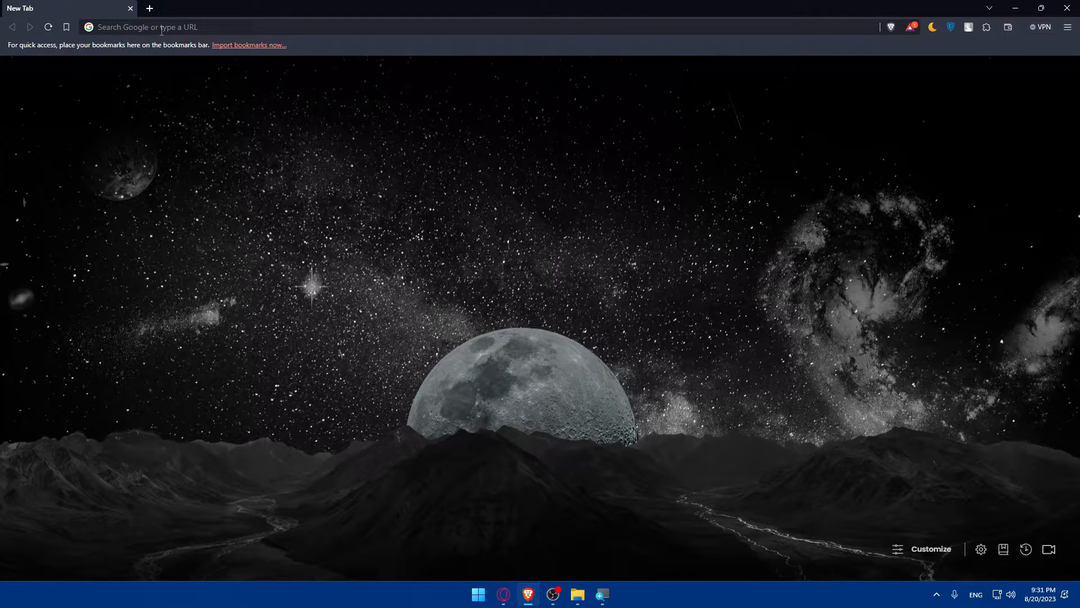
- Go to bigcartel.com and scroll through the homepage
text(bigcartel.com)
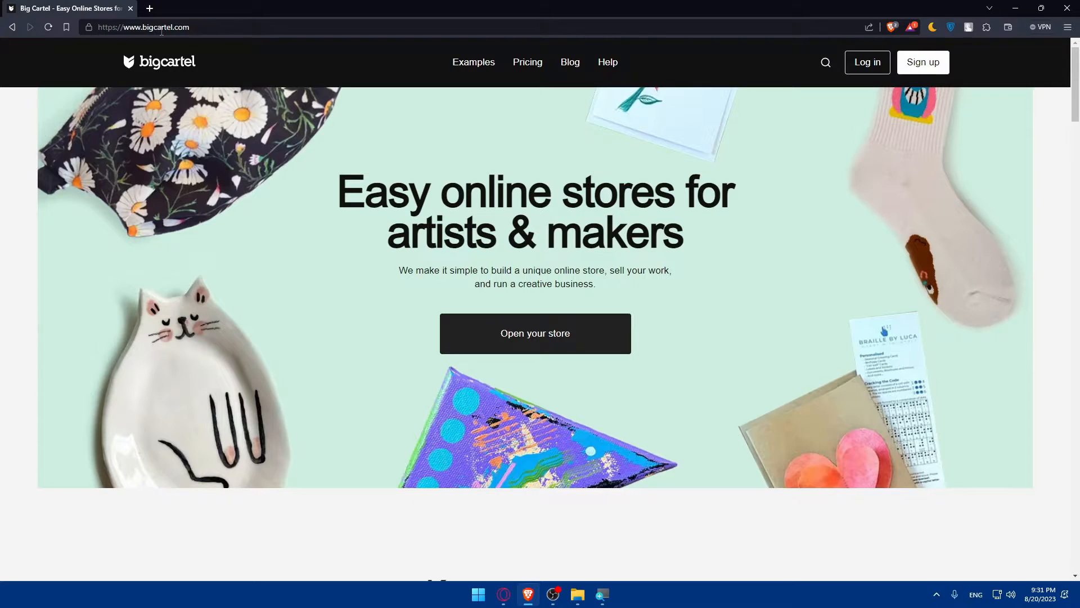
mouse_move(424, 265)
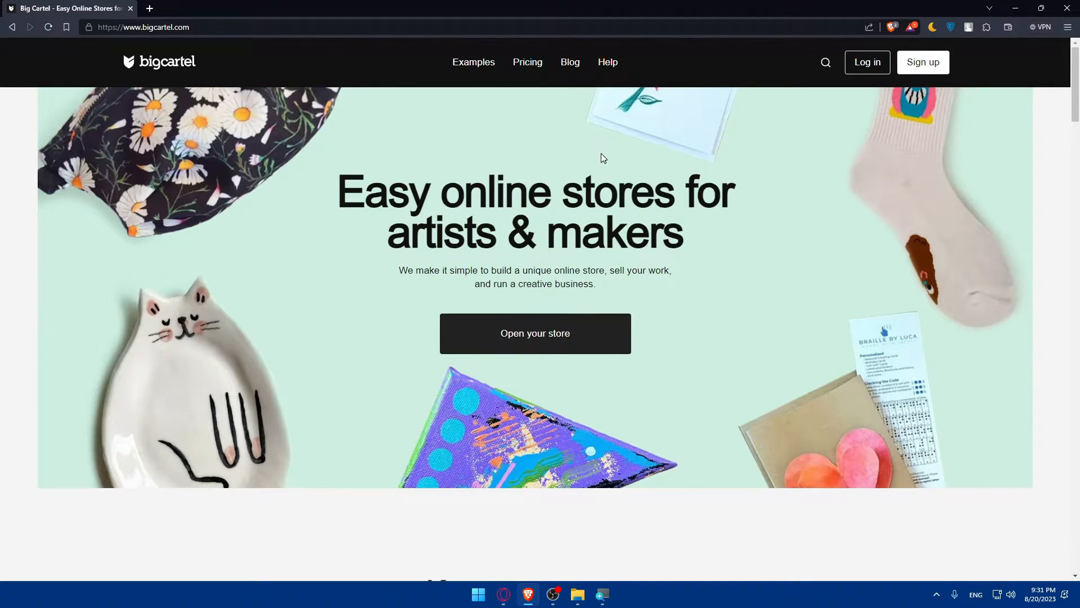
scroll(down, 3)
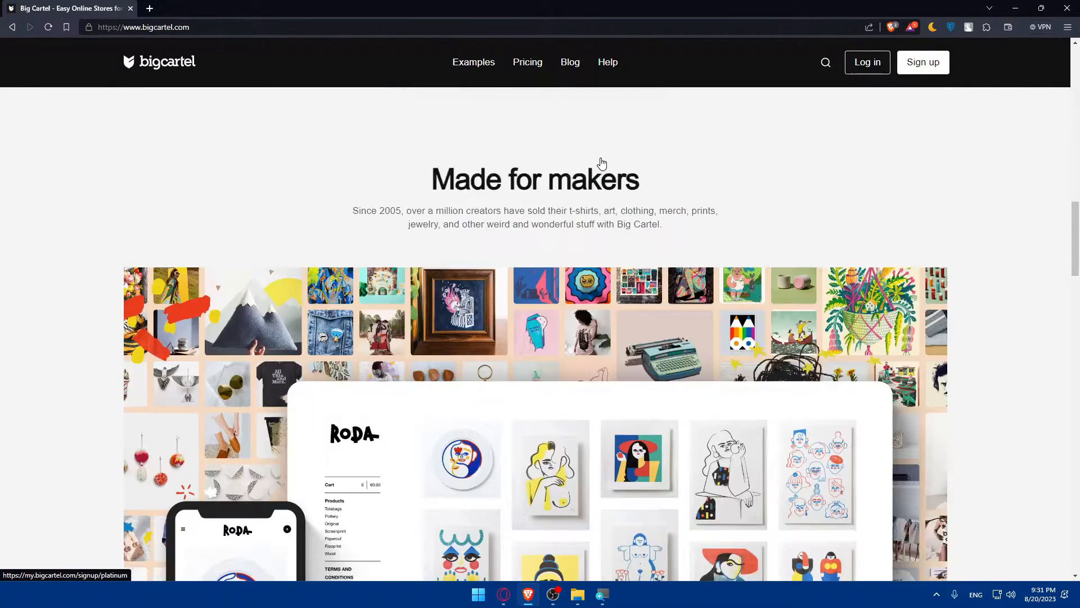
scroll(down, 3)
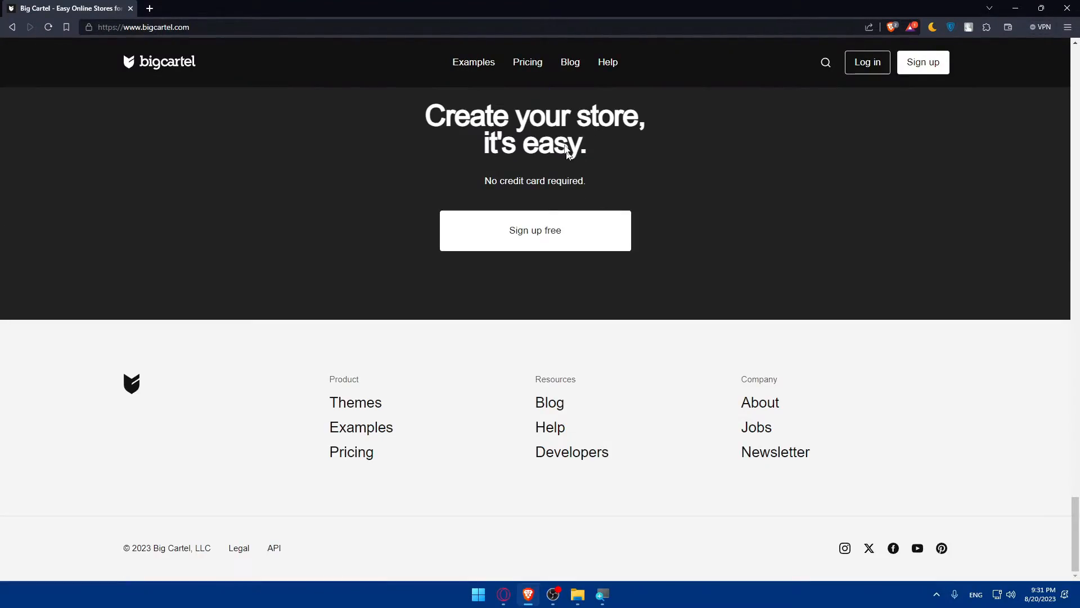
- Open the Pricing page and scroll through the free and paid plan tiers
click(527, 62)
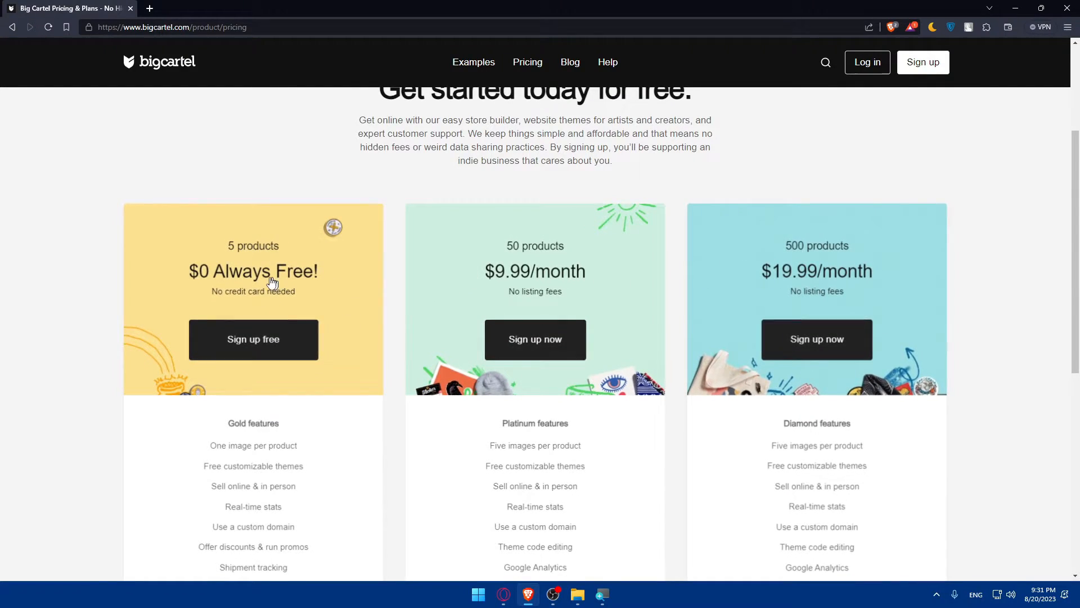
scroll(down, 3)
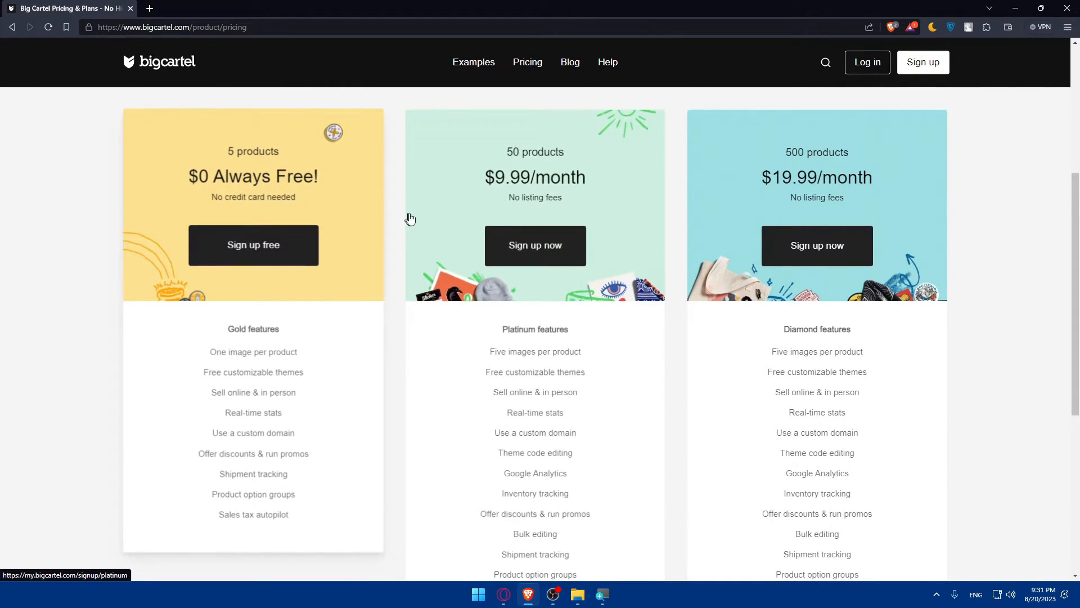
scroll(down, 3)
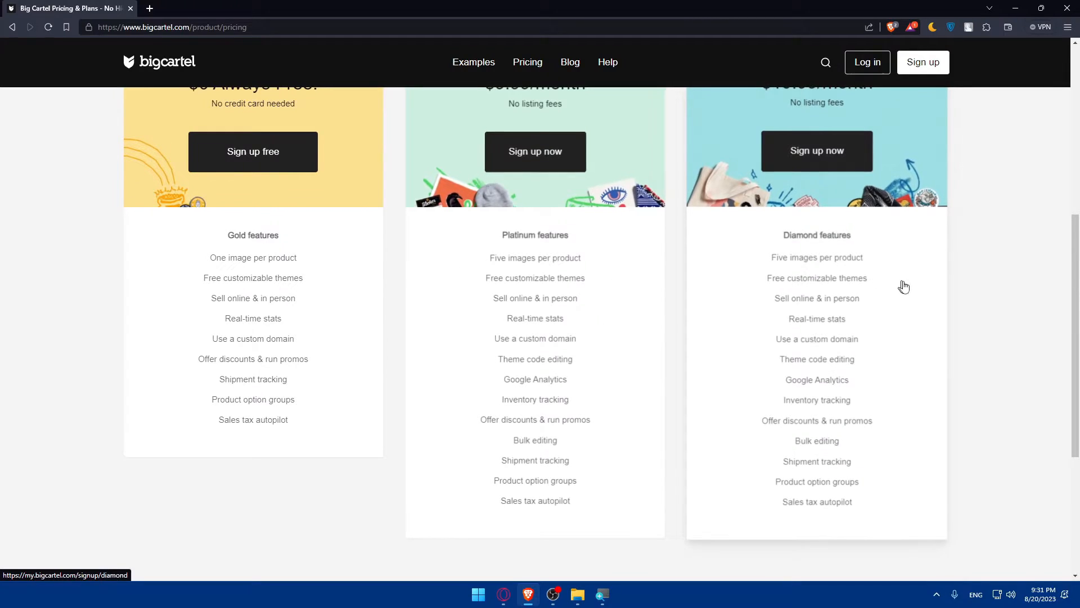
scroll(up, 3)
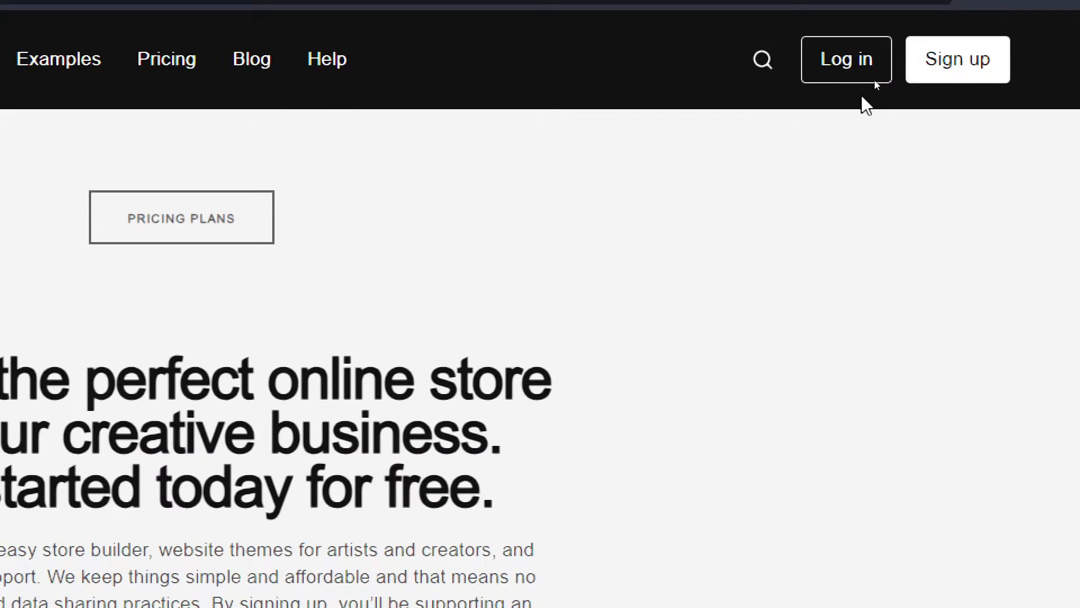
mouse_move(846, 59)
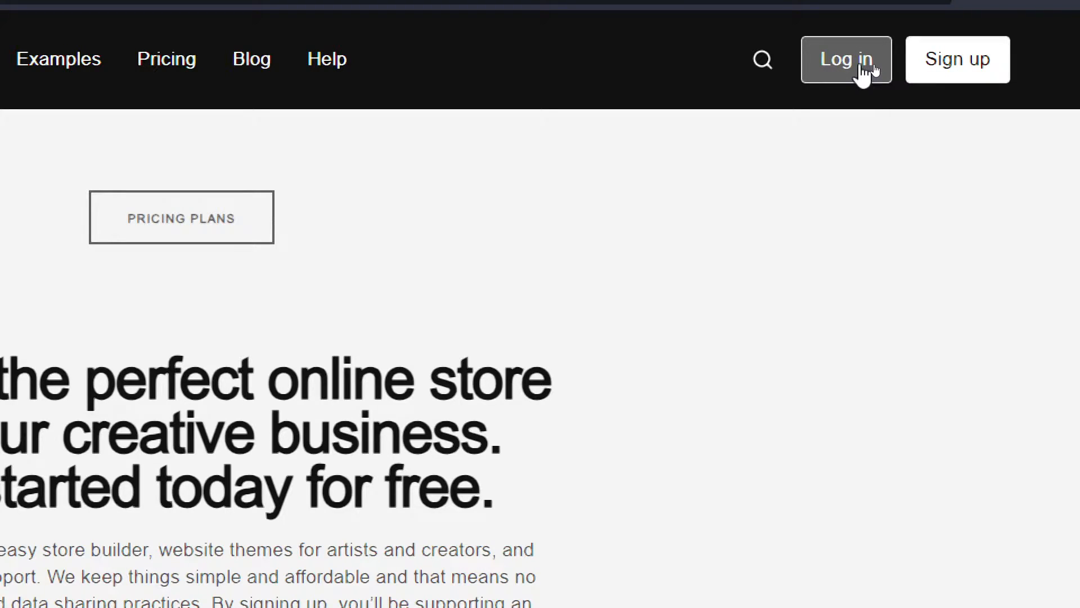
mouse_move(957, 59)
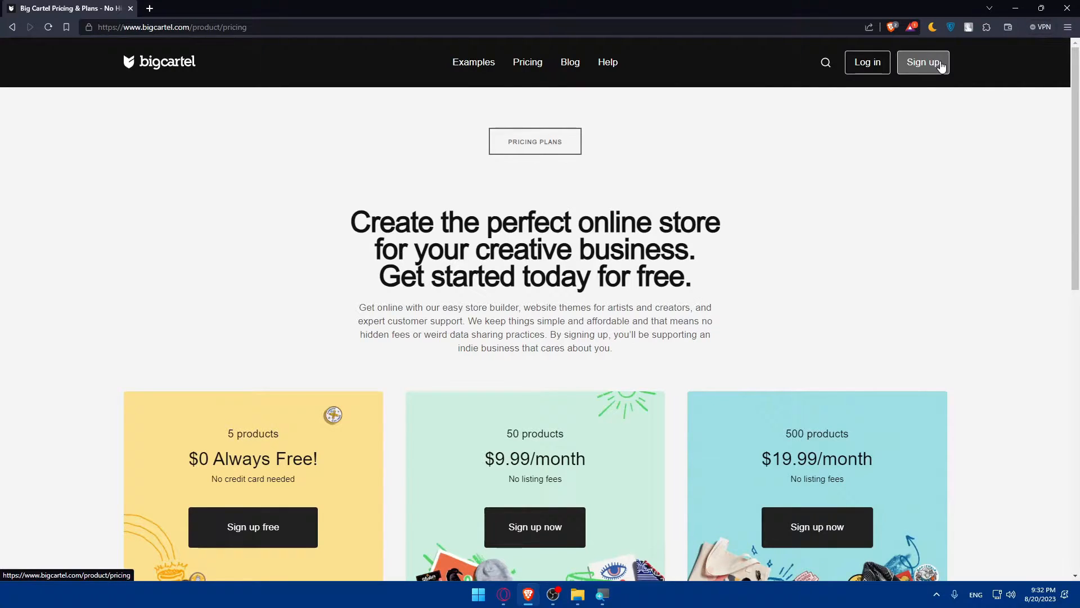
mouse_move(867, 62)
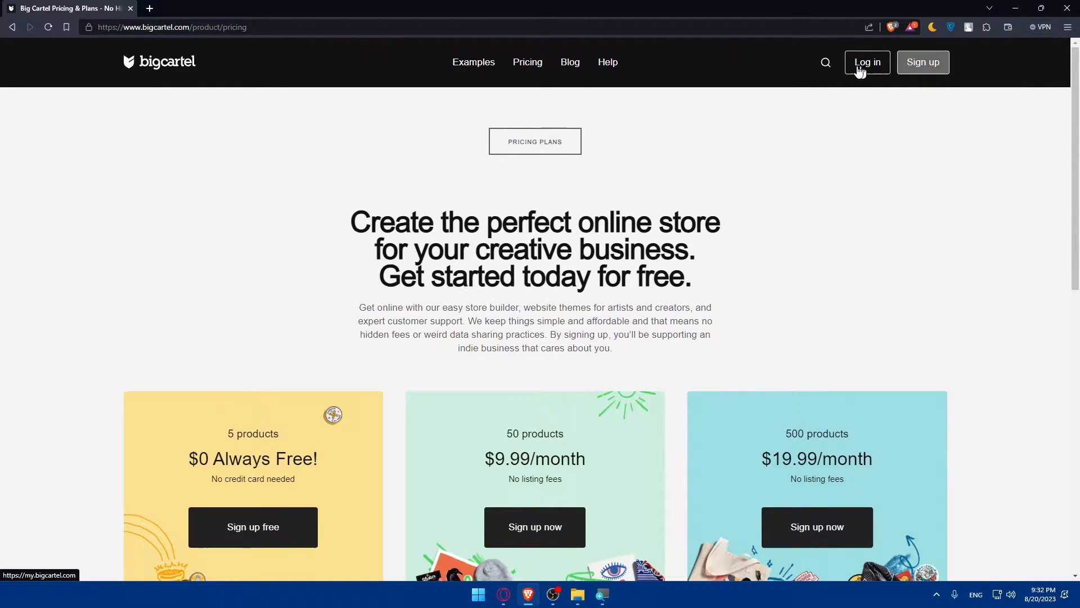
- Log in to reach the store Dashboard with three checklist items completed
click(866, 62)
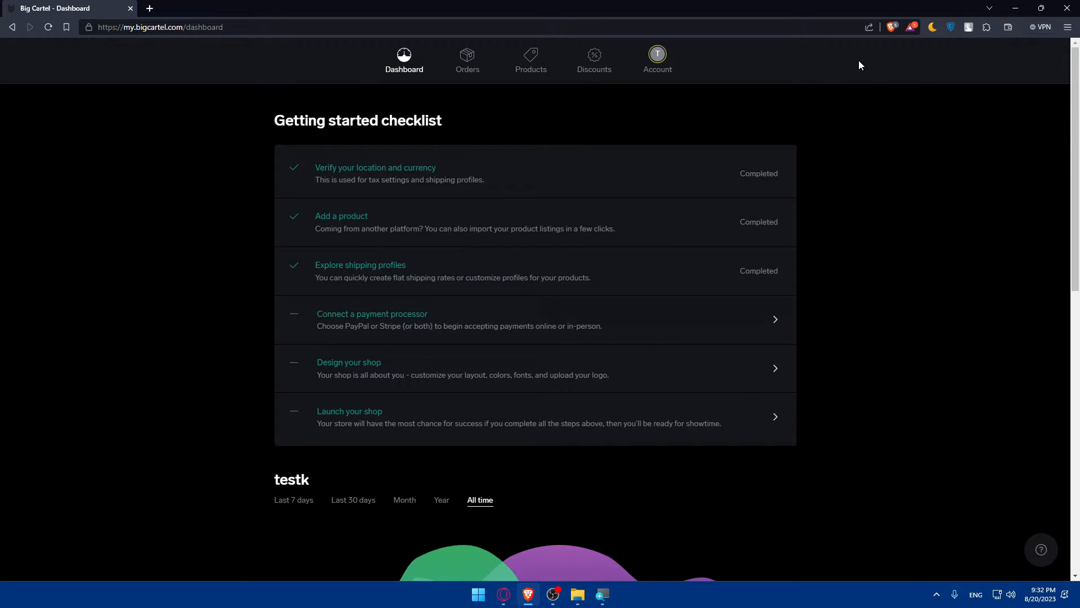
mouse_move(676, 105)
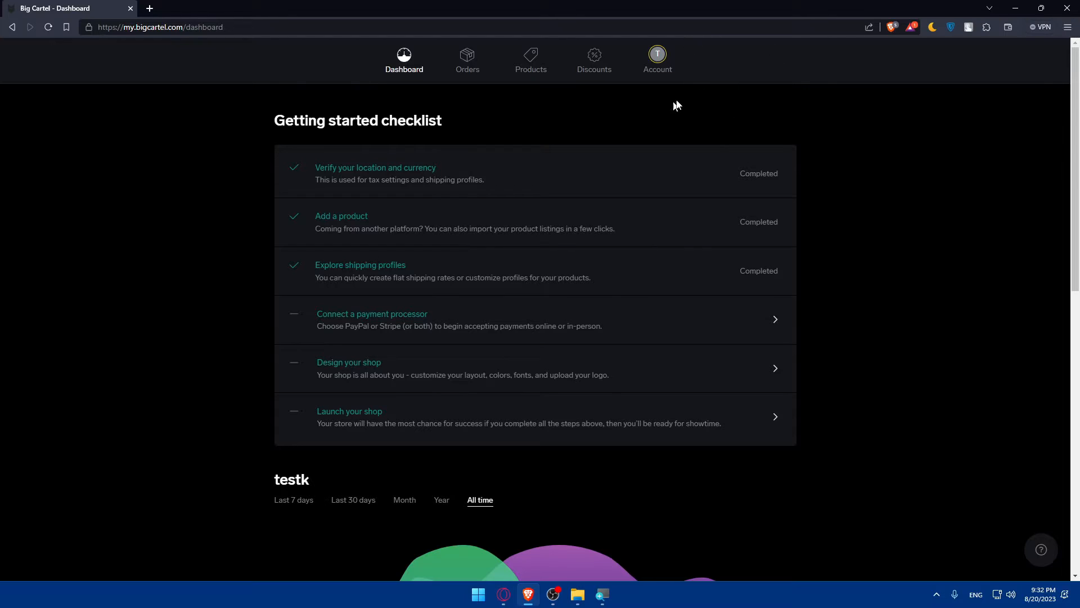
mouse_move(455, 168)
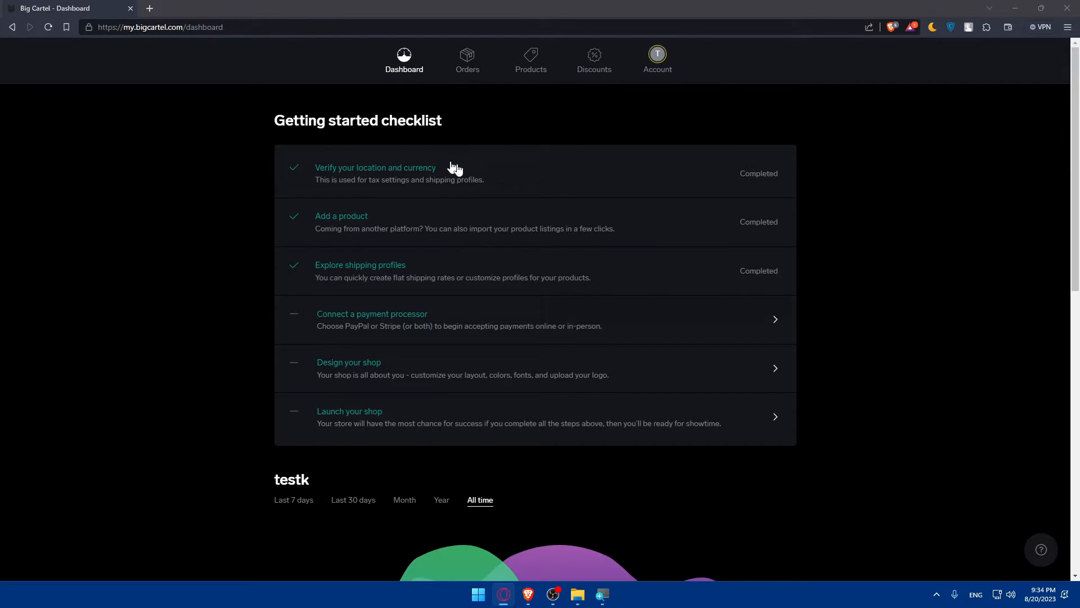
mouse_move(463, 170)
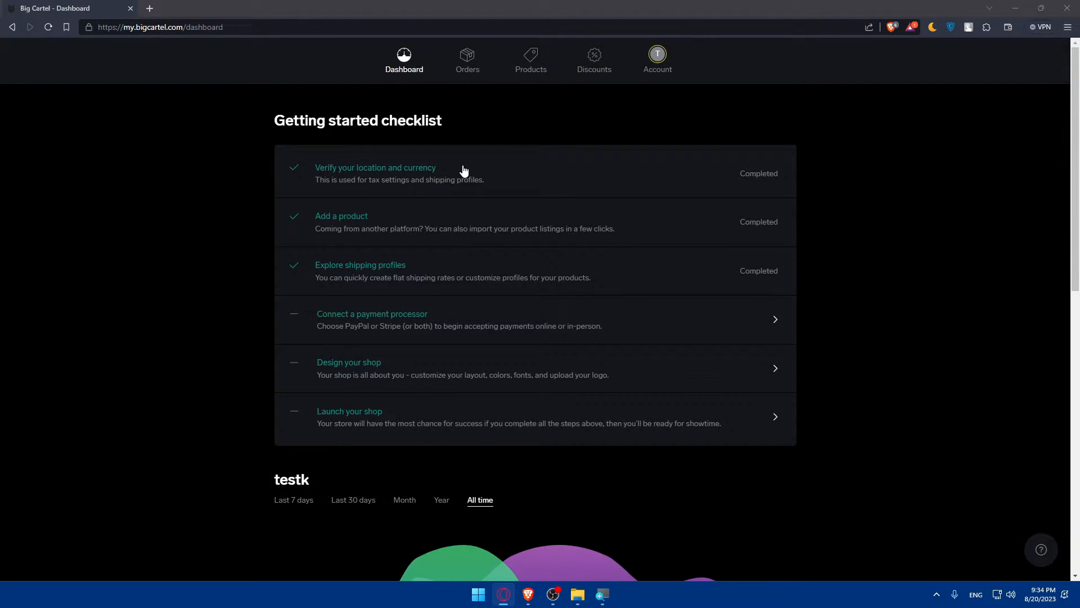
mouse_move(502, 254)
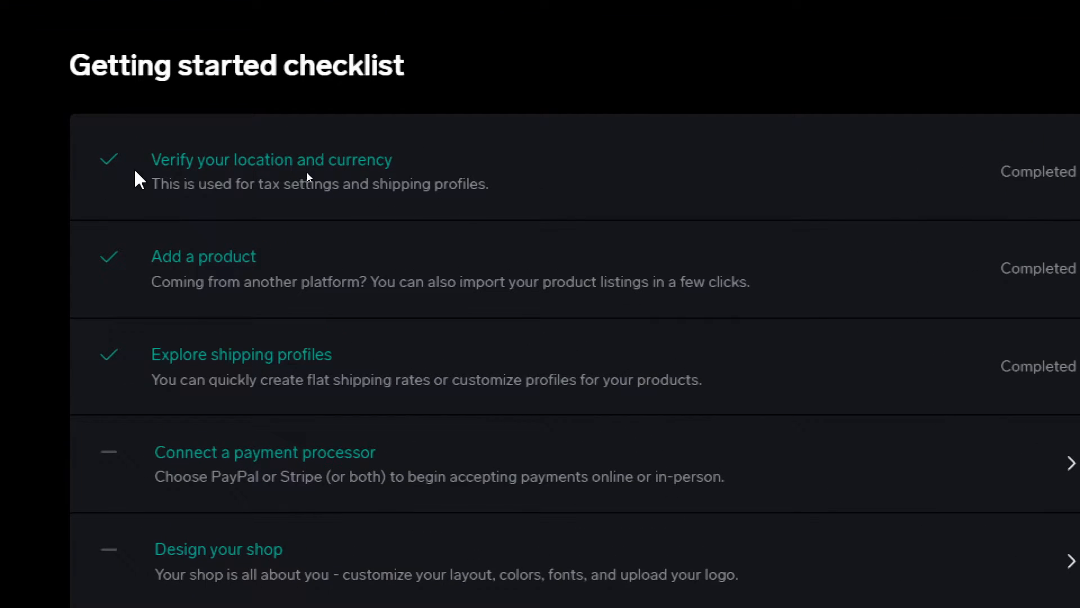
mouse_move(351, 206)
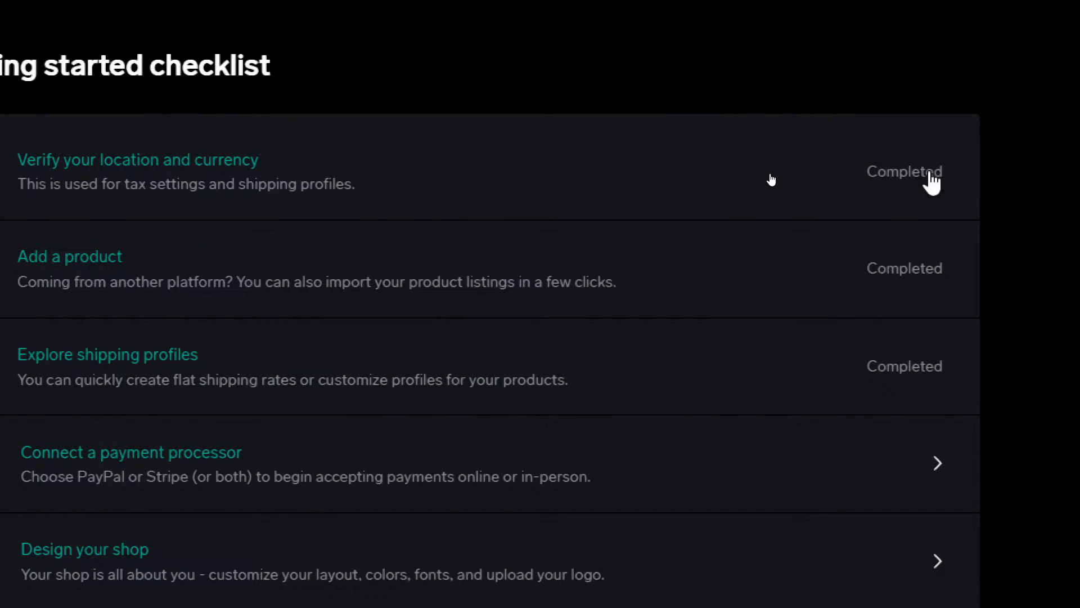
mouse_move(306, 239)
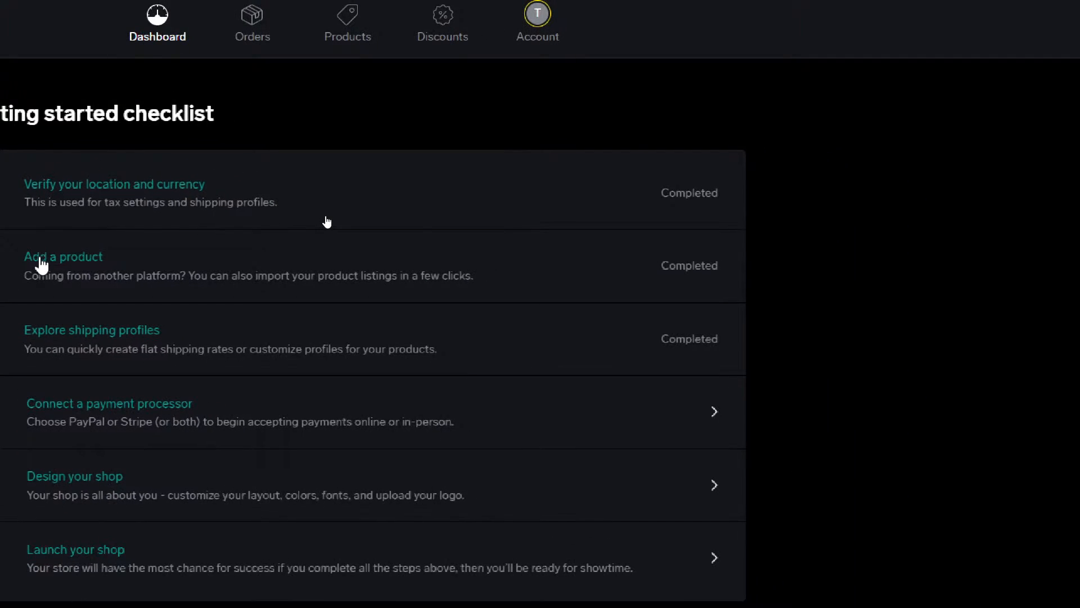
mouse_move(371, 240)
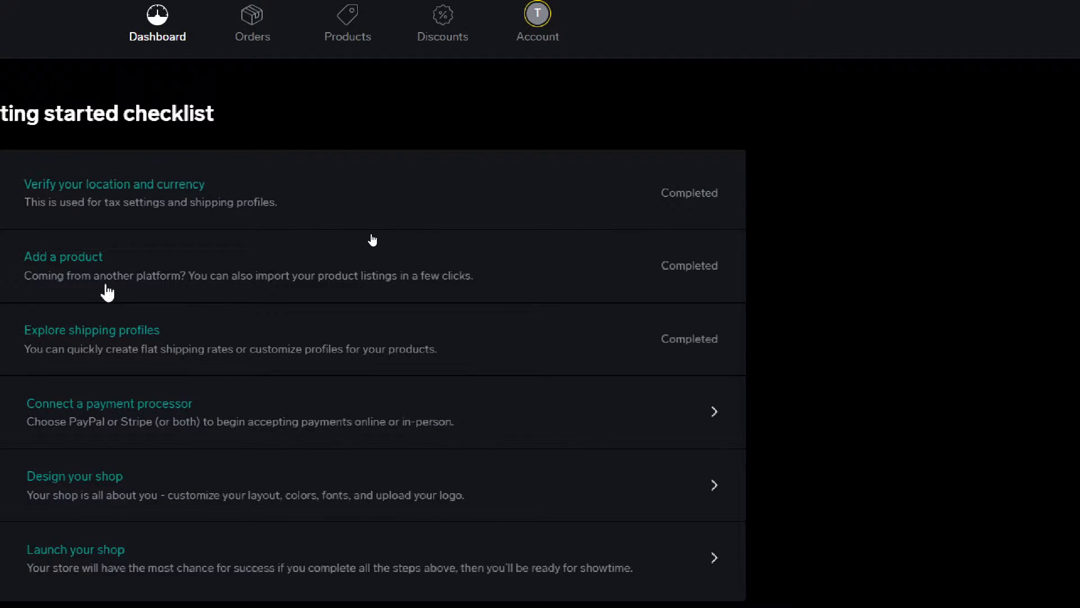
mouse_move(488, 217)
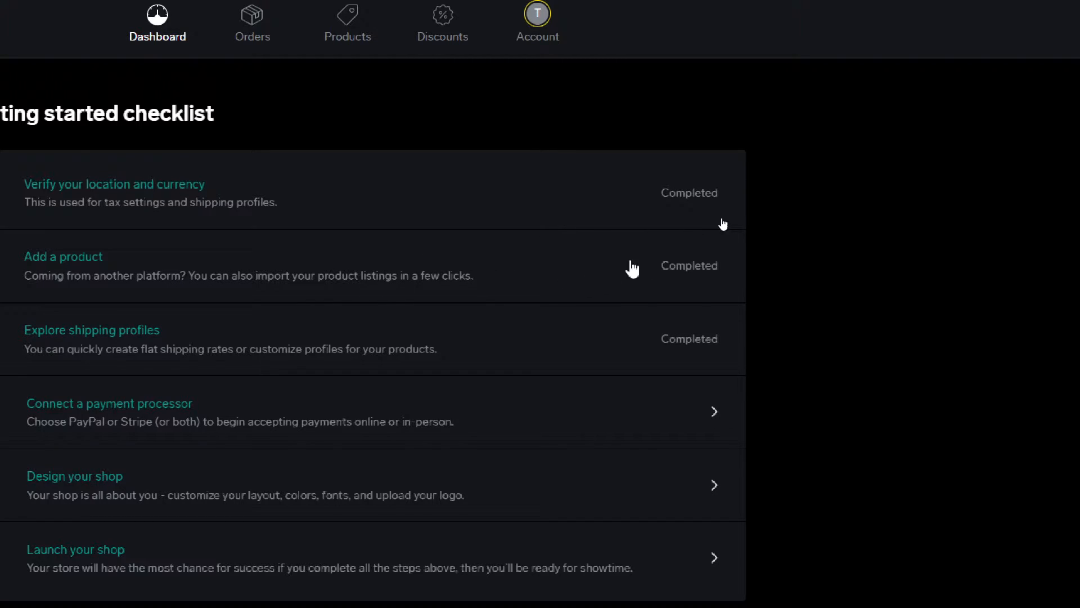
mouse_move(614, 457)
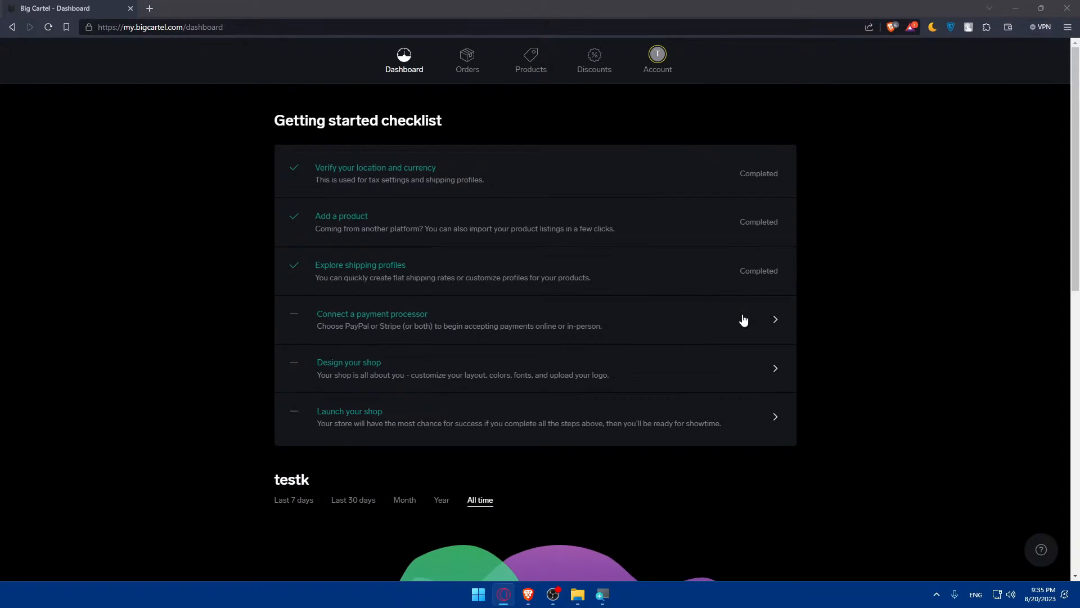
- Open the Products page of three products and its More actions menu
click(531, 60)
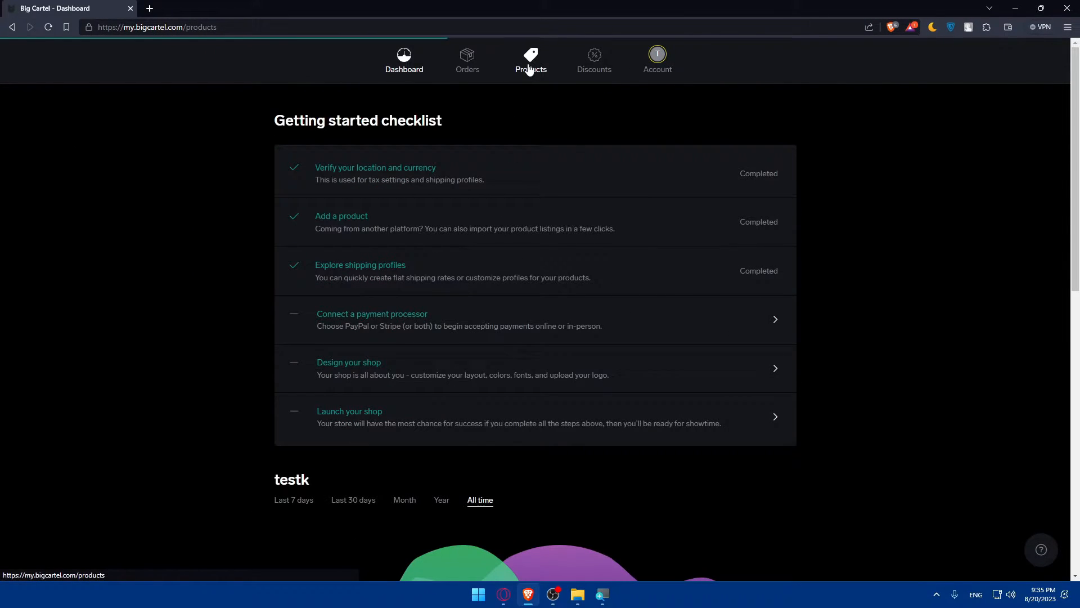
click(530, 61)
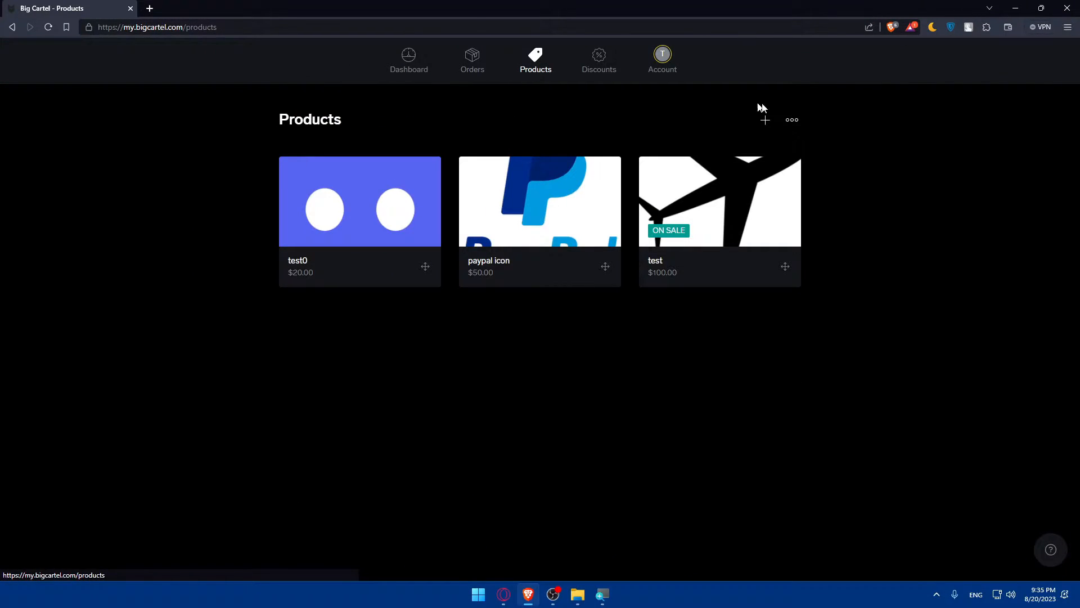
mouse_move(472, 60)
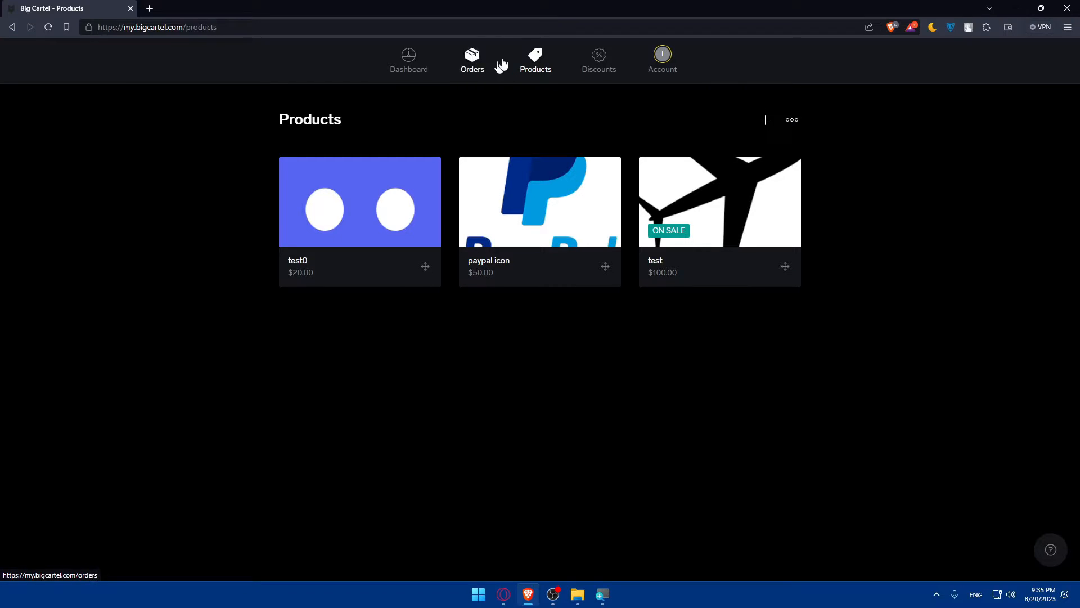
mouse_move(792, 120)
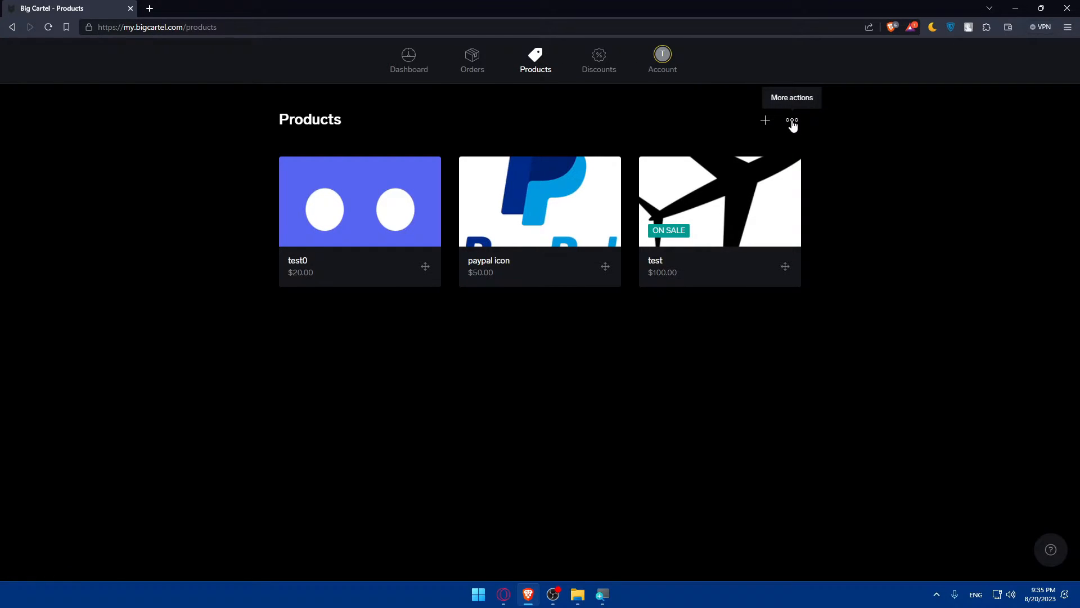
click(791, 120)
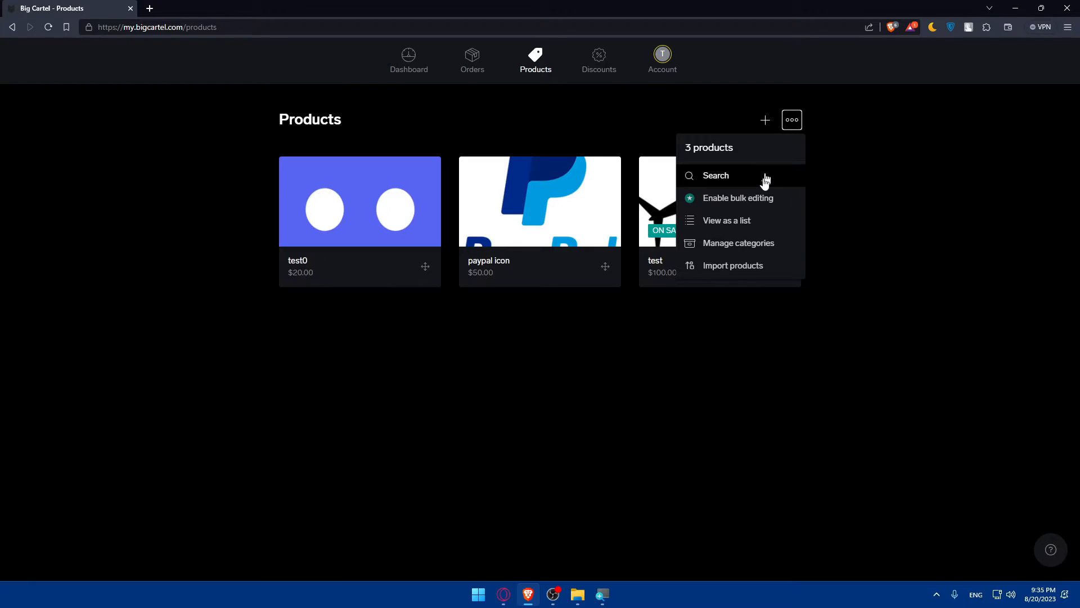
mouse_move(732, 265)
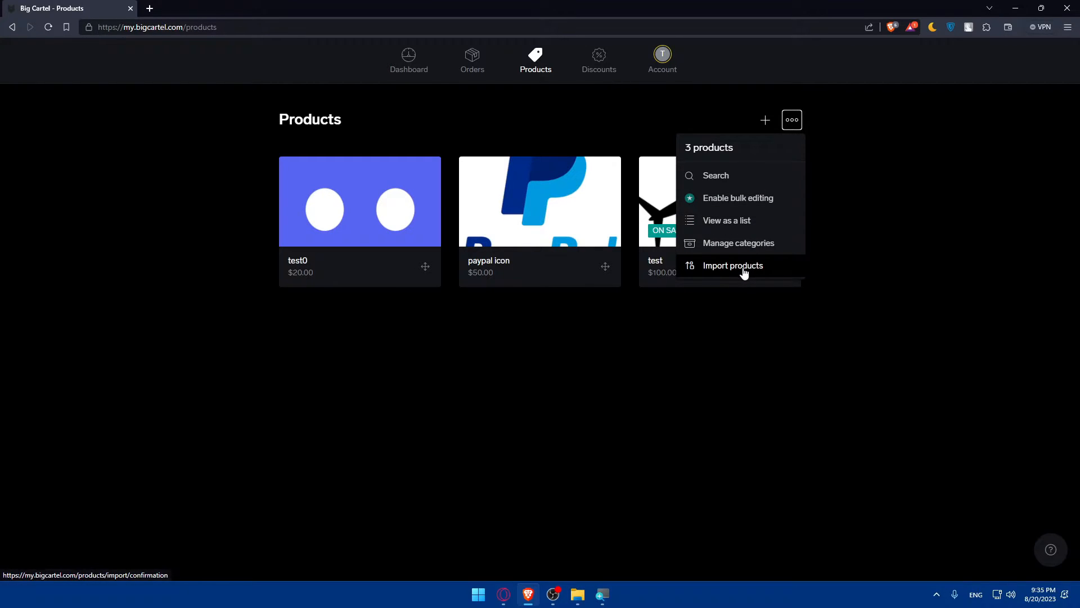
- Start the product import, browse for a CSV file, then cancel without choosing one
click(731, 265)
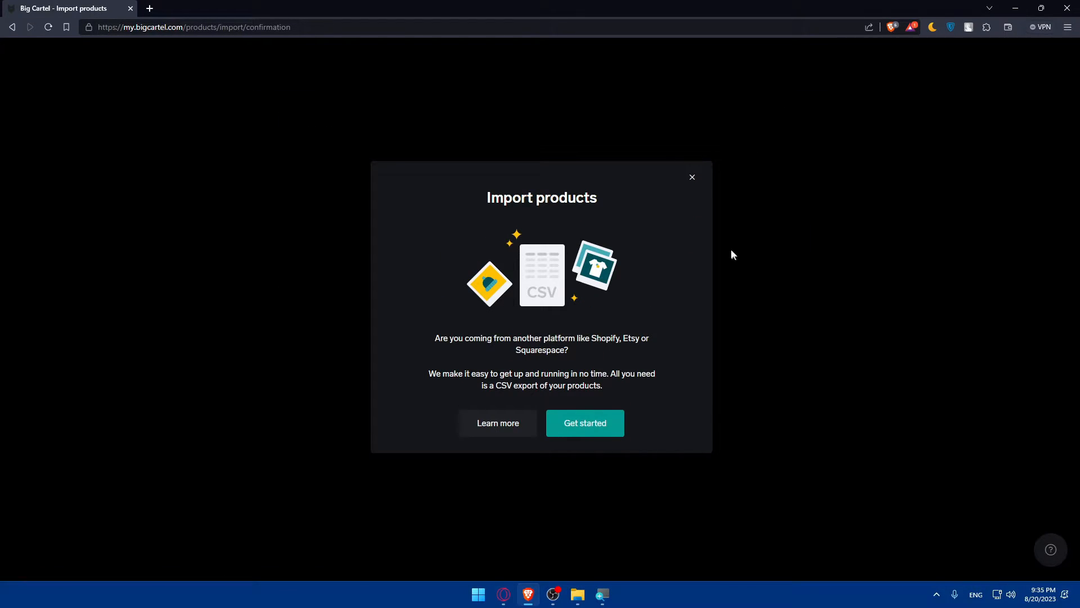
mouse_move(511, 343)
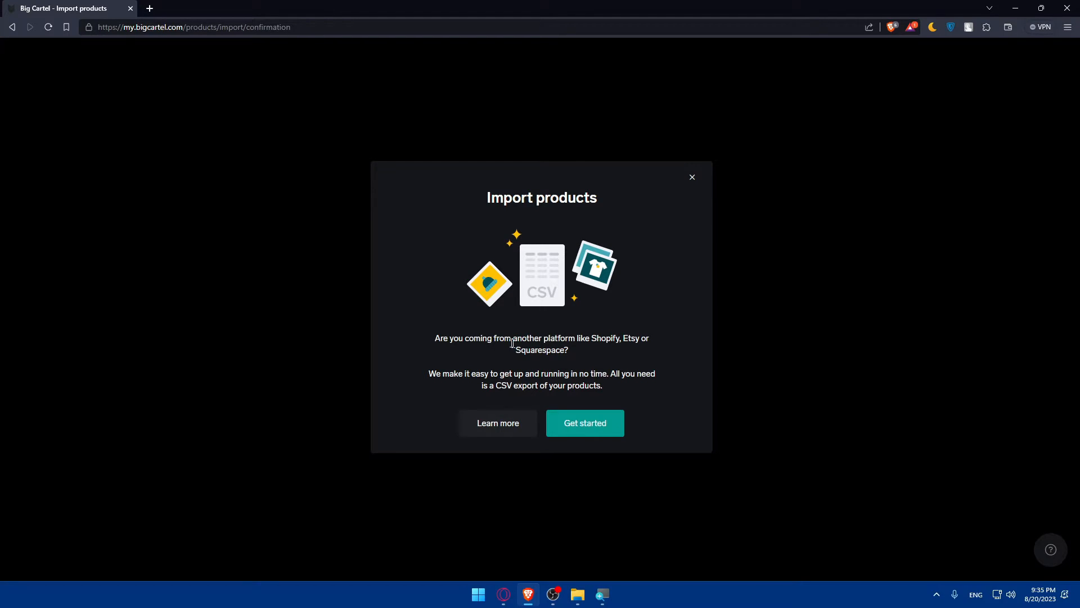
mouse_move(613, 354)
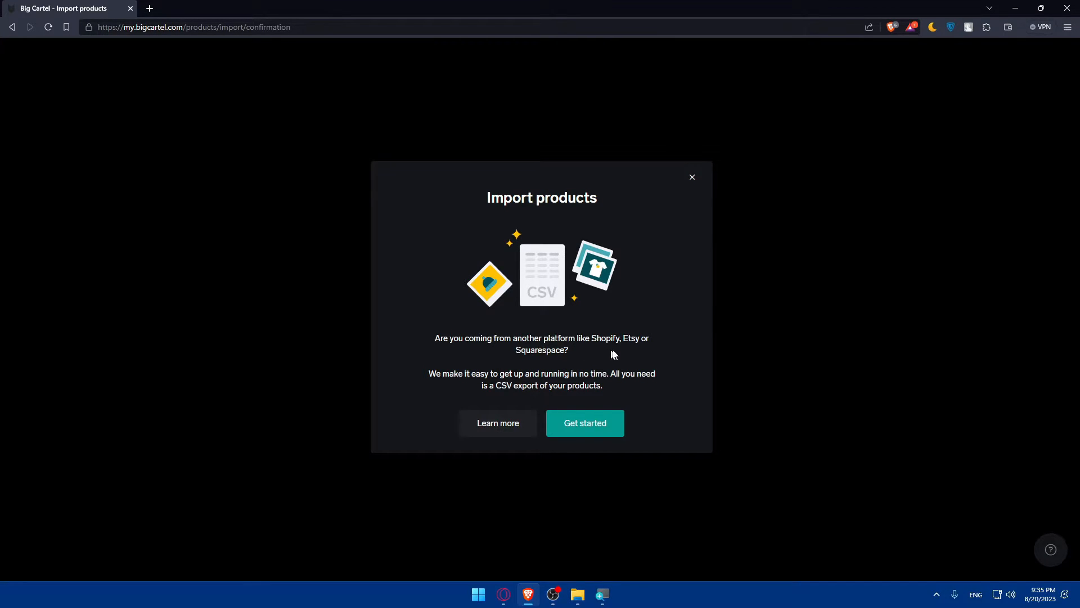
mouse_move(558, 349)
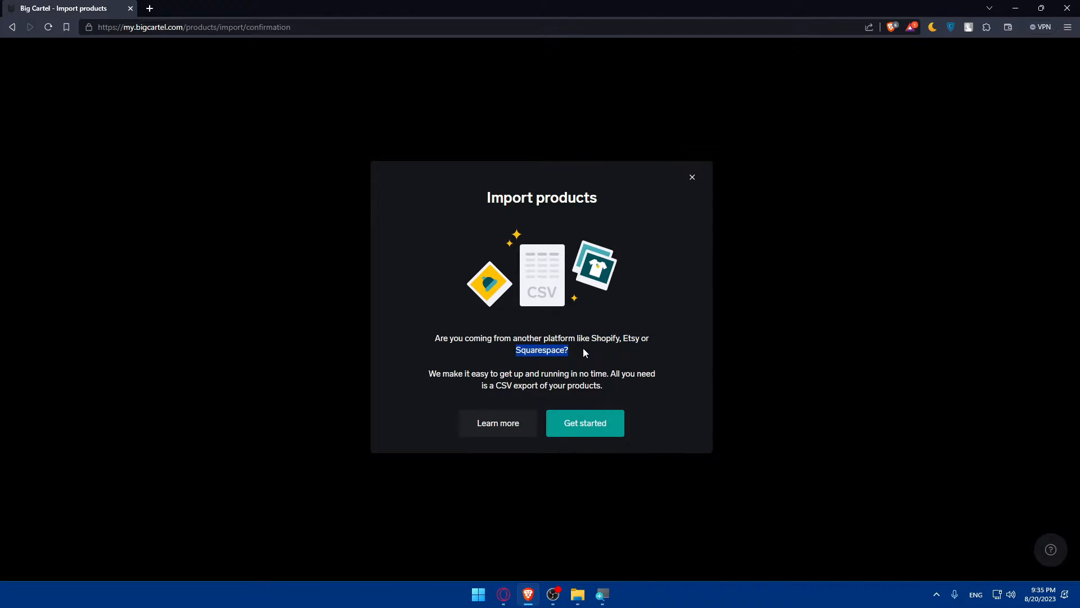
mouse_move(427, 373)
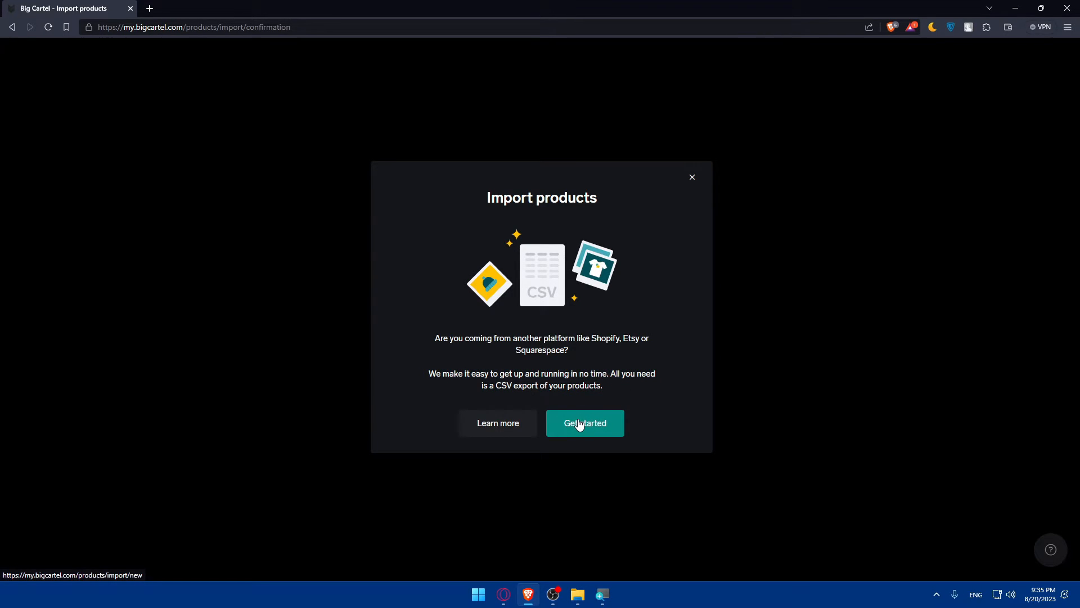
click(584, 423)
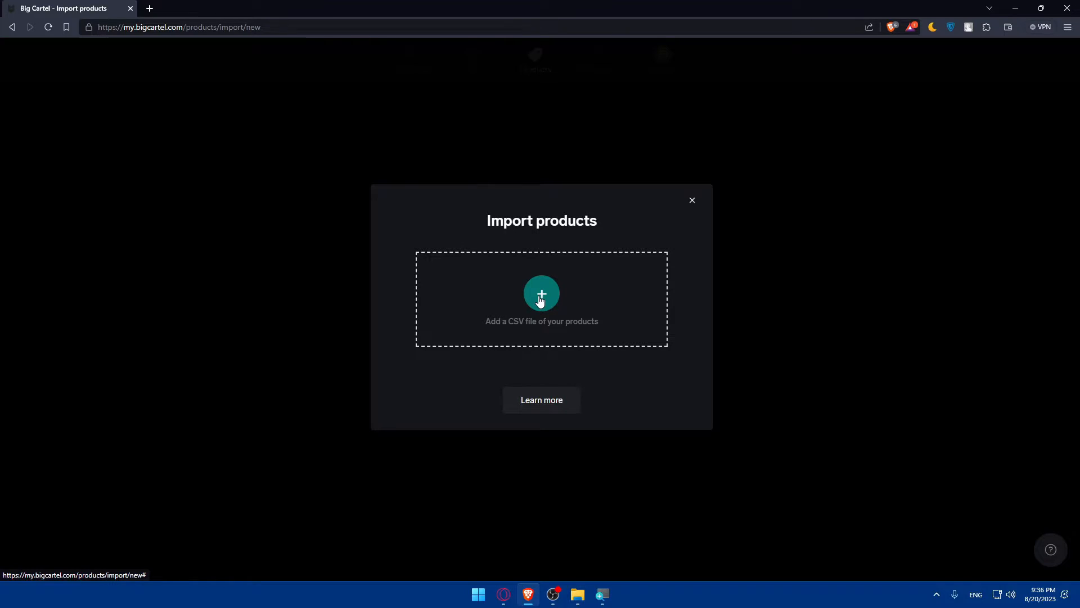
click(541, 294)
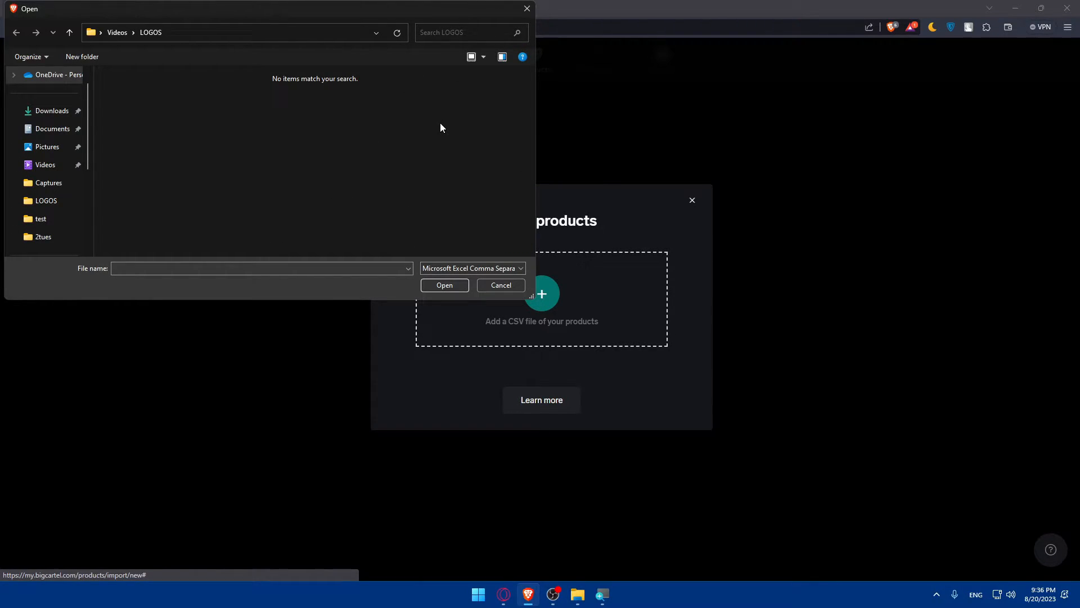
click(501, 285)
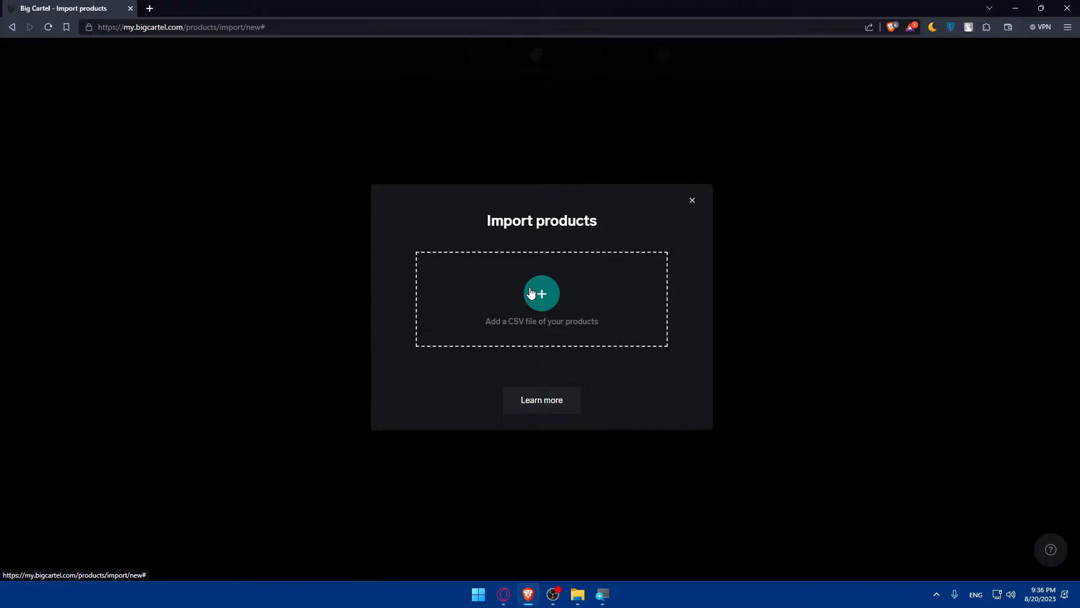
mouse_move(524, 10)
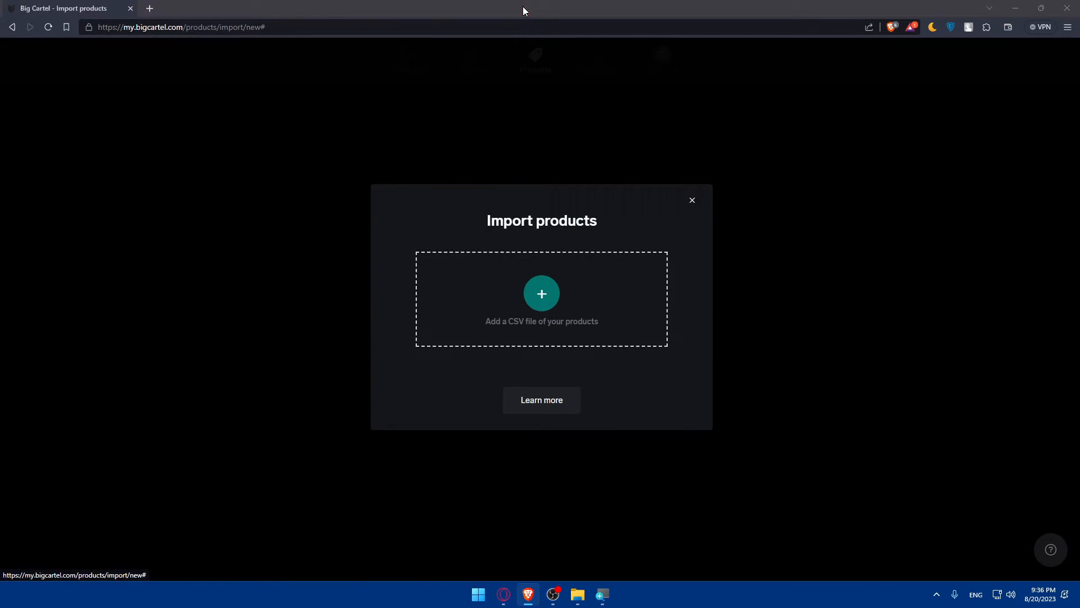
- Close the Import products dialog and return to the Dashboard checklist
click(691, 200)
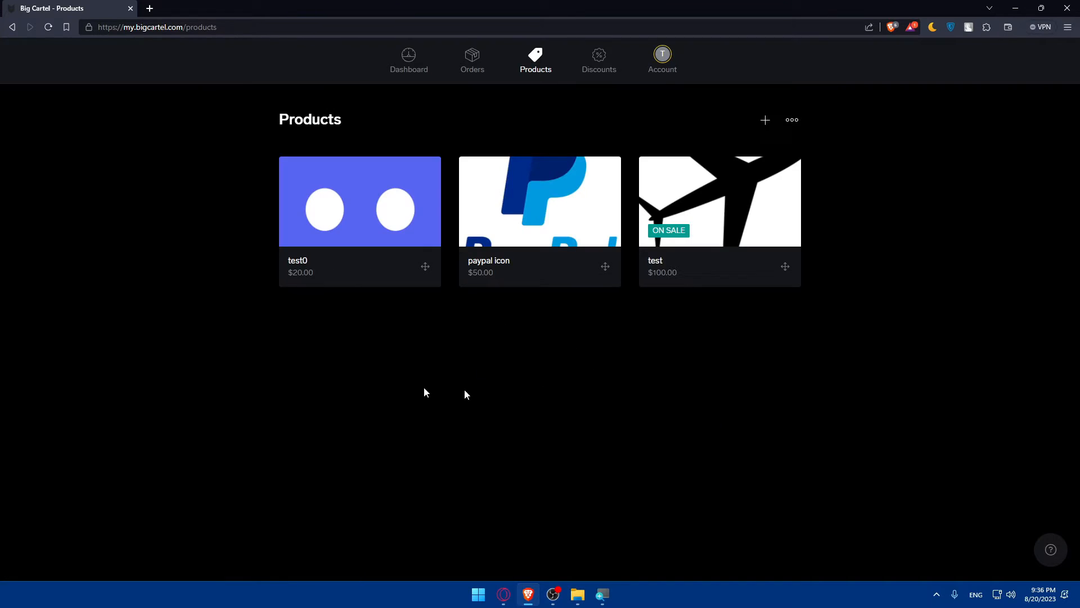
mouse_move(429, 384)
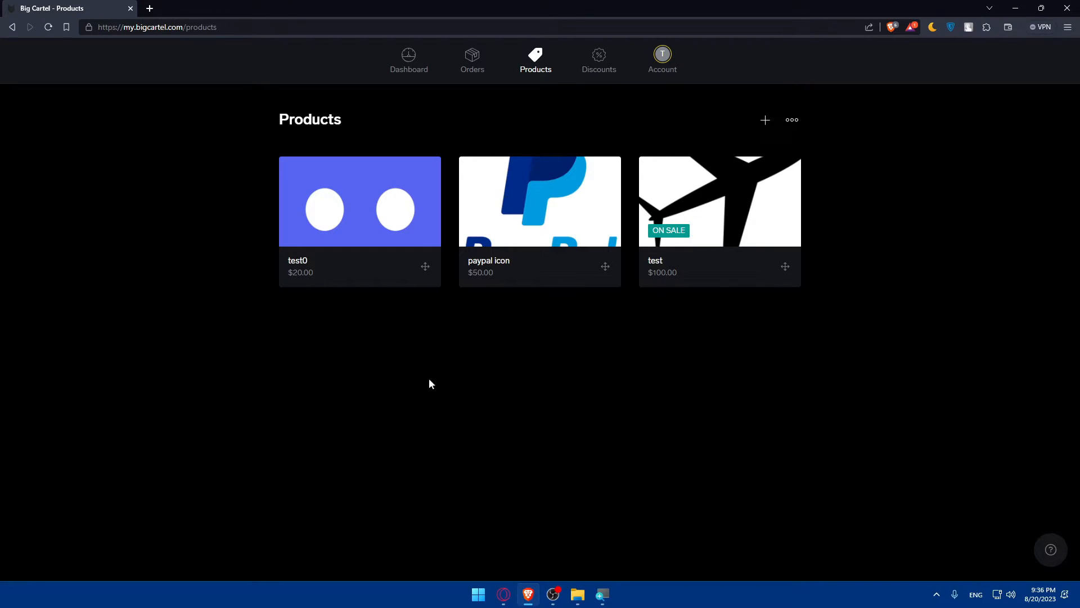
mouse_move(441, 370)
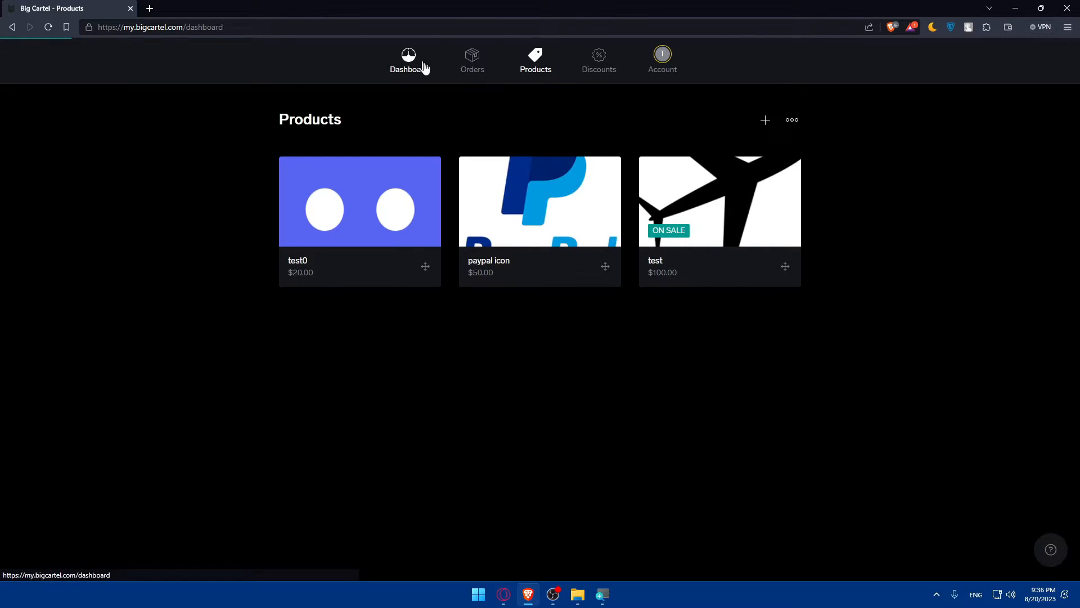
click(408, 58)
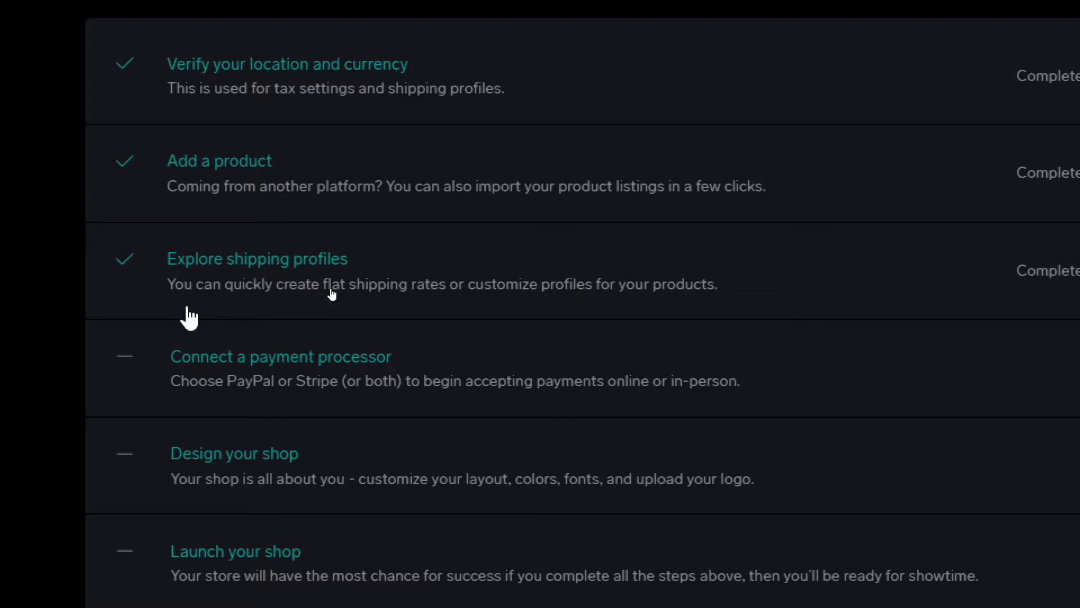
mouse_move(472, 308)
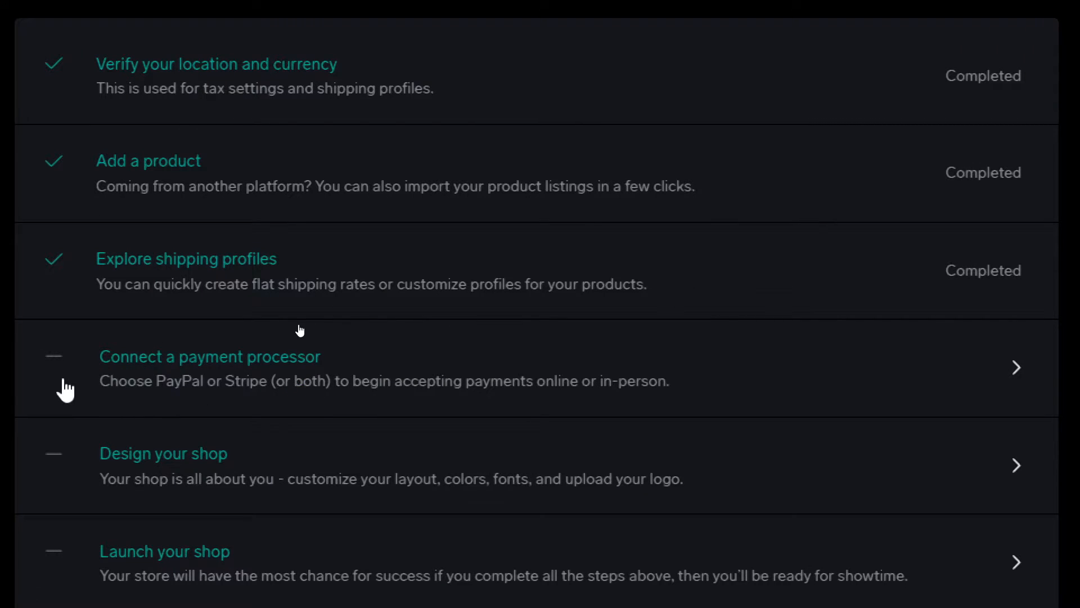
mouse_move(355, 401)
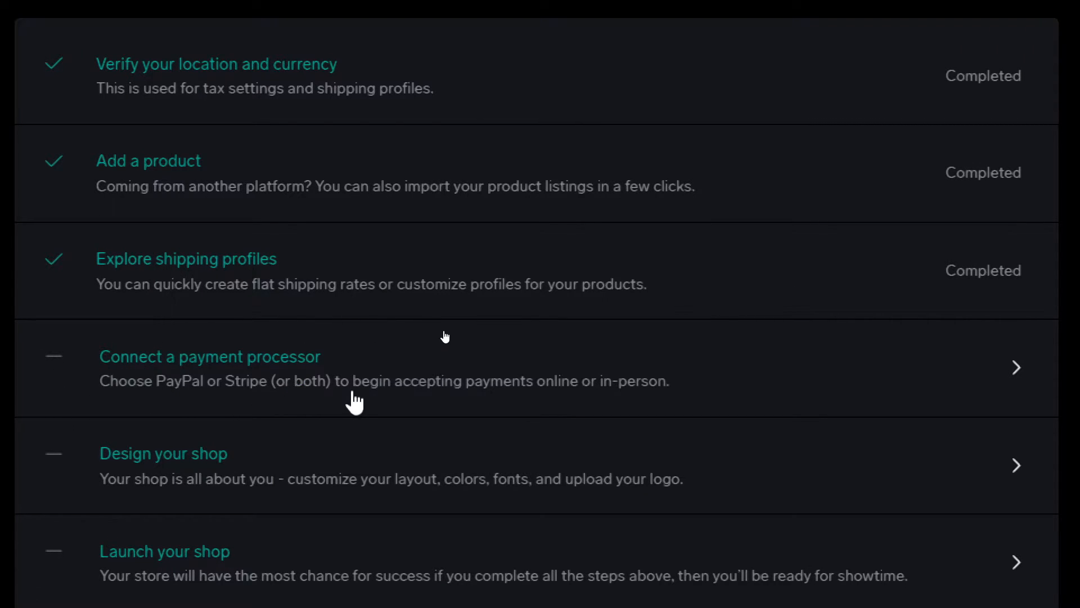
mouse_move(592, 398)
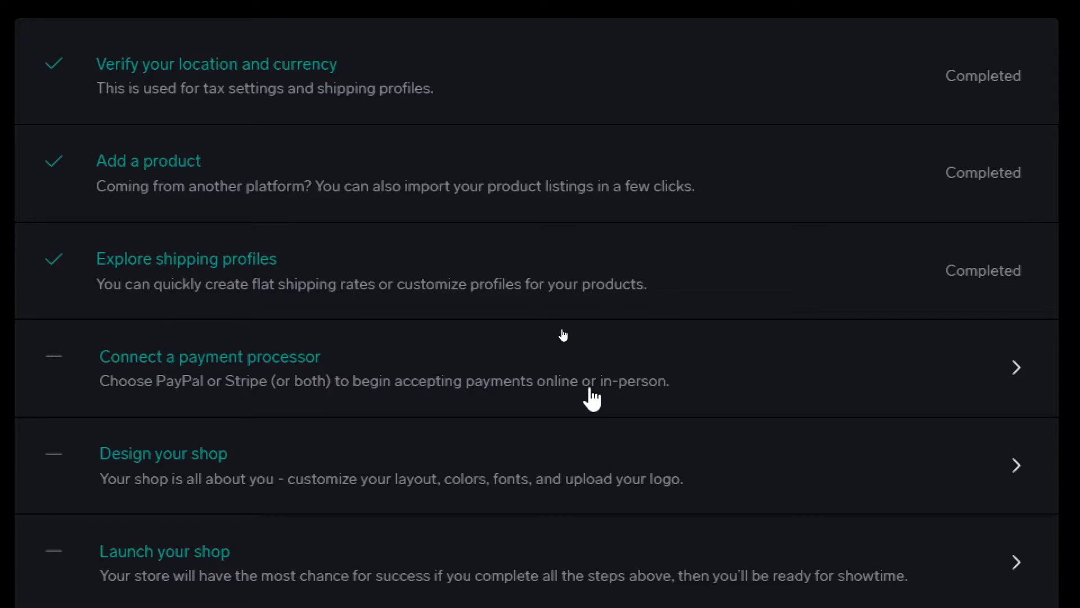
mouse_move(315, 392)
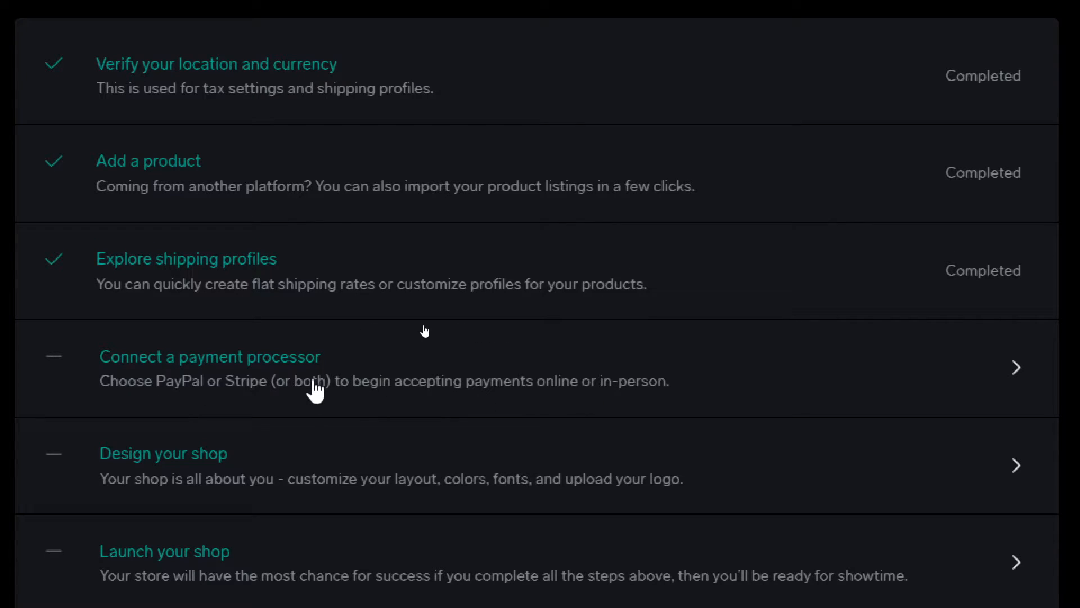
mouse_move(81, 472)
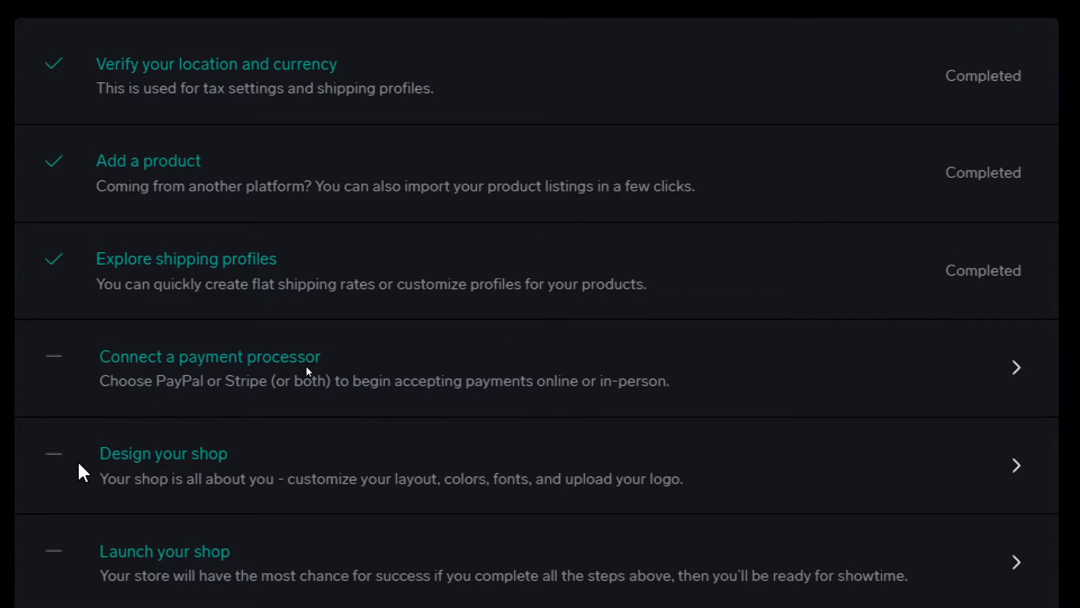
mouse_move(195, 515)
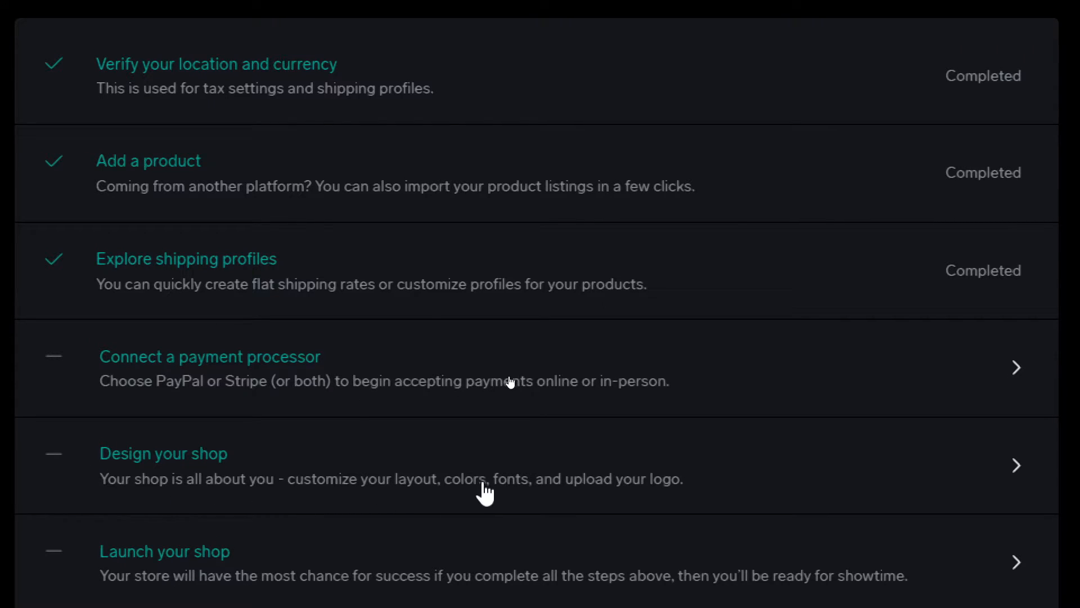
mouse_move(262, 537)
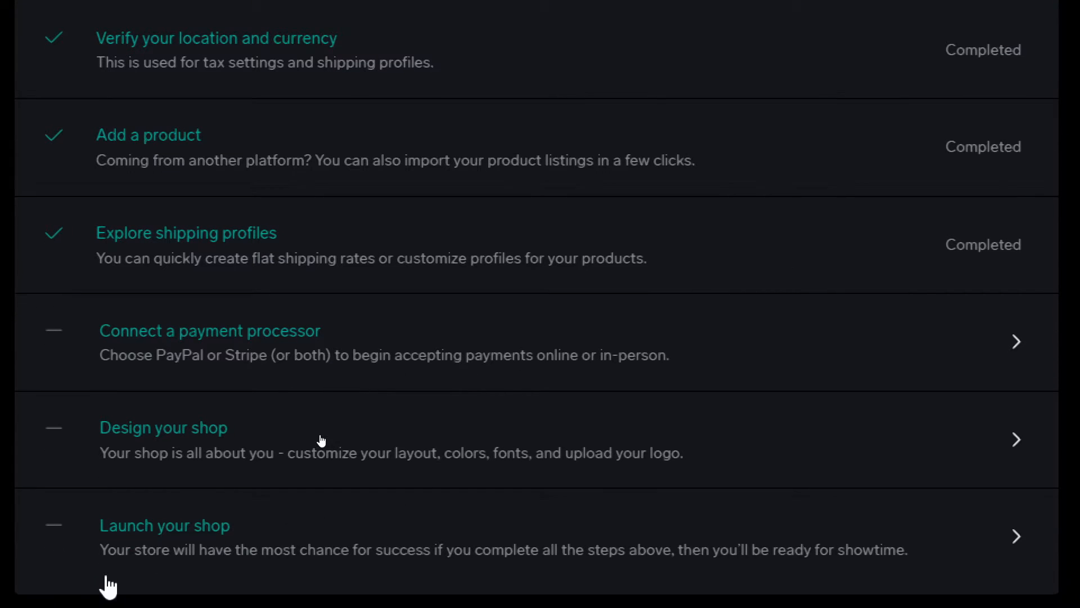
mouse_move(395, 564)
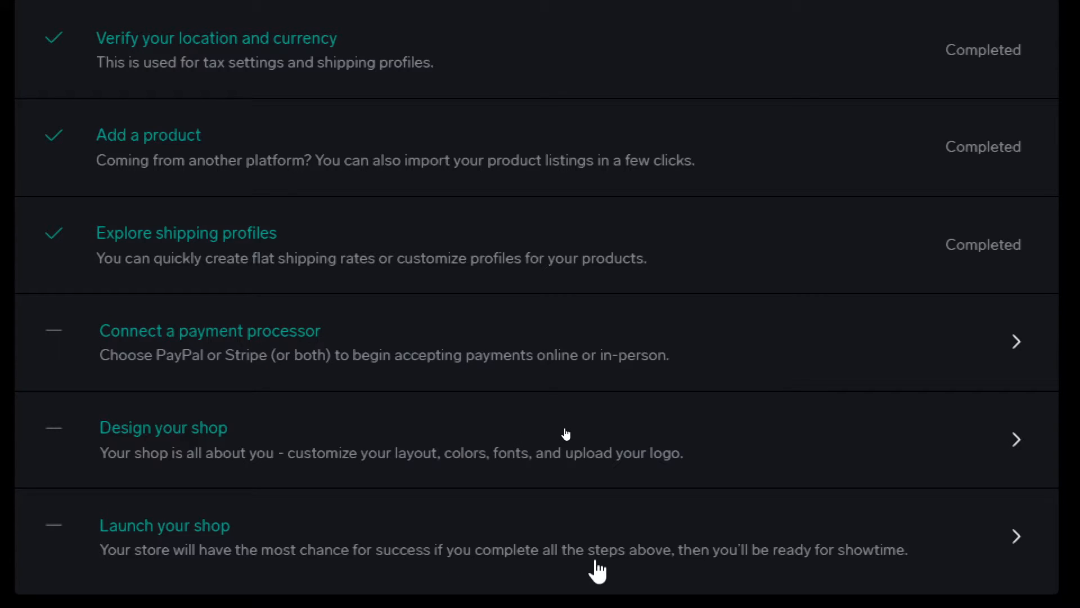
mouse_move(762, 571)
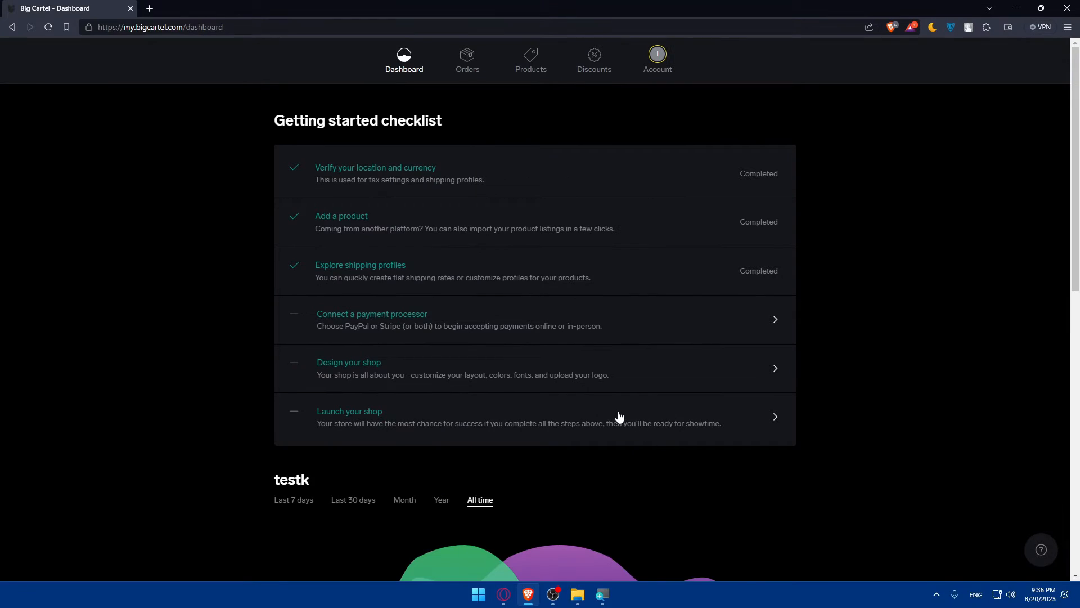
mouse_move(551, 394)
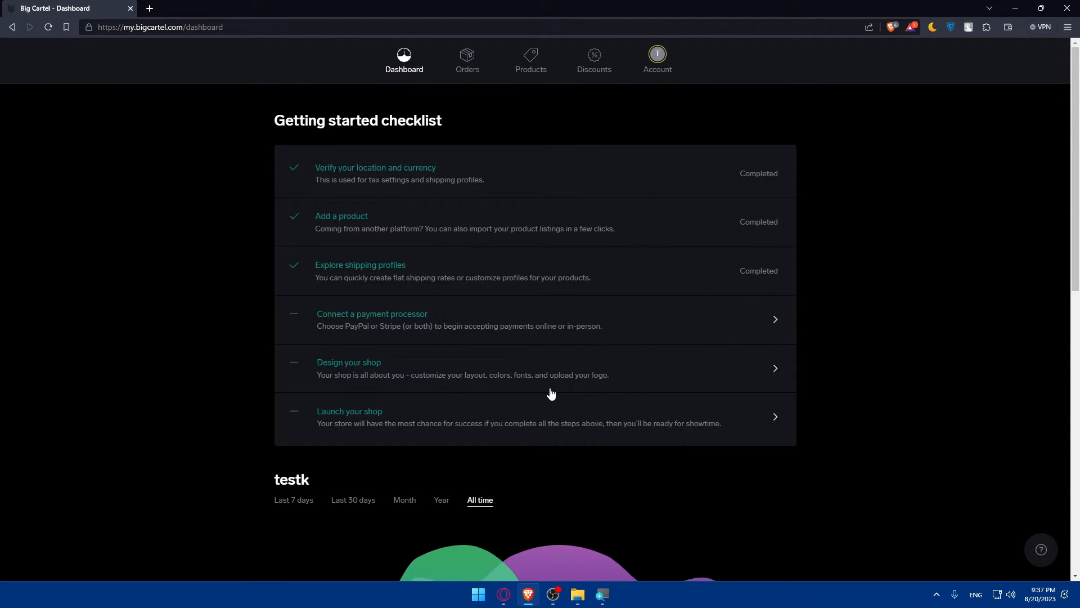
mouse_move(291, 272)
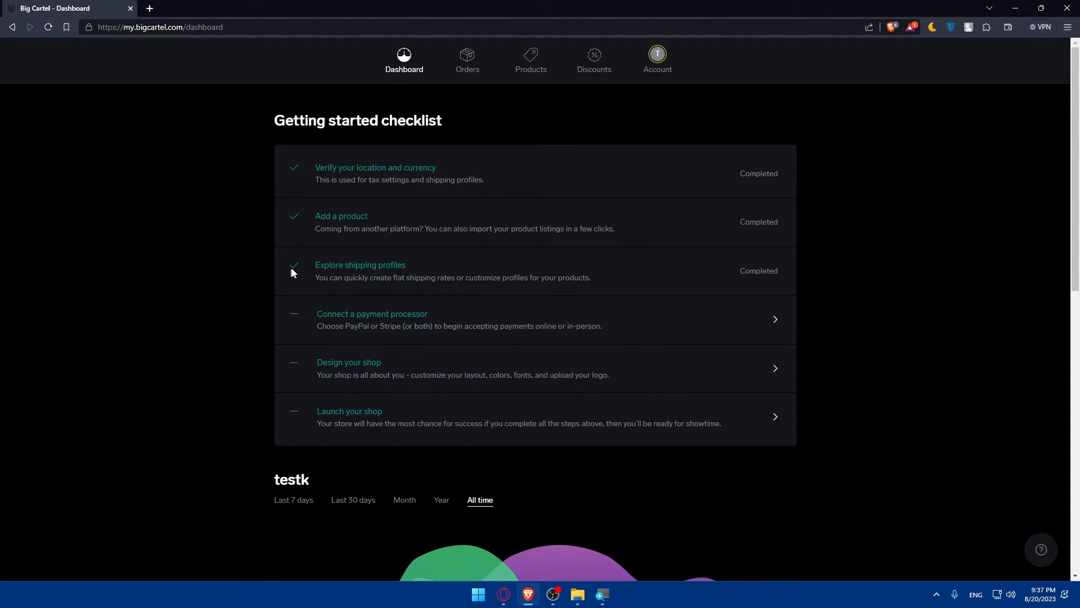
mouse_move(414, 328)
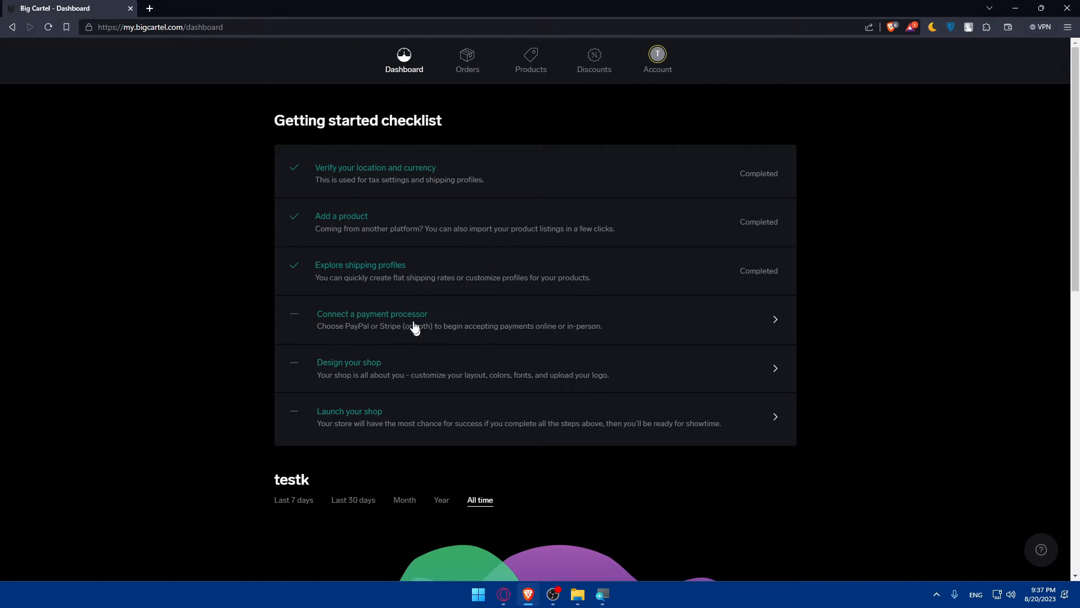
mouse_move(261, 312)
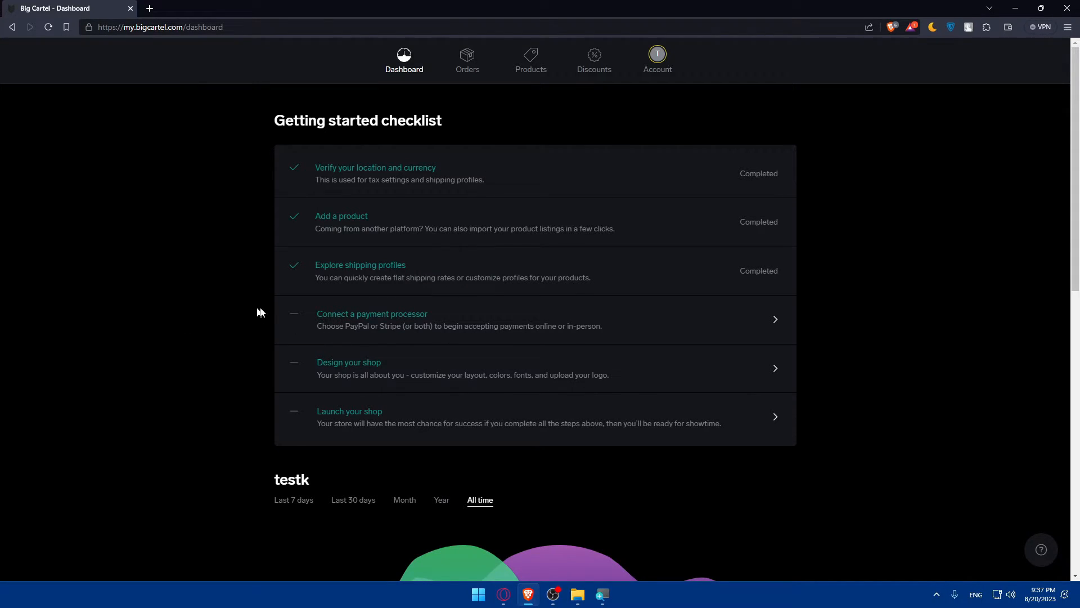
mouse_move(439, 297)
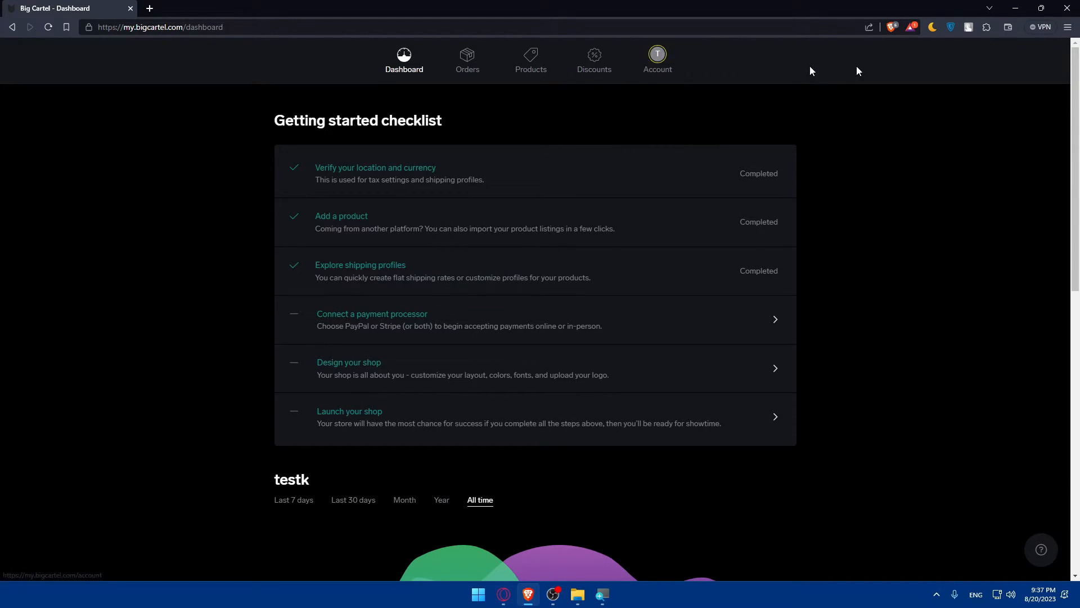
mouse_move(657, 55)
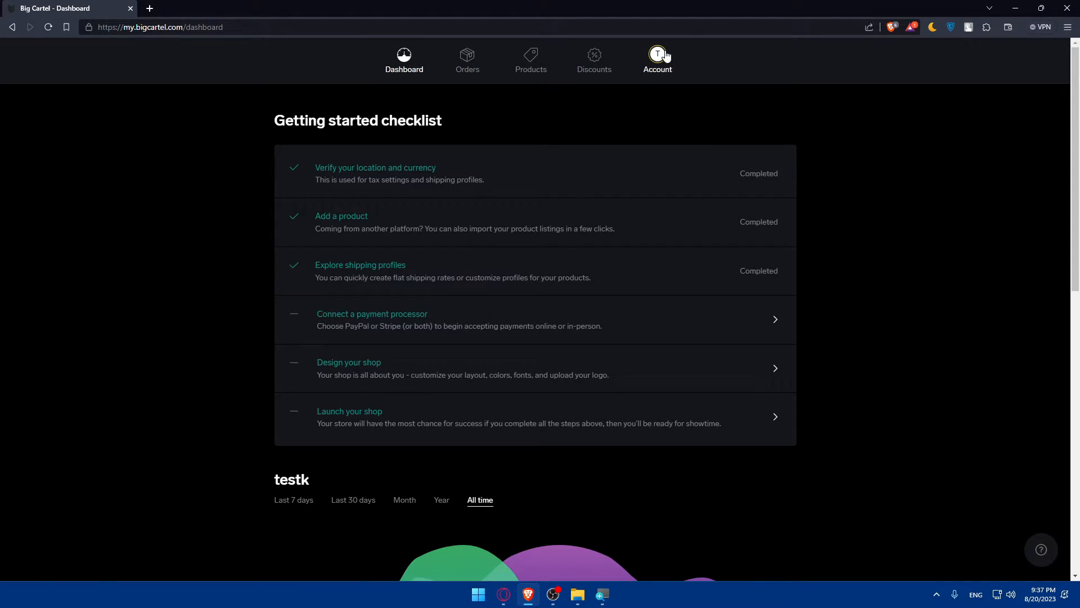
- Open the Account page showing the shop profile, Luna theme and currency settings
click(658, 61)
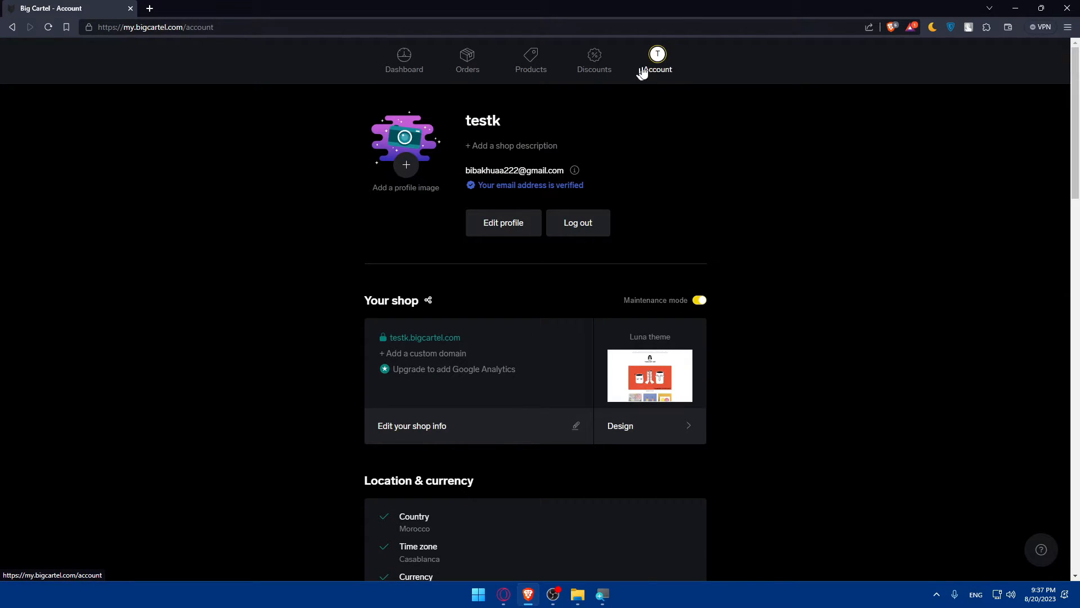
mouse_move(498, 321)
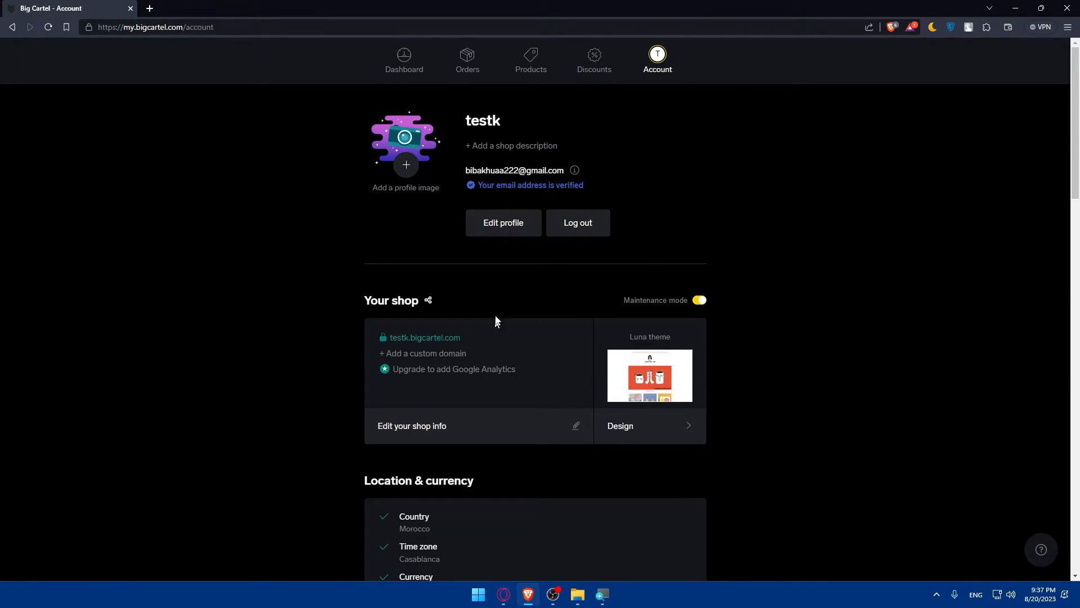
mouse_move(517, 339)
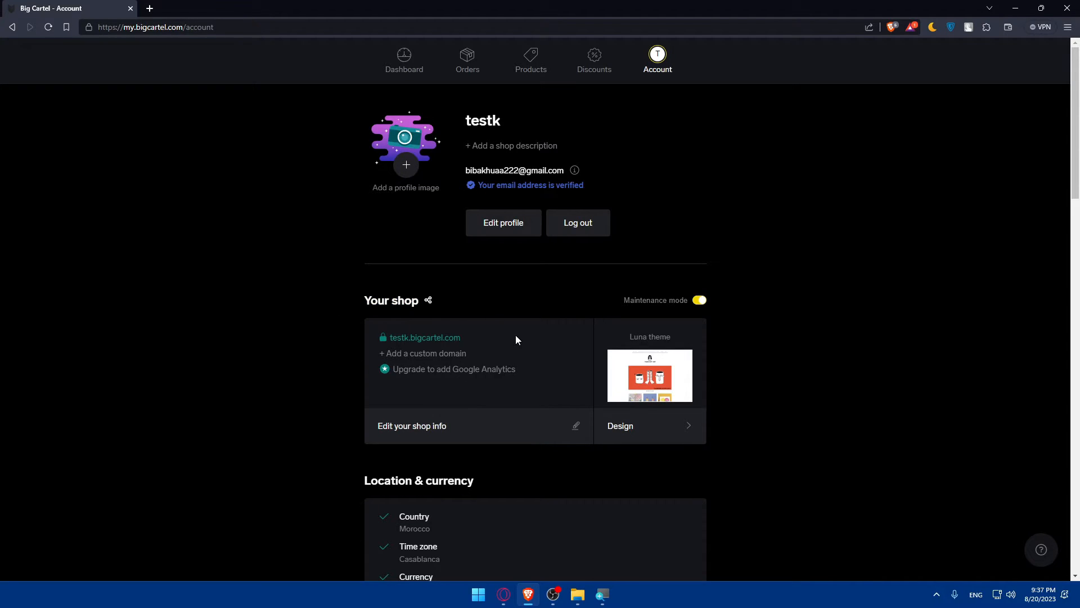
mouse_move(517, 427)
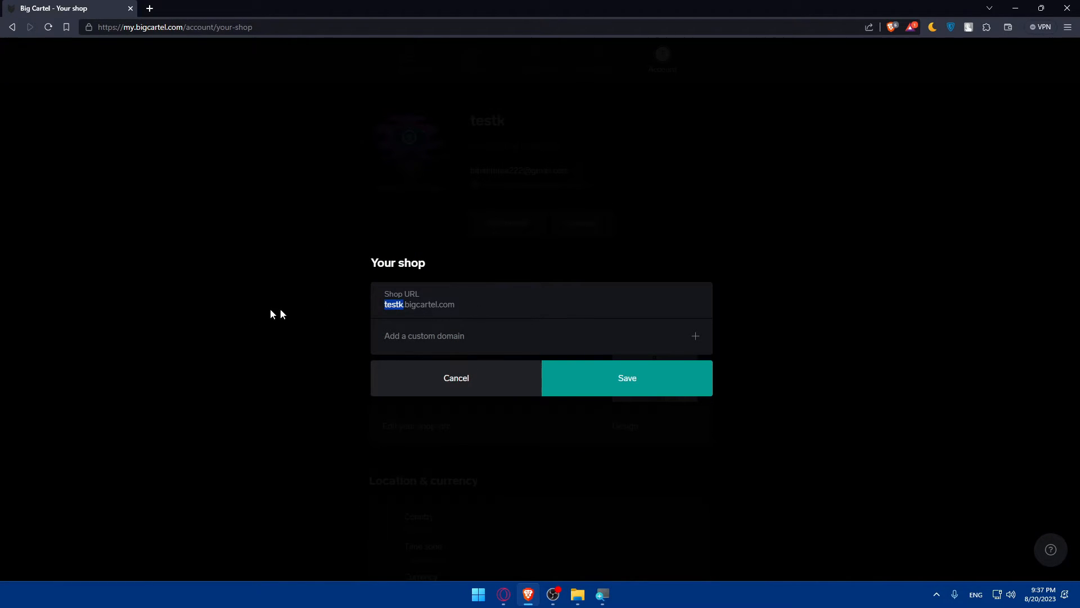
- Edit the shop URL field and select its subdomain part
click(393, 303)
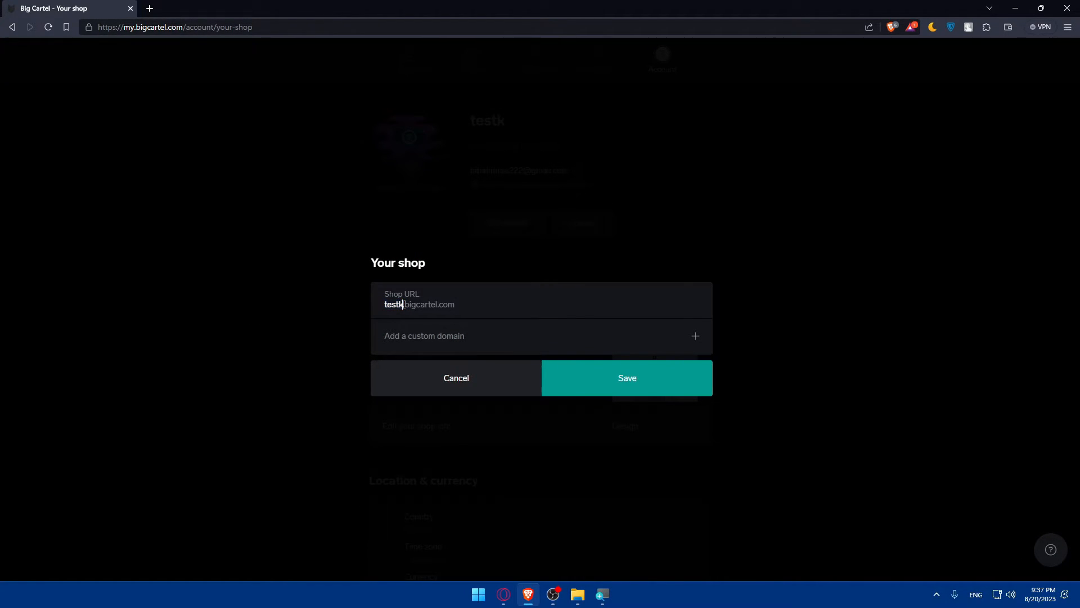
double_click(394, 304)
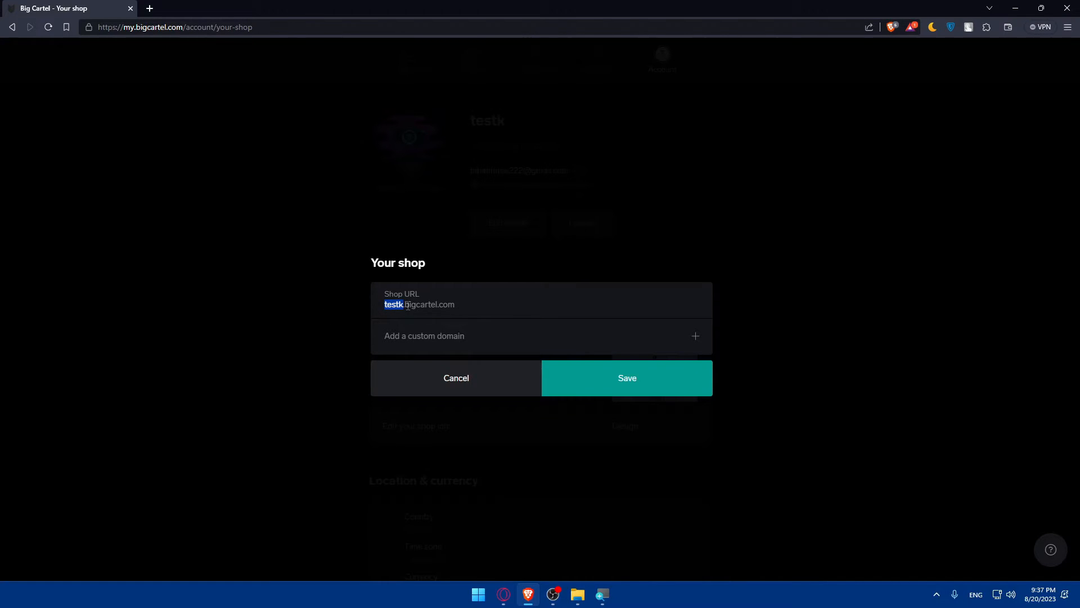
mouse_move(557, 301)
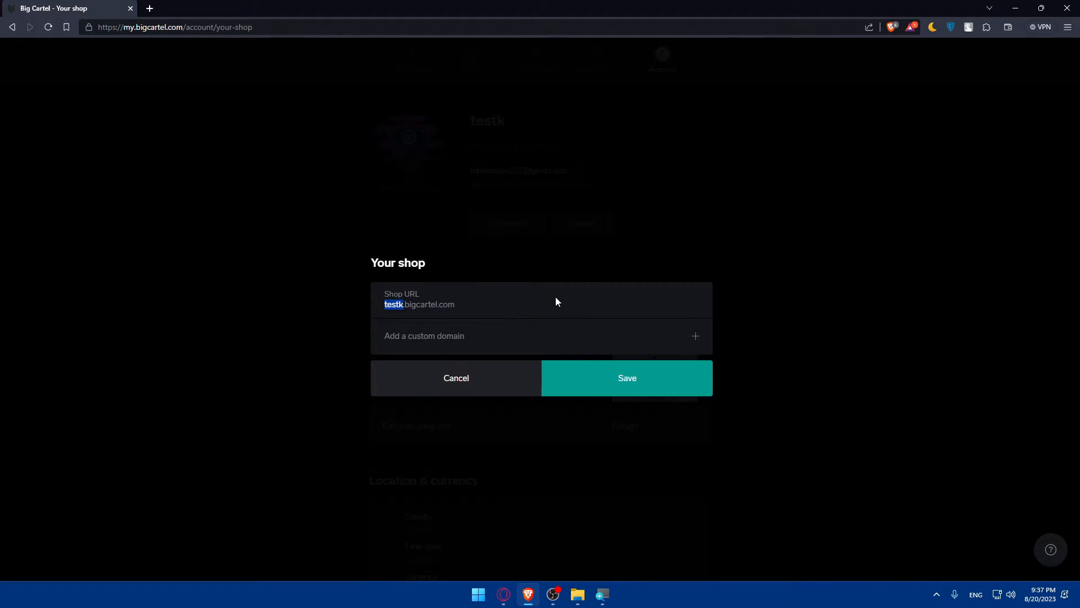
mouse_move(482, 341)
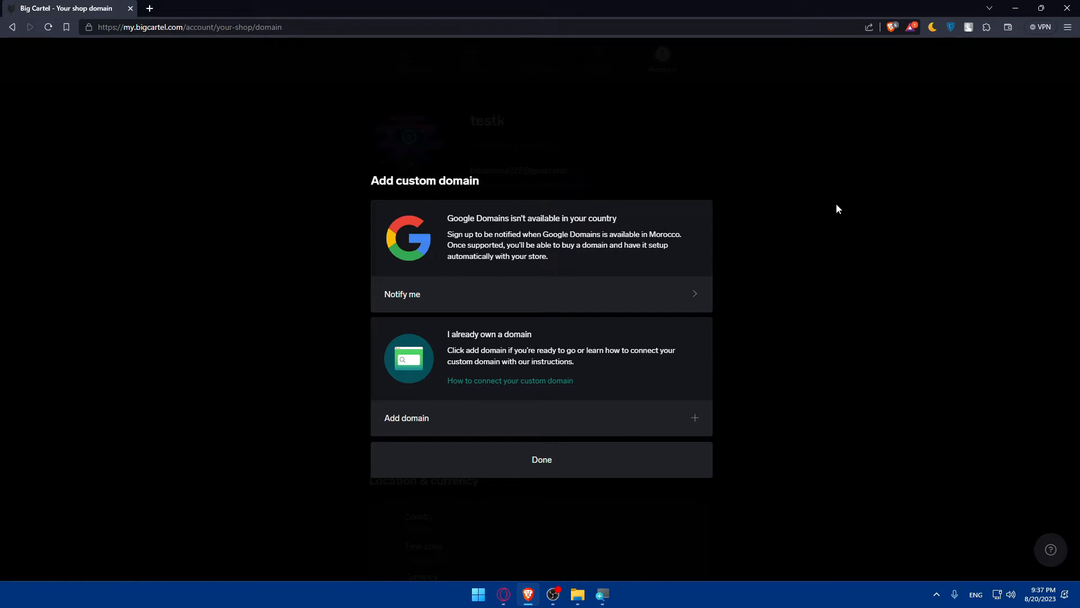
mouse_move(726, 172)
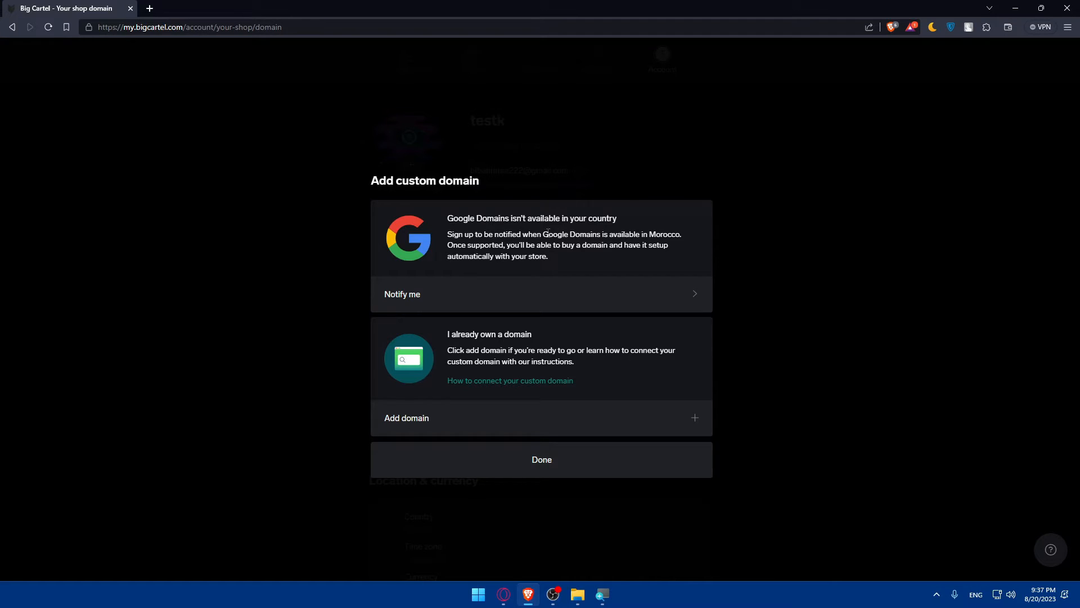
mouse_move(452, 245)
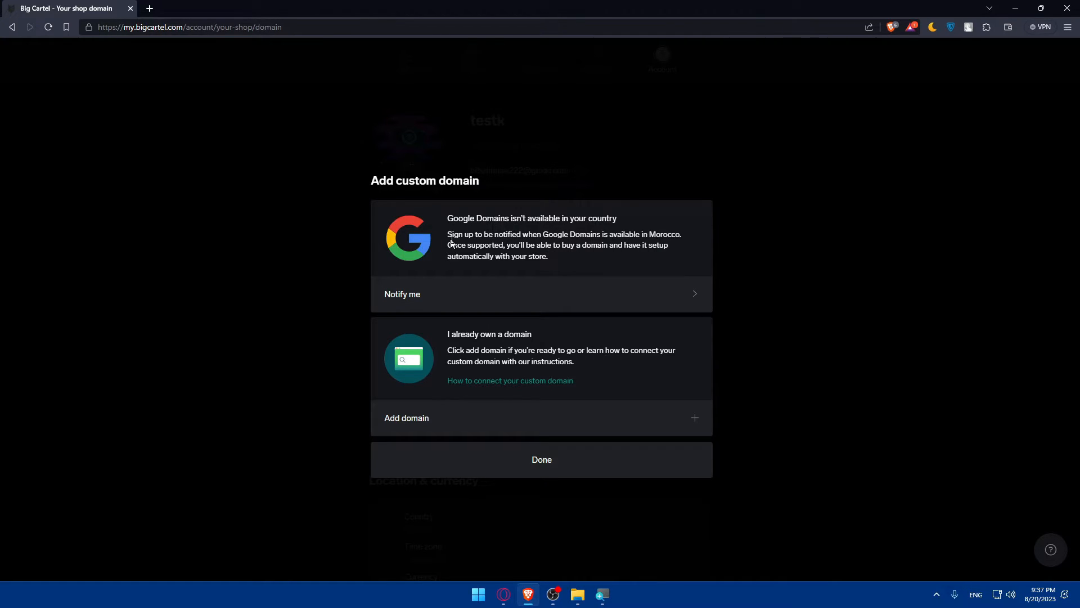
mouse_move(418, 243)
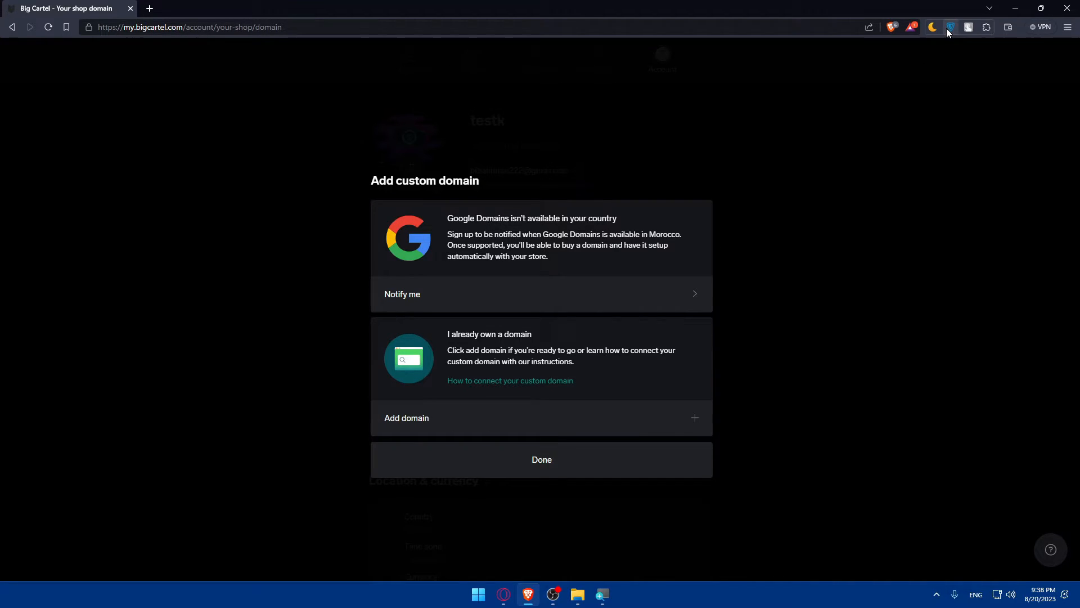
- Check the ZenMate and TouchVPN extensions' connection status and open a new tab
click(952, 27)
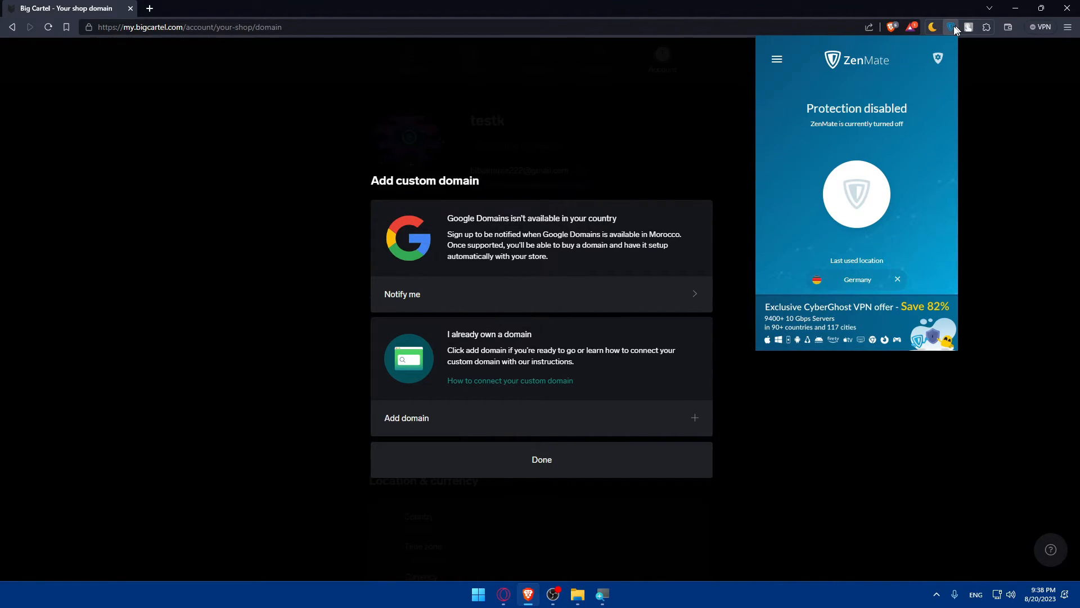
click(968, 27)
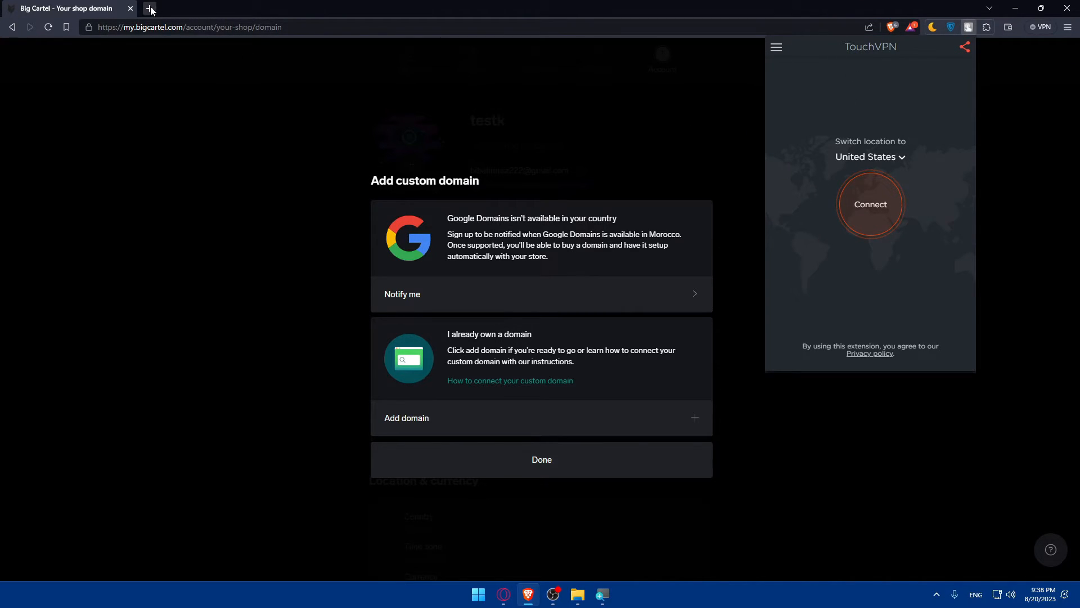
click(149, 8)
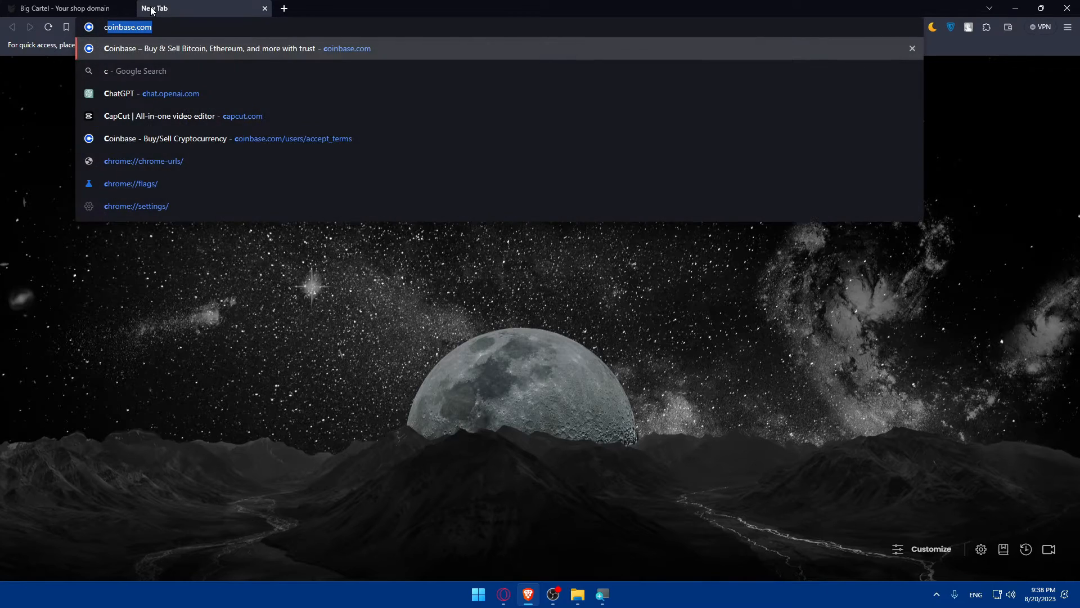
- Search the web for 'extensions' and open the Chrome Web Store result
text(chrome.googl)
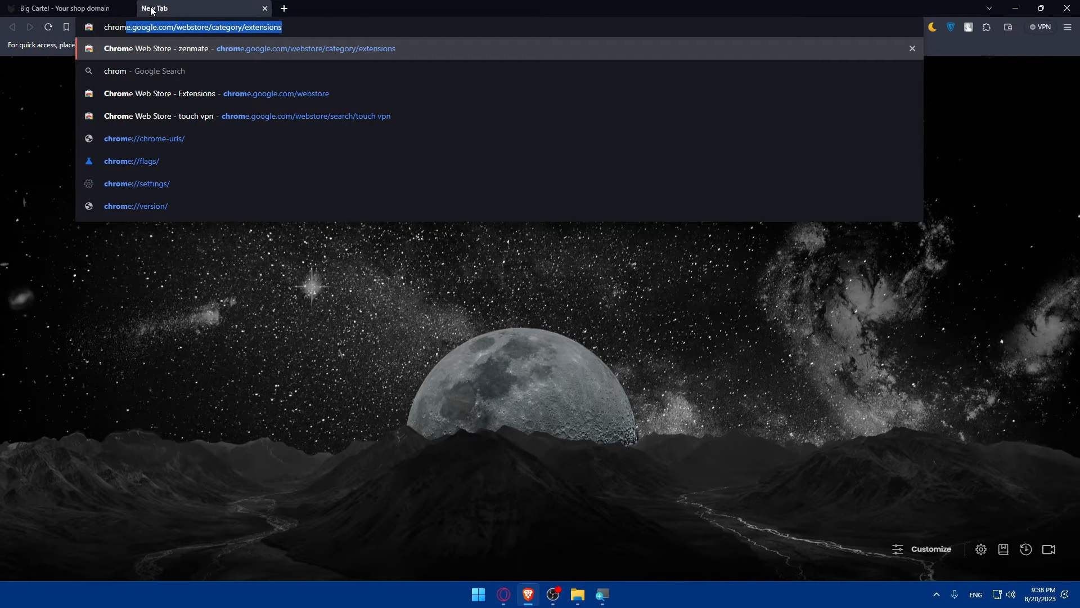
text(chrome e)
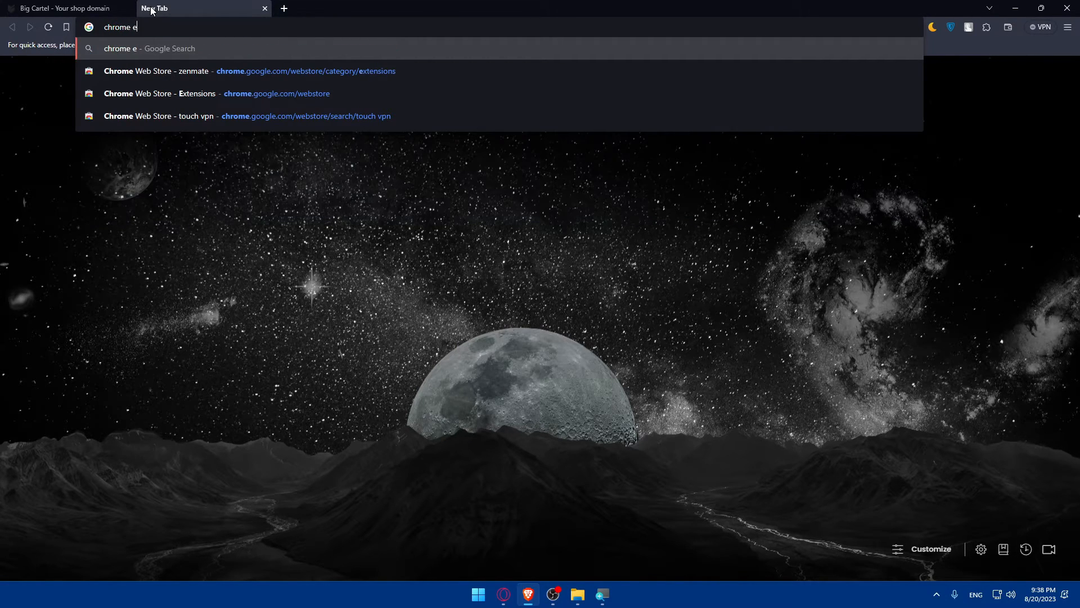
text(extensions)
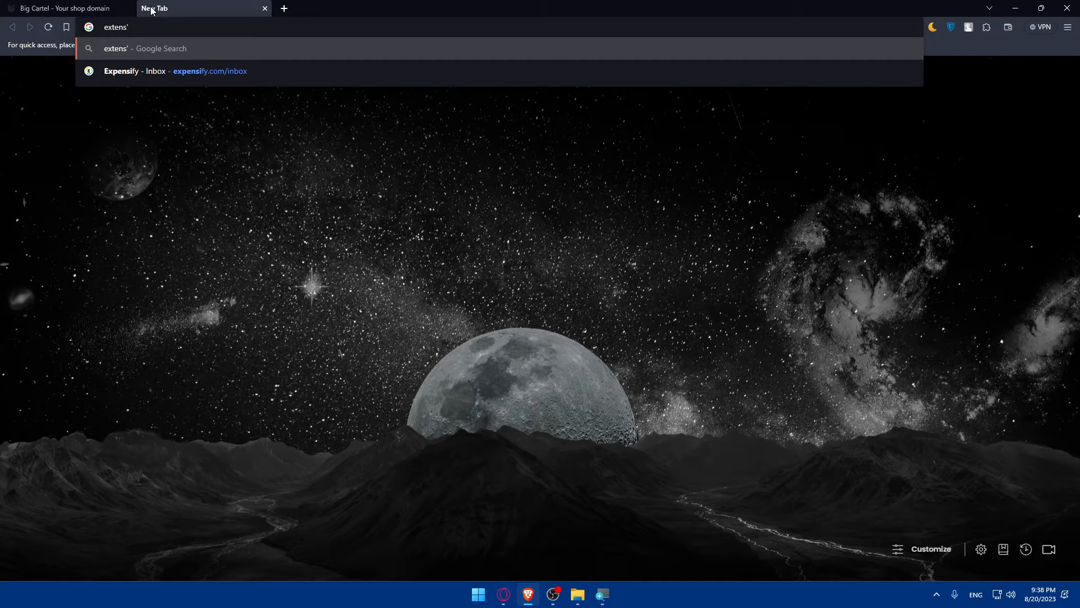
key(Return)
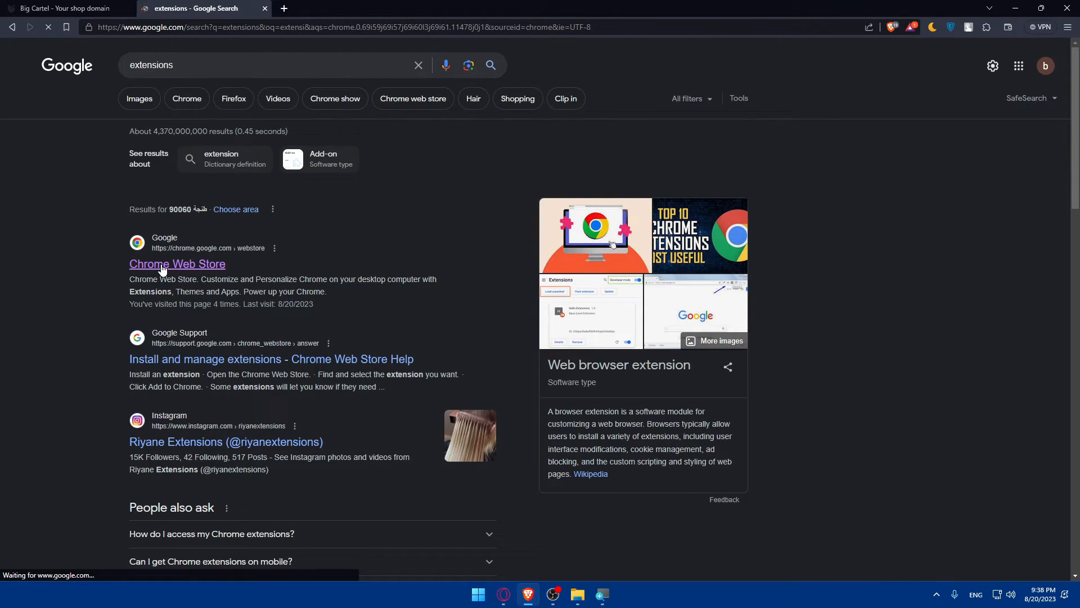
click(178, 264)
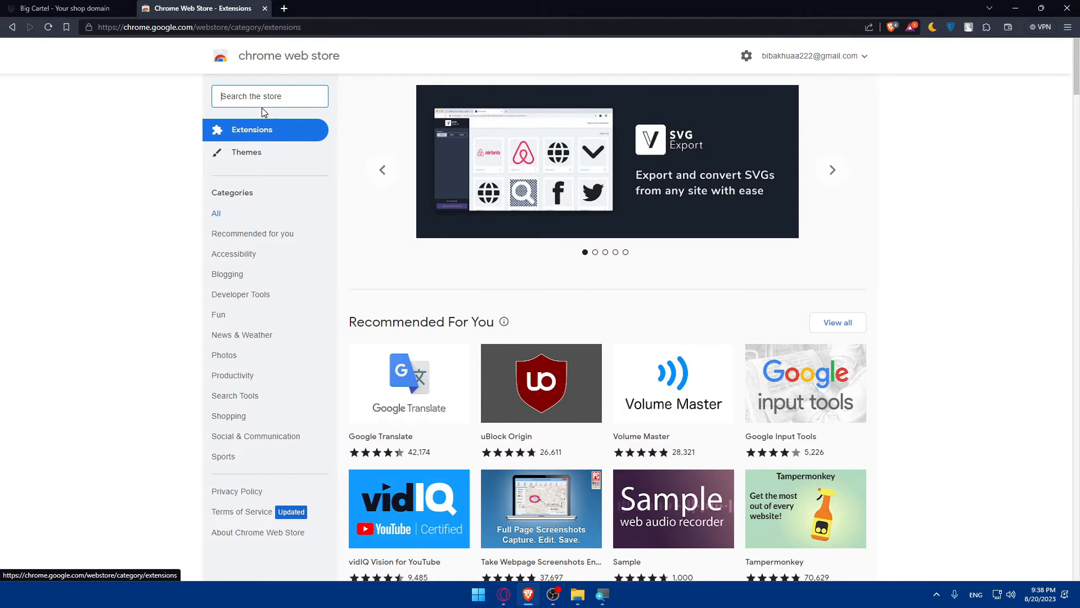
- Search the Web Store for 'zenmate' and open ZenMate VPN, then search 'touch vpn'
text(zenmate)
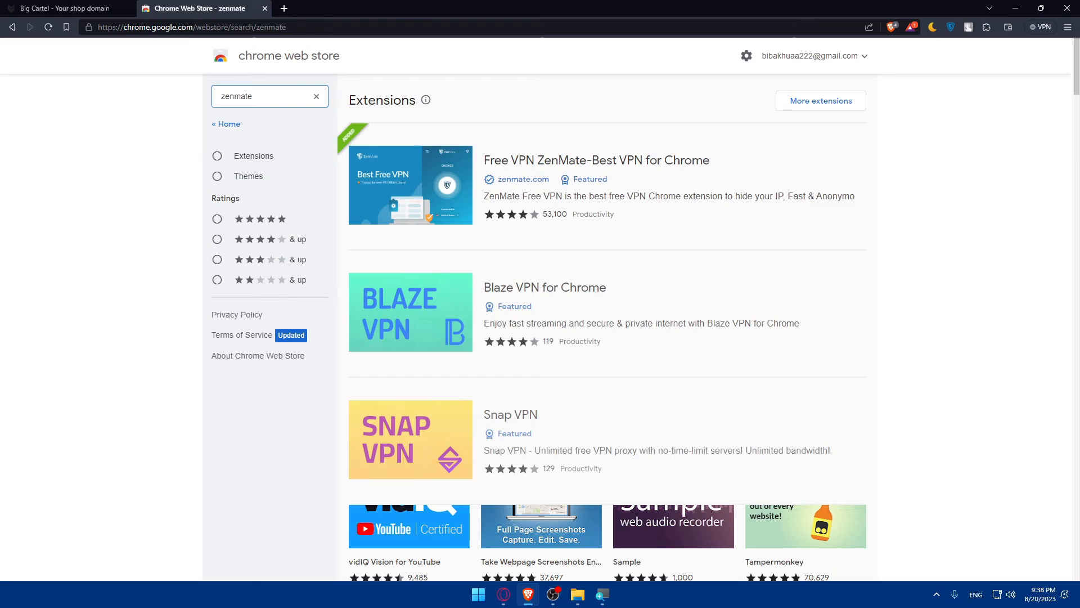
click(596, 160)
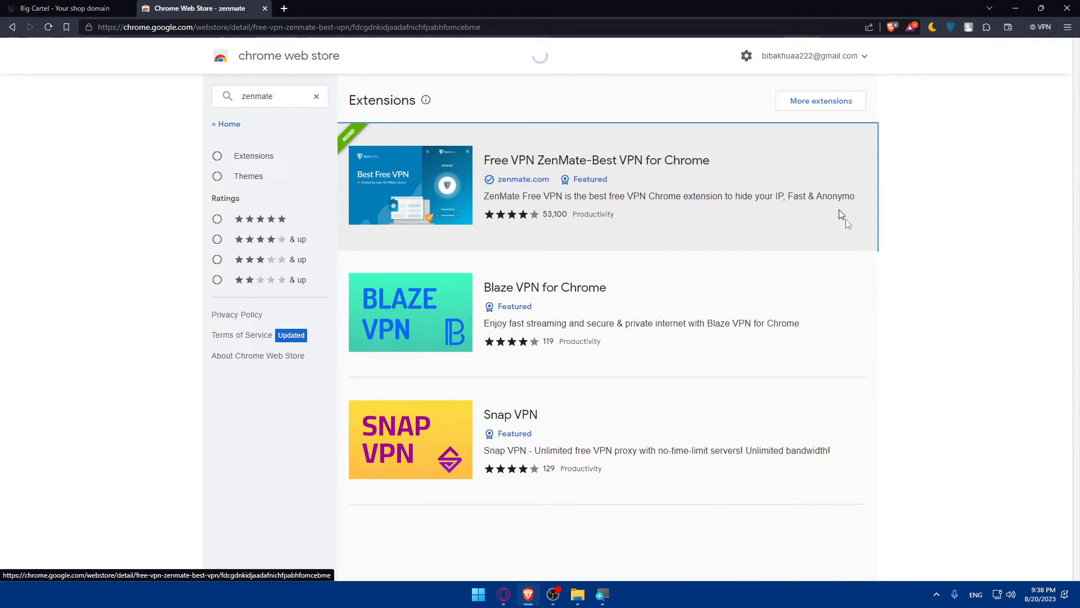
click(269, 96)
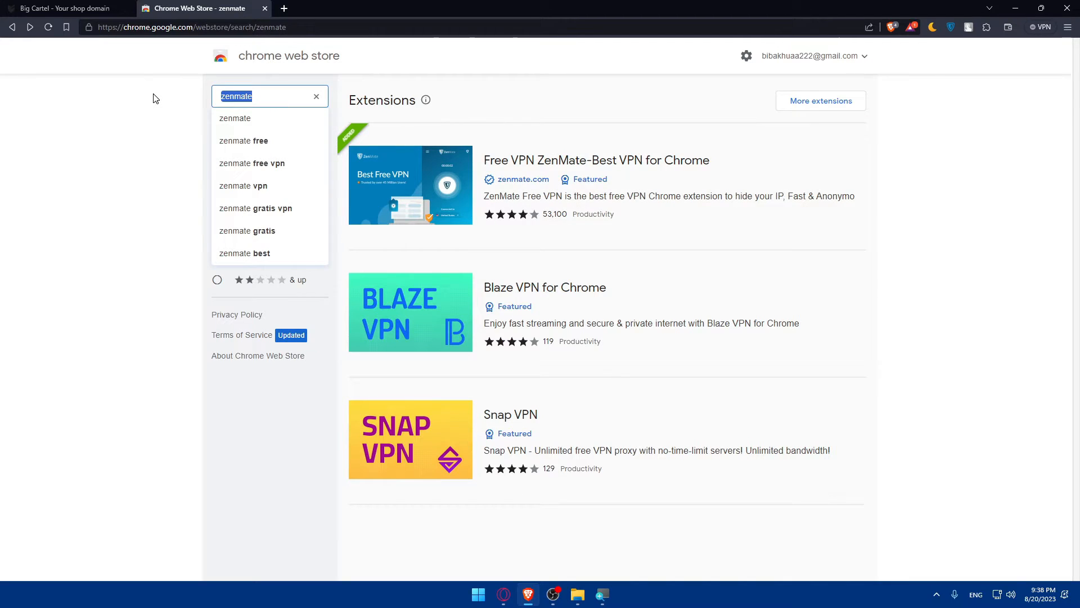
text(touch)
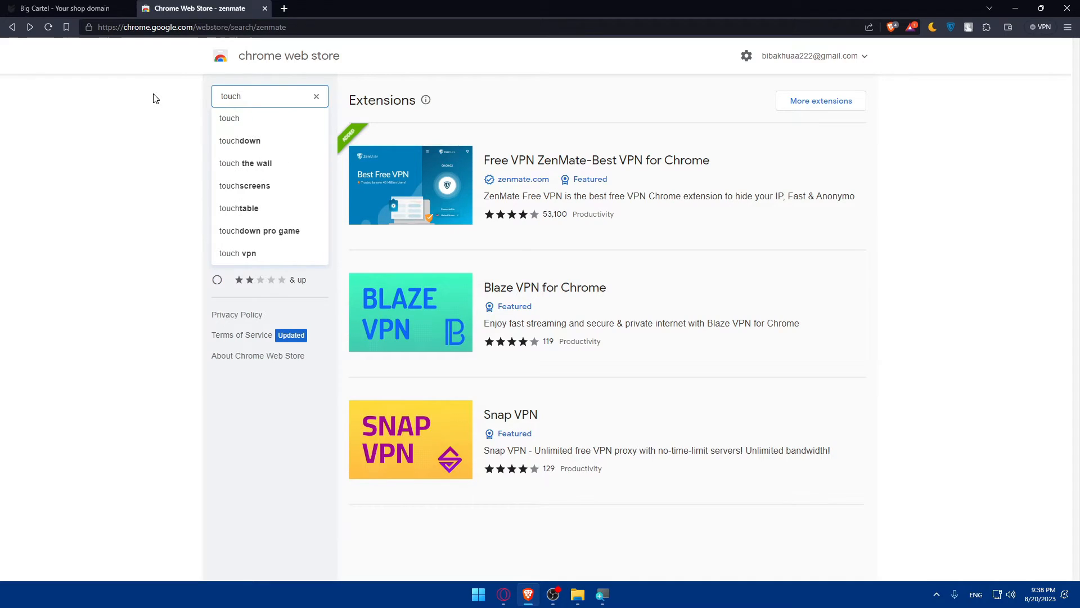
click(237, 252)
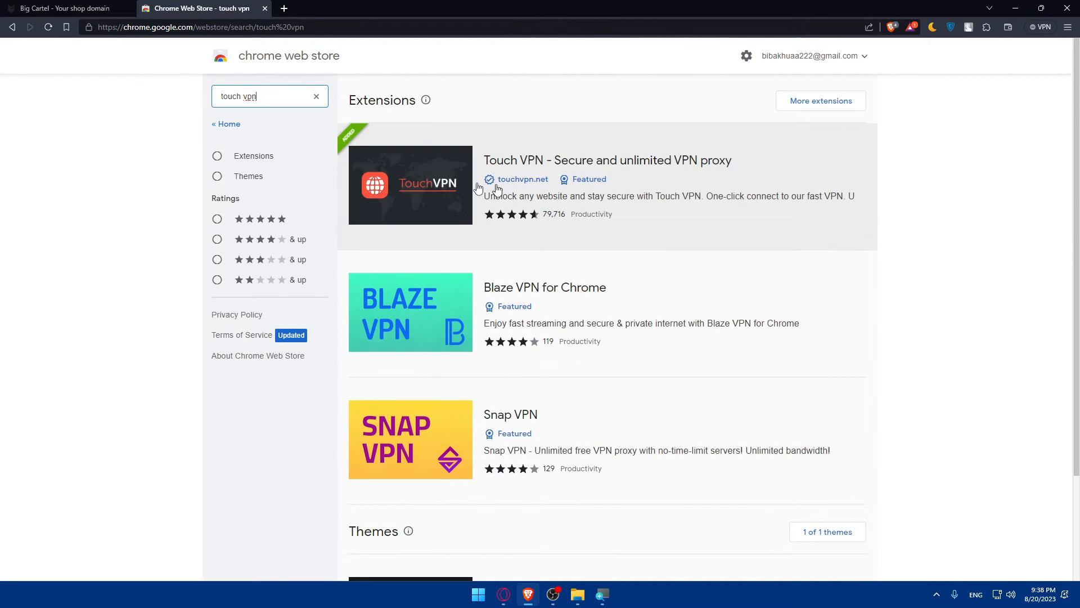
mouse_move(449, 163)
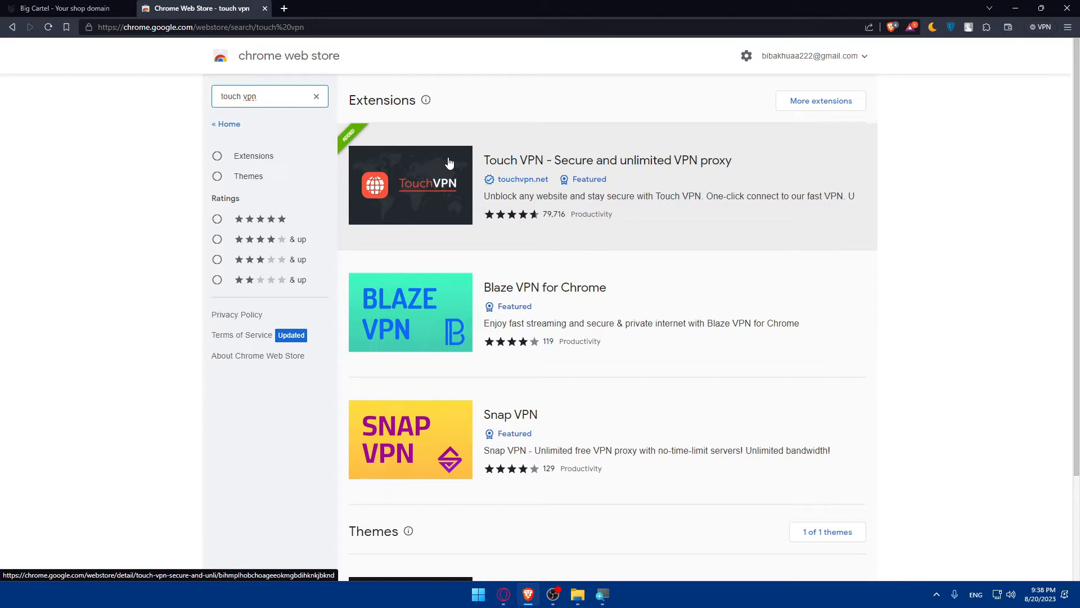
mouse_move(420, 155)
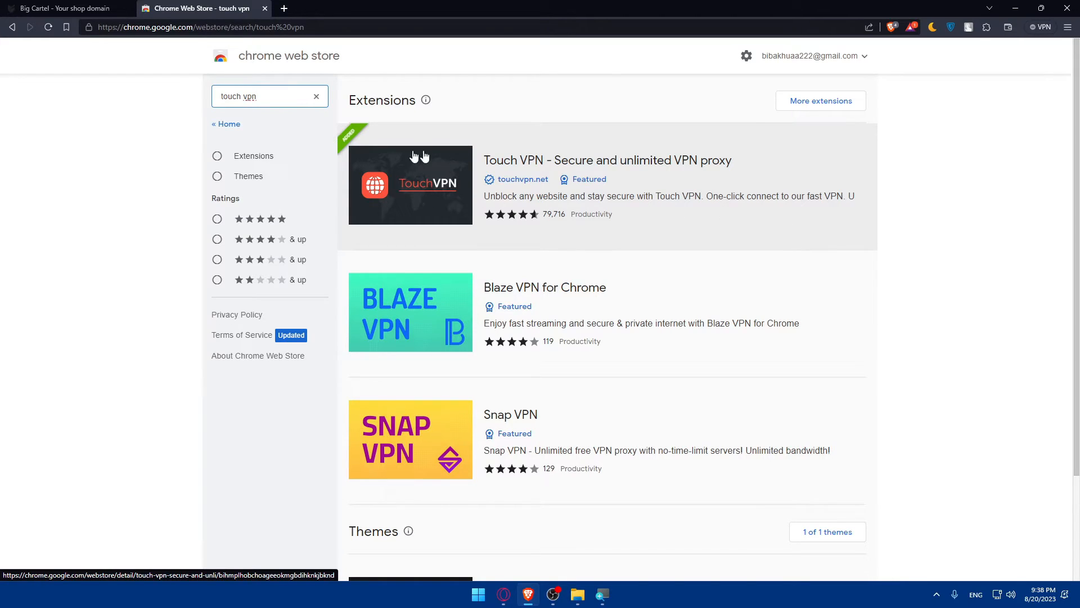
mouse_move(400, 191)
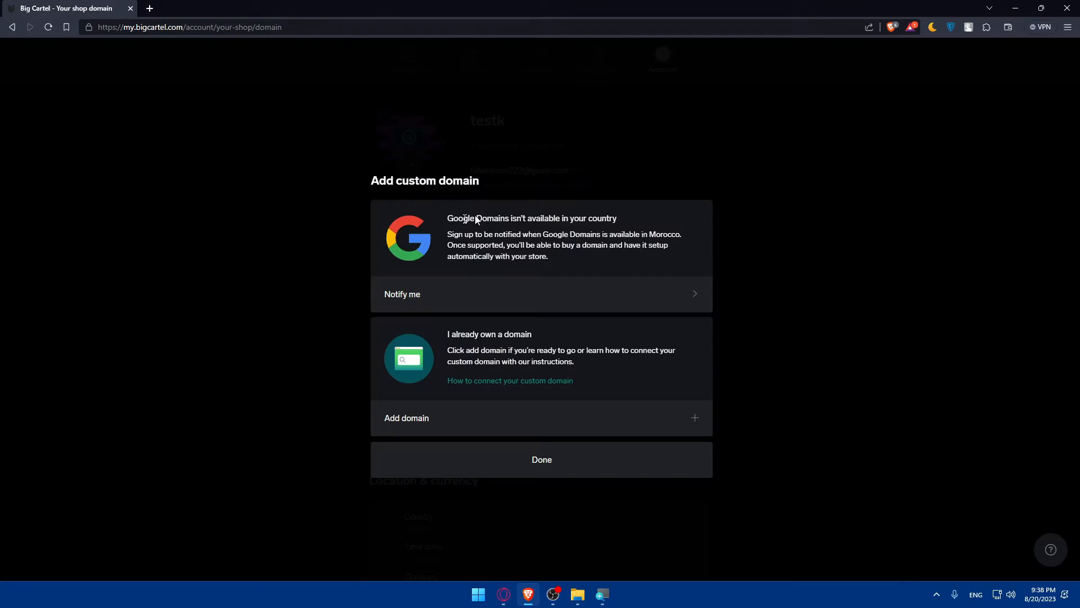
mouse_move(501, 371)
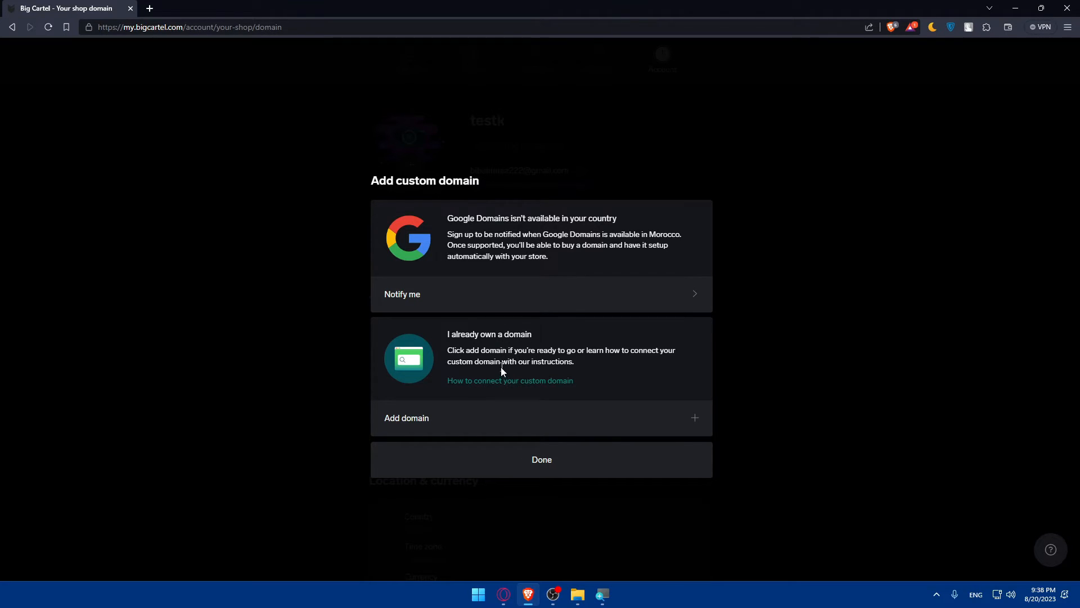
mouse_move(516, 425)
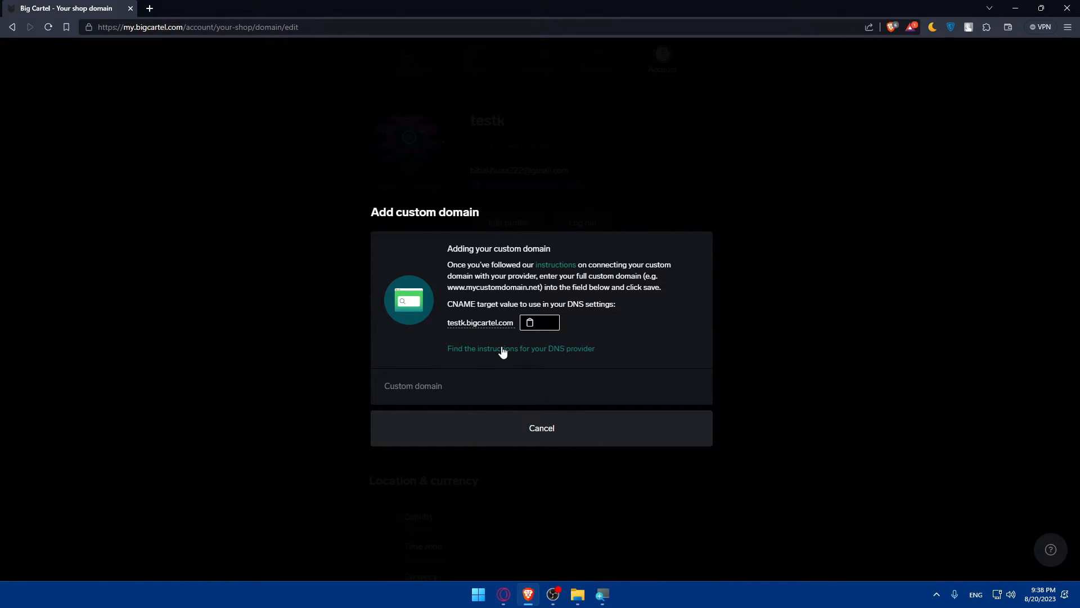
- Open the 'Find the instructions for your DNS provider' help article
click(520, 348)
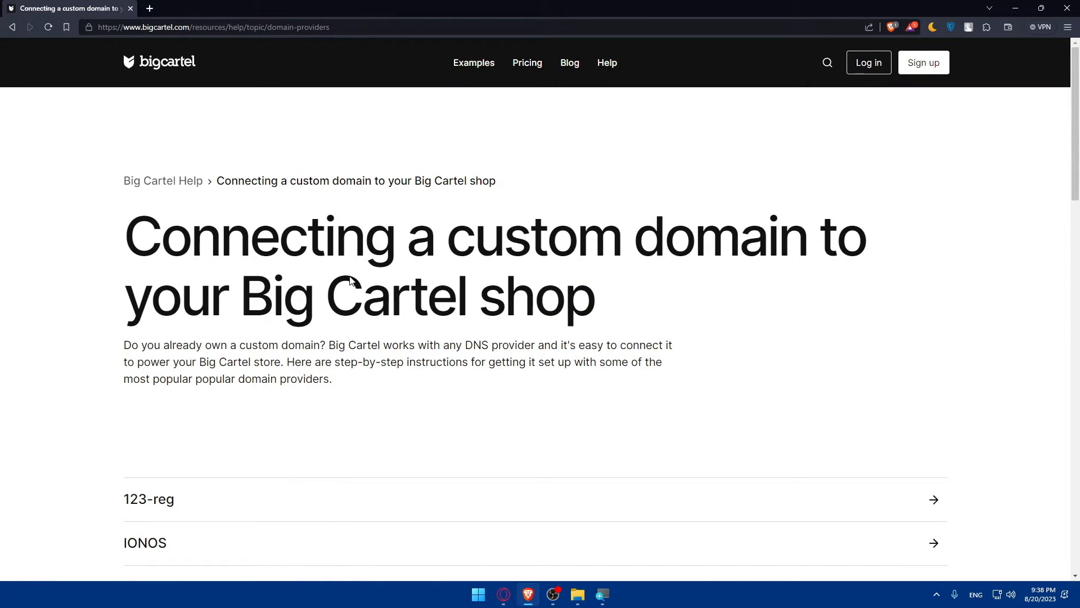
- Browse the DNS provider list and read the GoDaddy setup guide
scroll(down, 3)
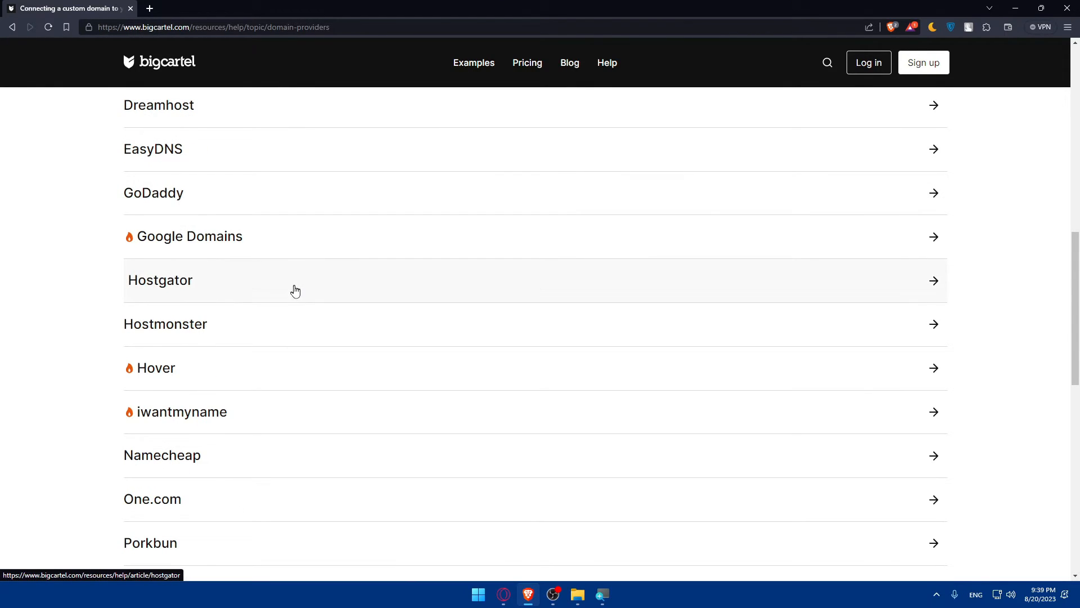
scroll(up, 3)
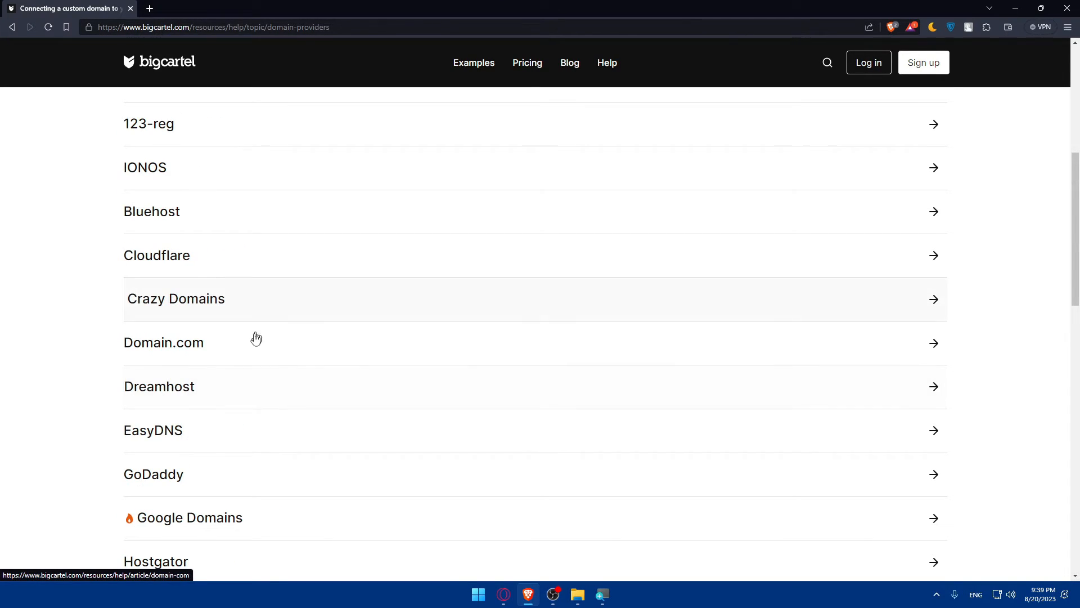
mouse_move(223, 474)
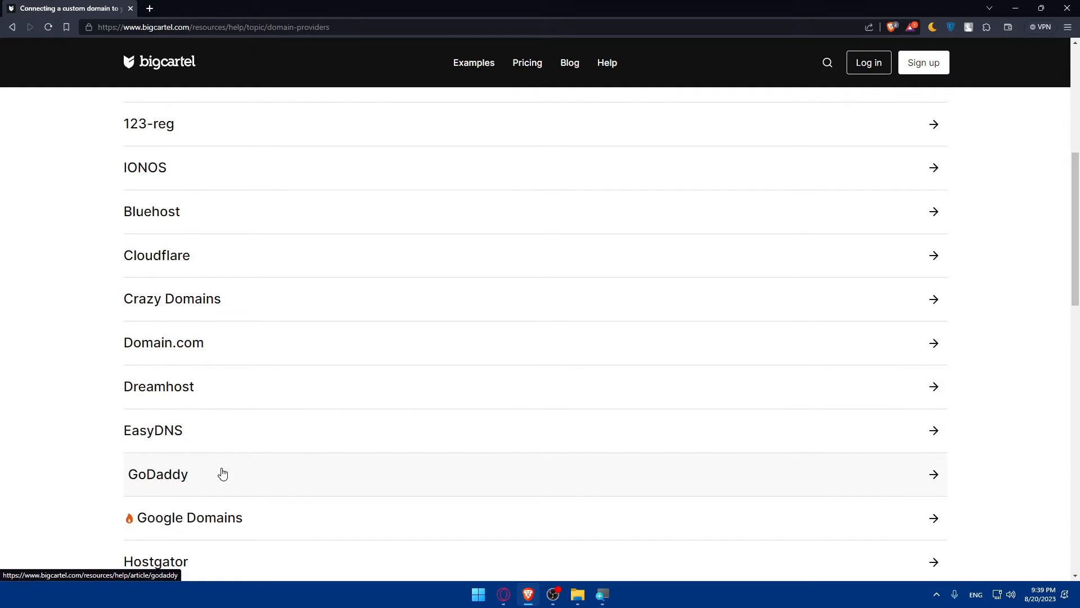
click(158, 474)
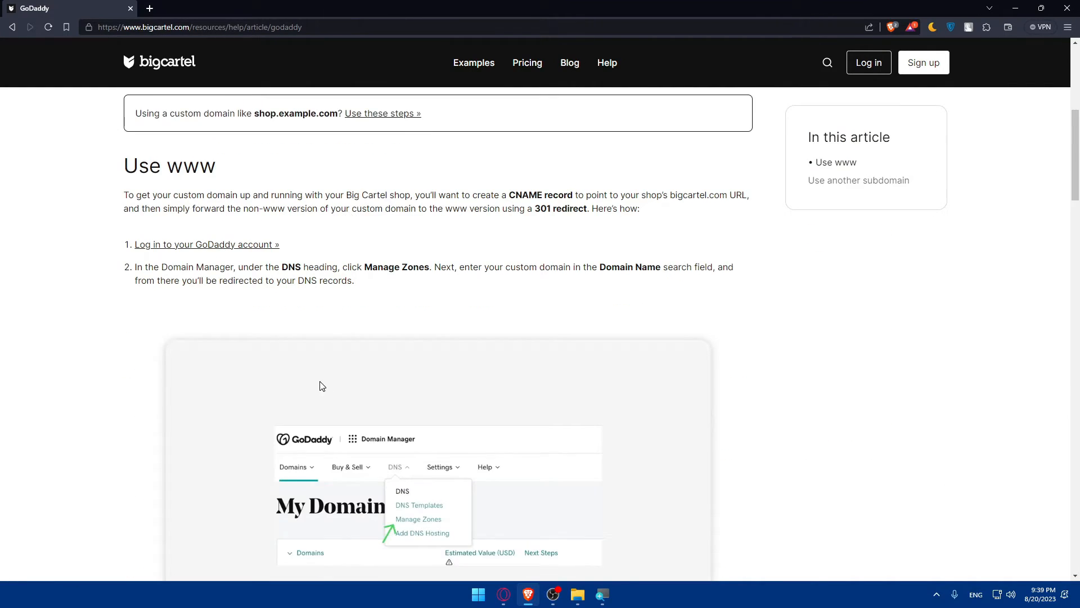
scroll(down, 3)
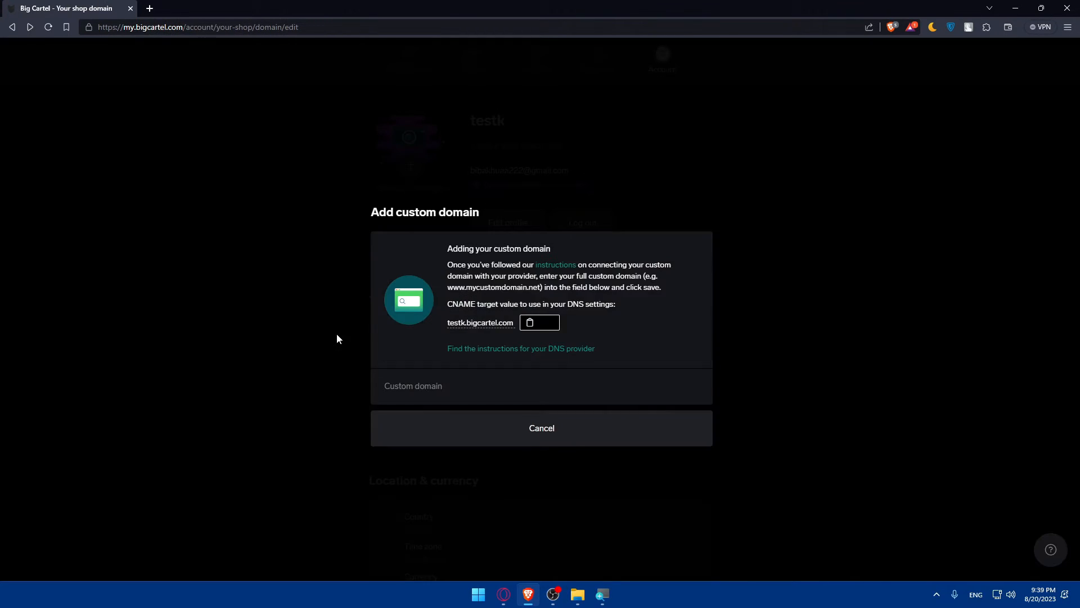
mouse_move(864, 310)
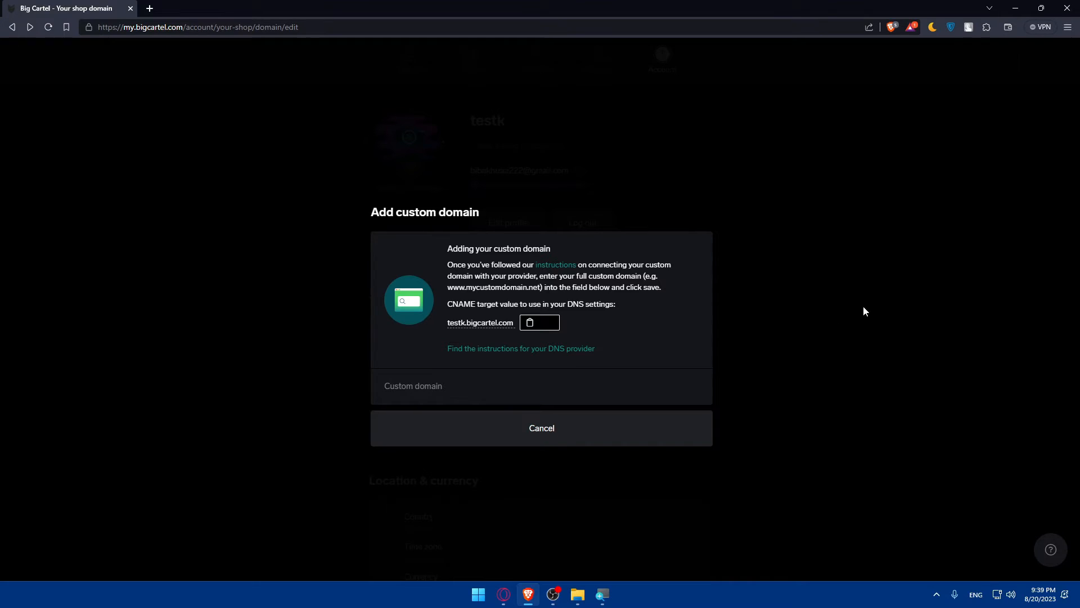
mouse_move(496, 294)
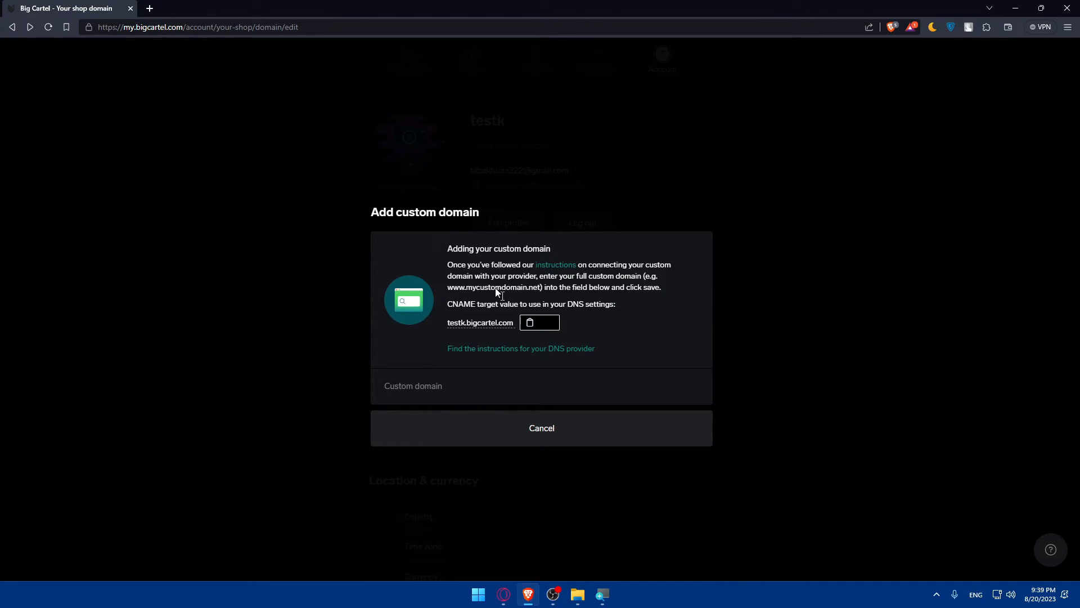
- Close the custom domain form without saving and open Design from the Account page
click(541, 428)
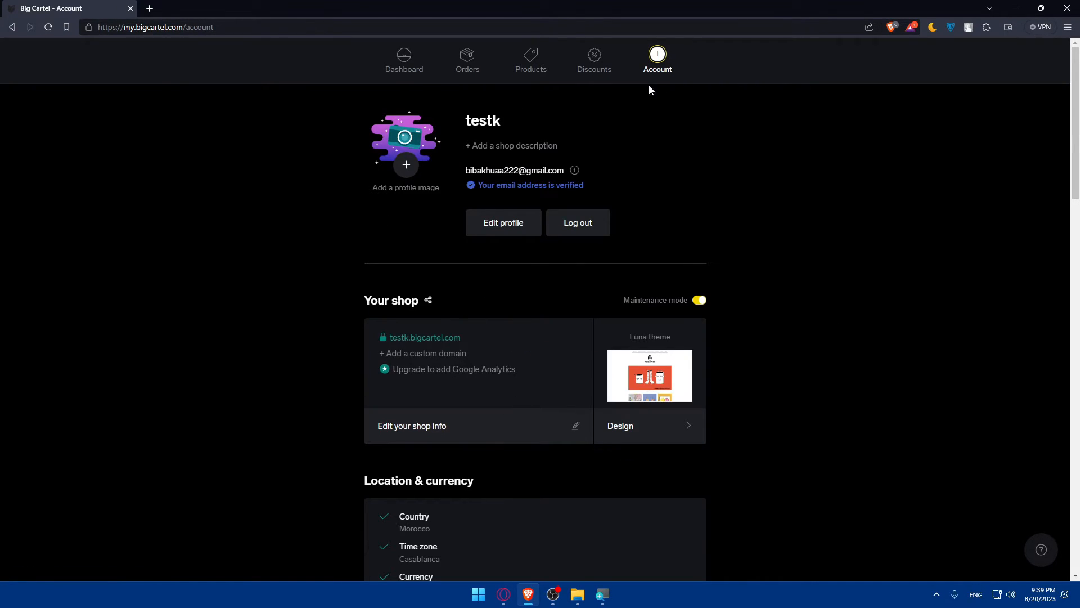
click(648, 426)
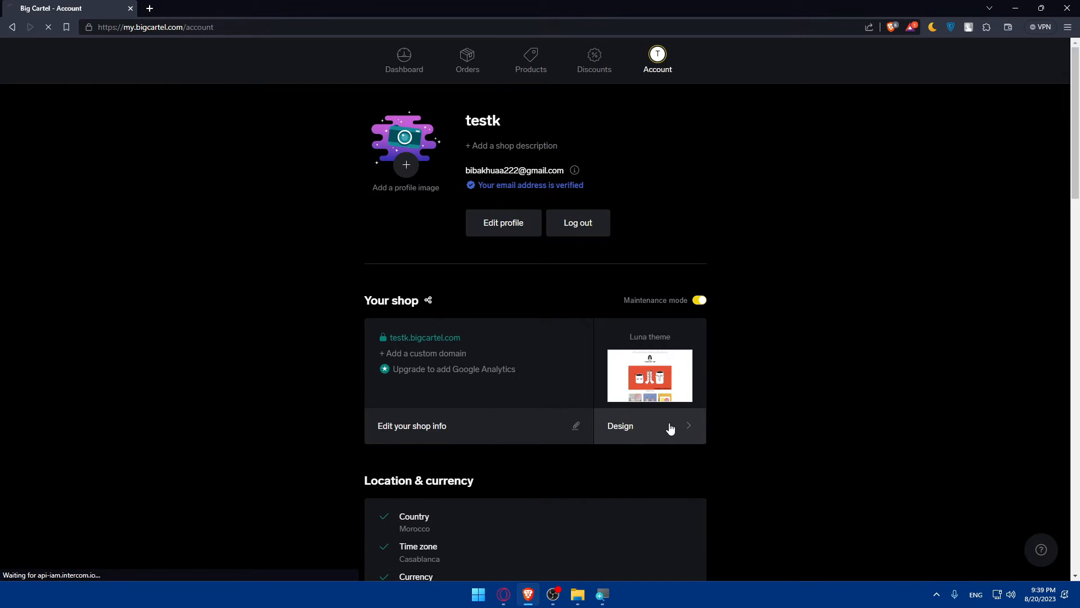
click(619, 426)
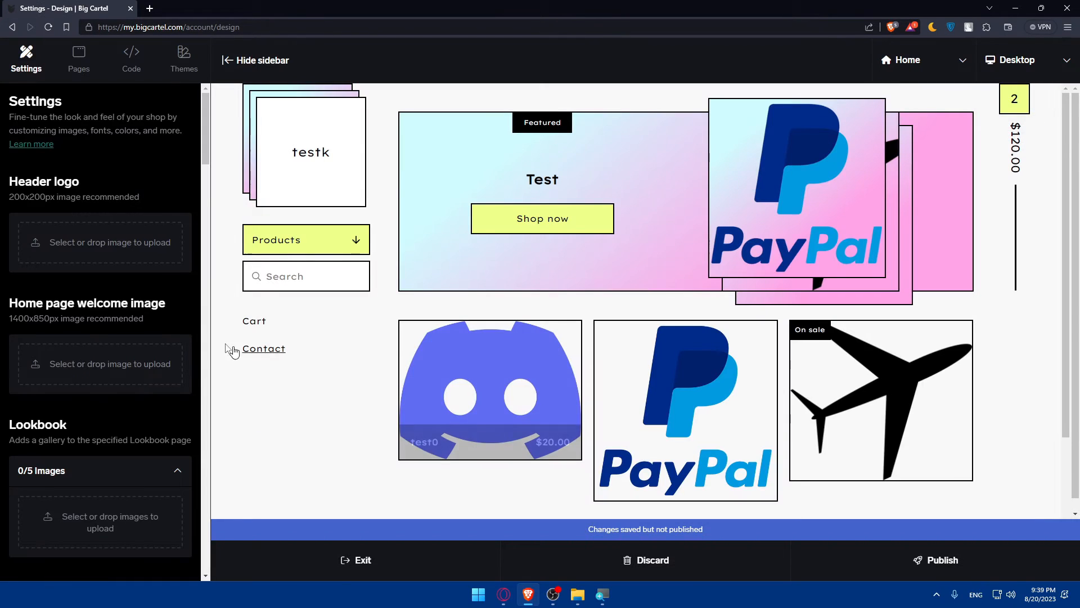
mouse_move(48, 122)
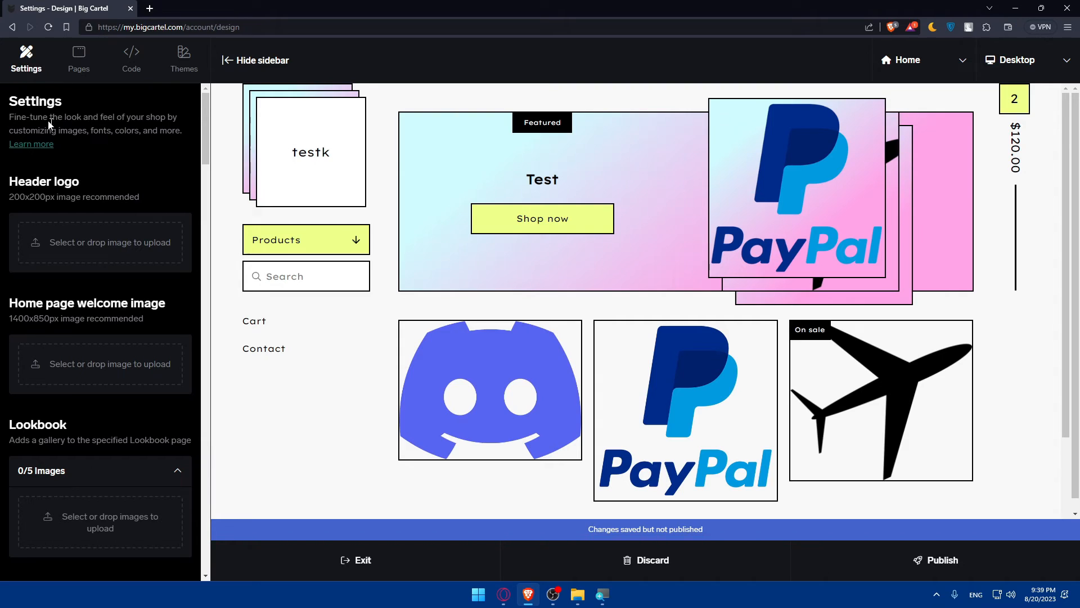
mouse_move(56, 289)
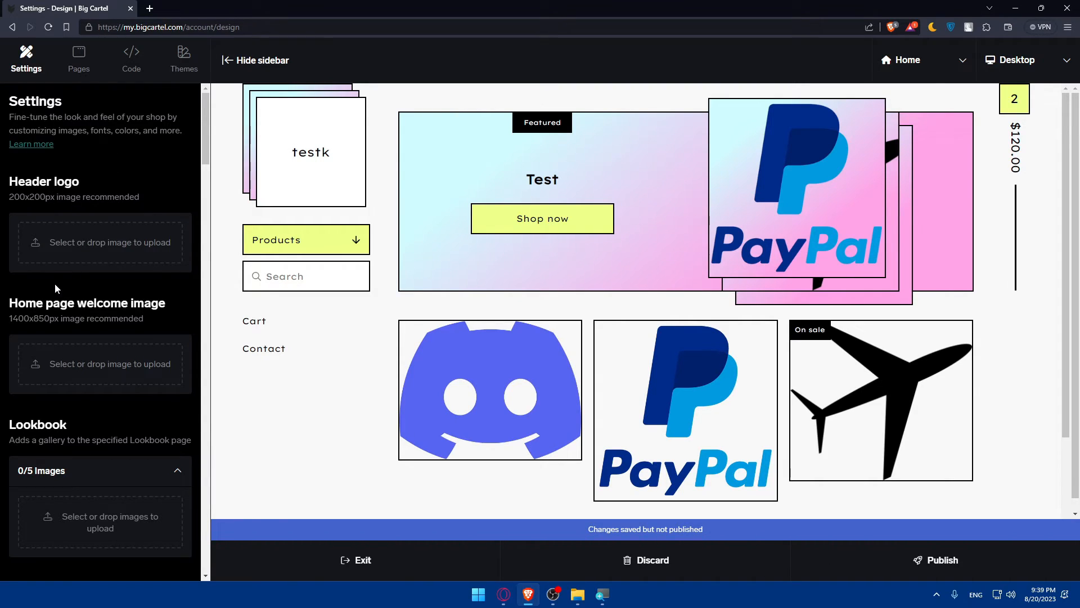
- Upload chatgpt-logo-png.png as the Header logo image
click(100, 242)
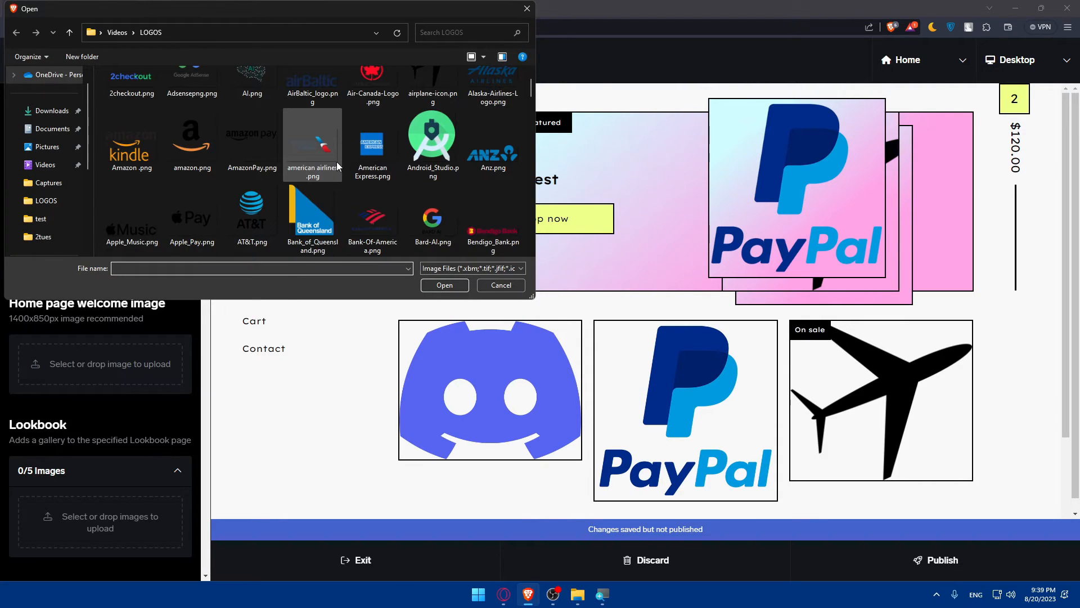
scroll(down, 3)
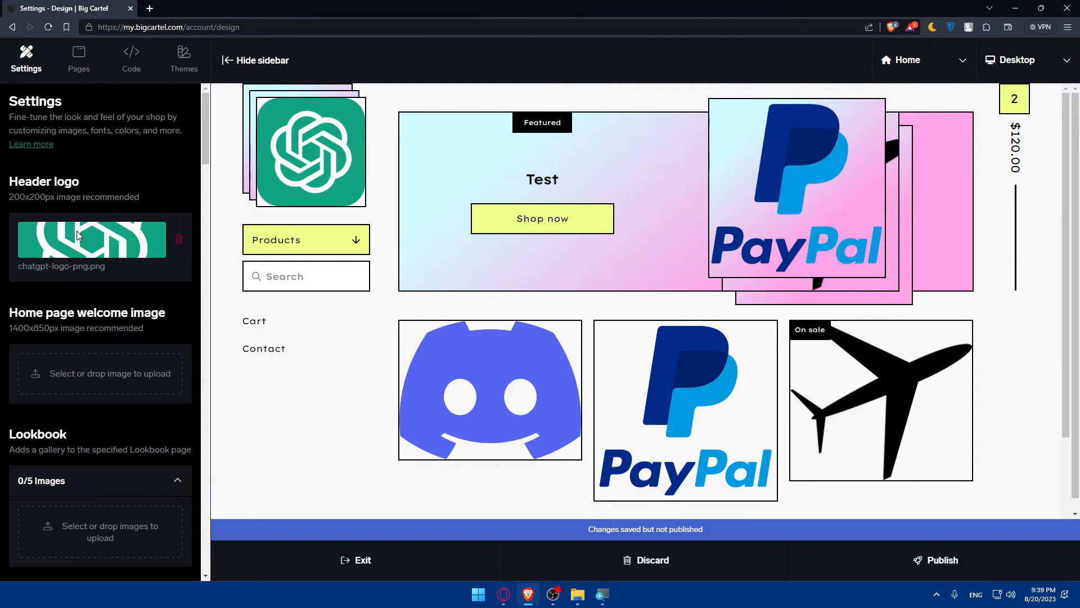
- Enter 'tester' in the Welcome header field under the sidebar Options
scroll(down, 3)
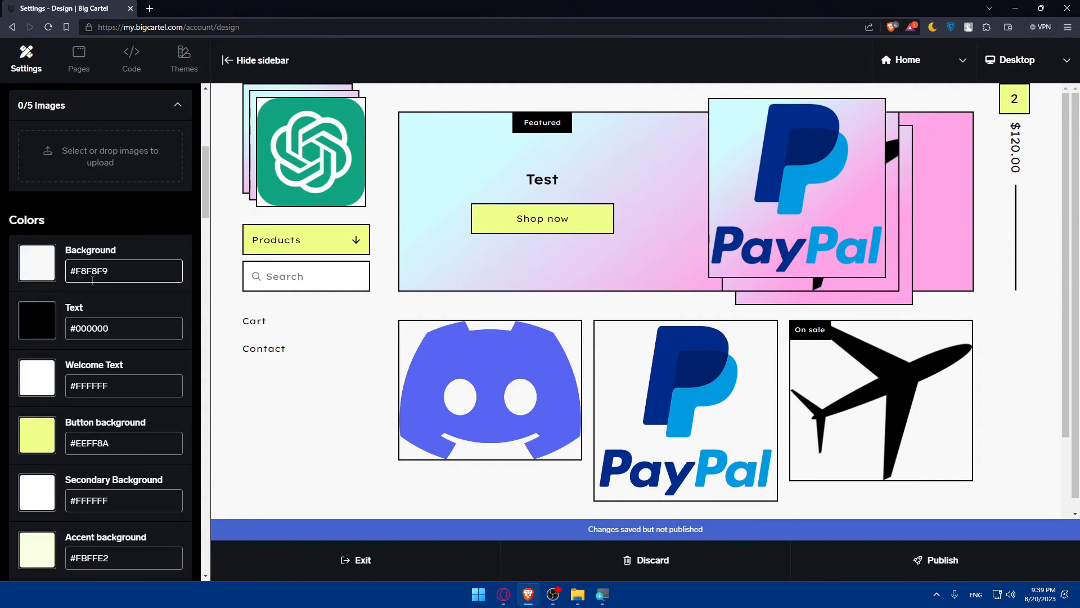
scroll(down, 3)
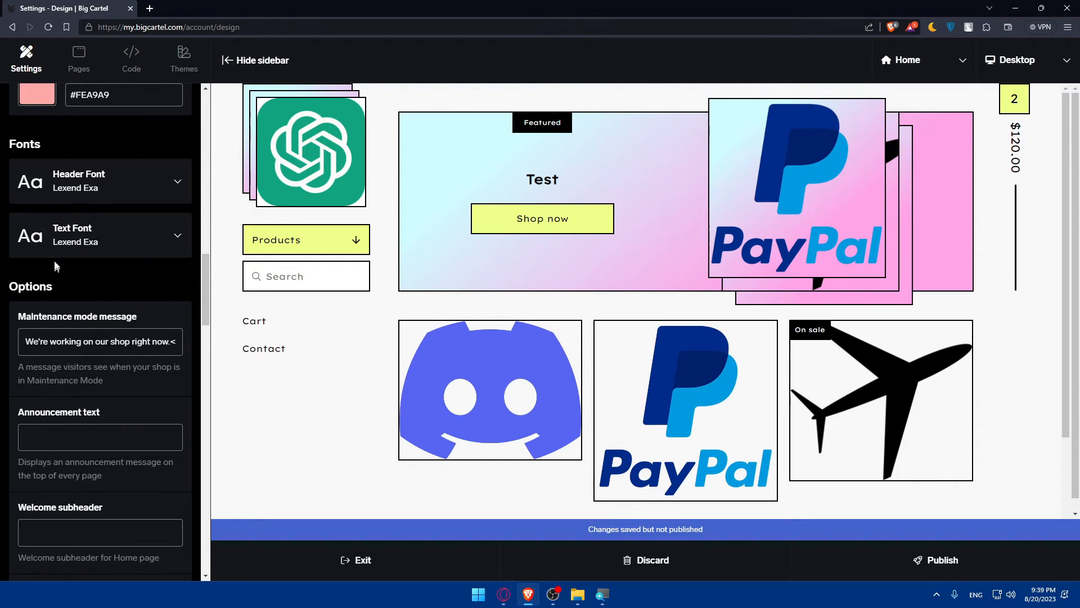
scroll(down, 3)
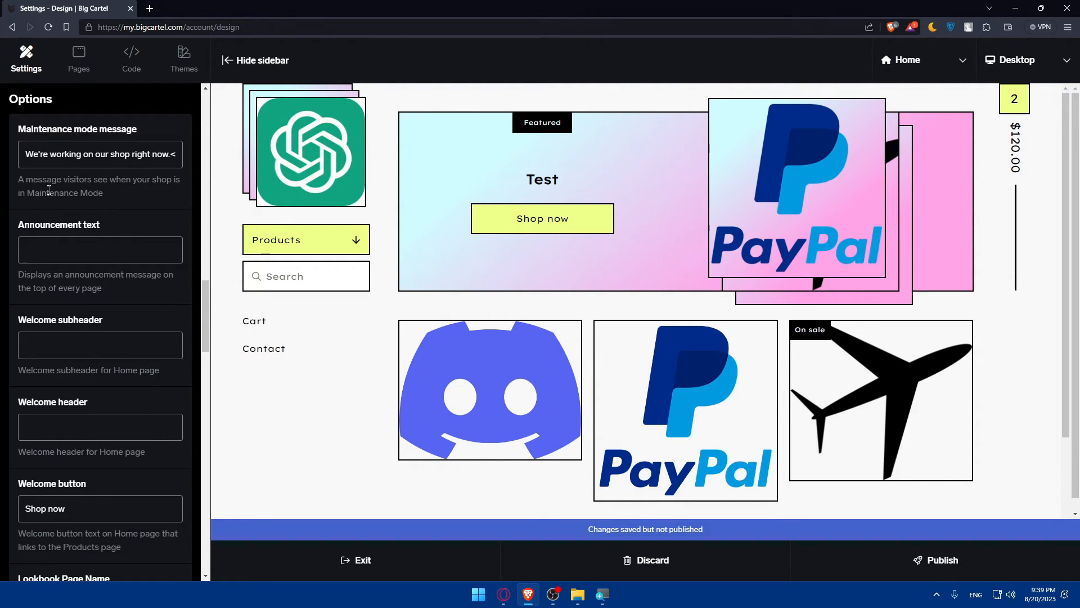
scroll(down, 3)
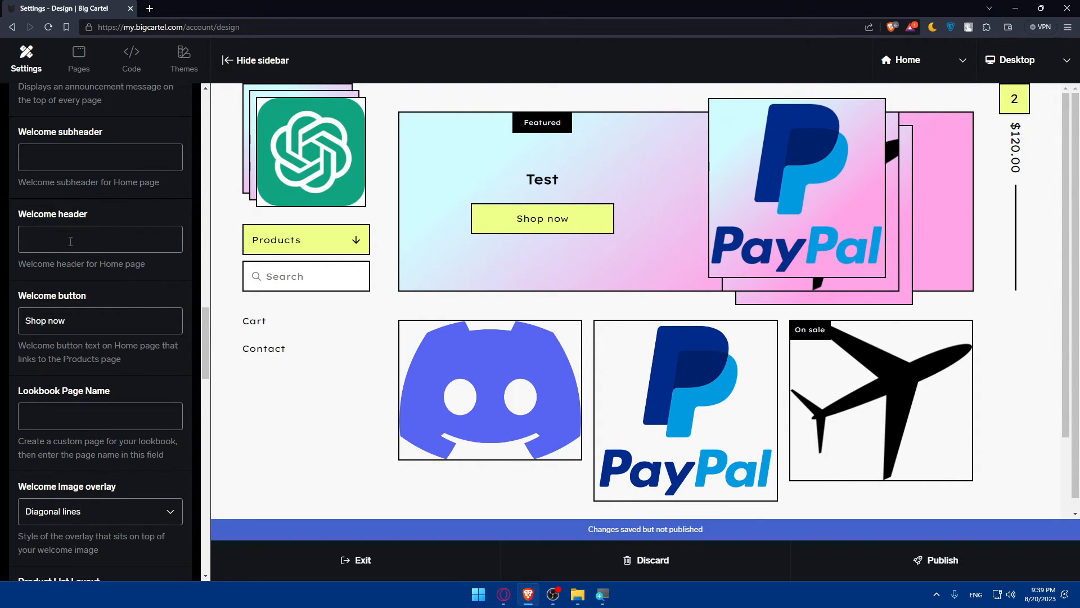
text(test)
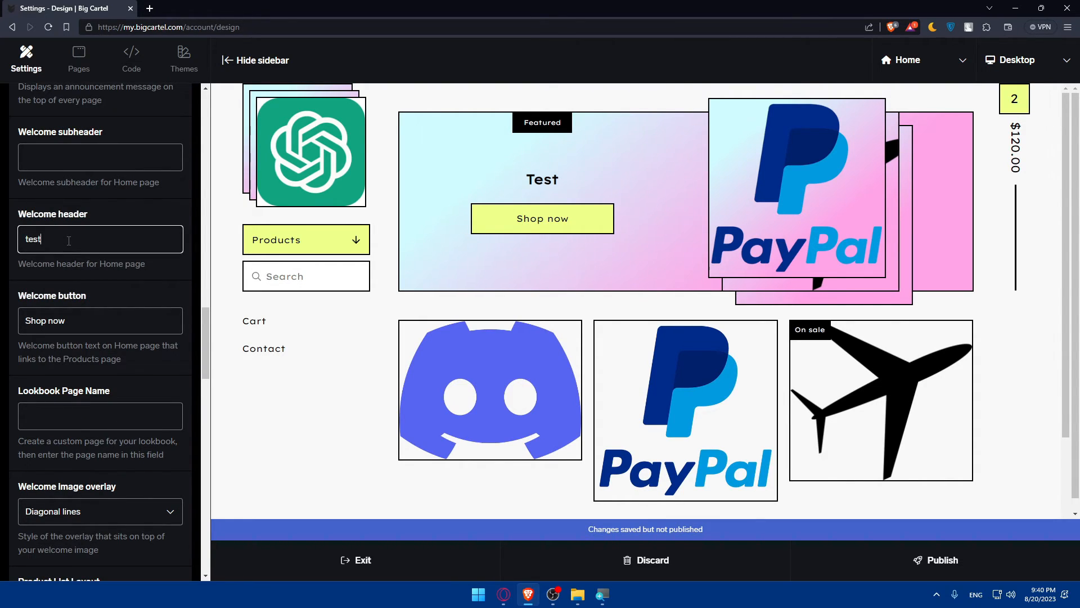
text(er)
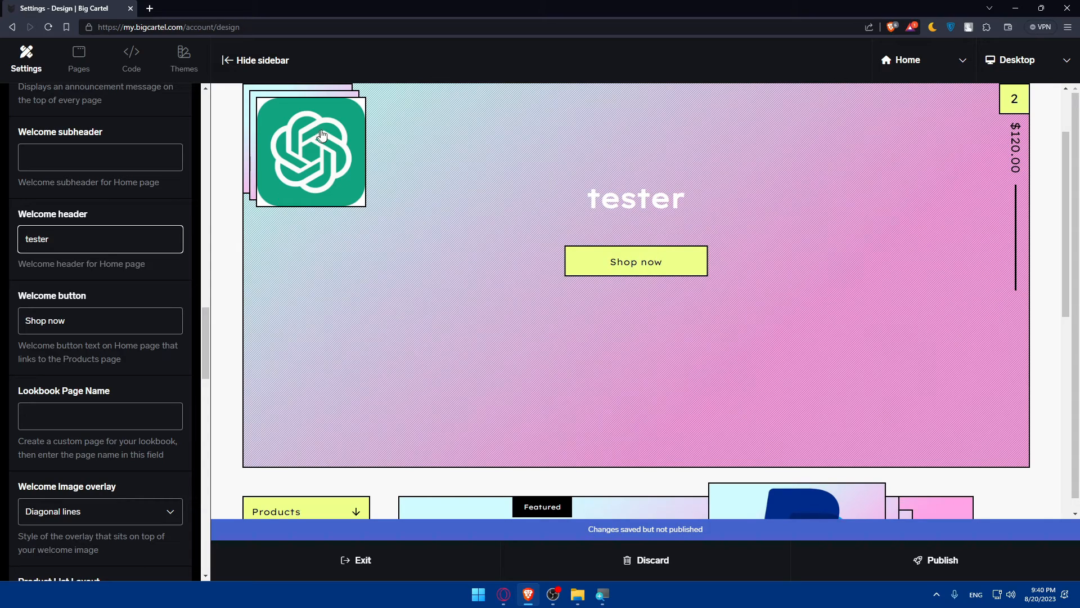
scroll(down, 3)
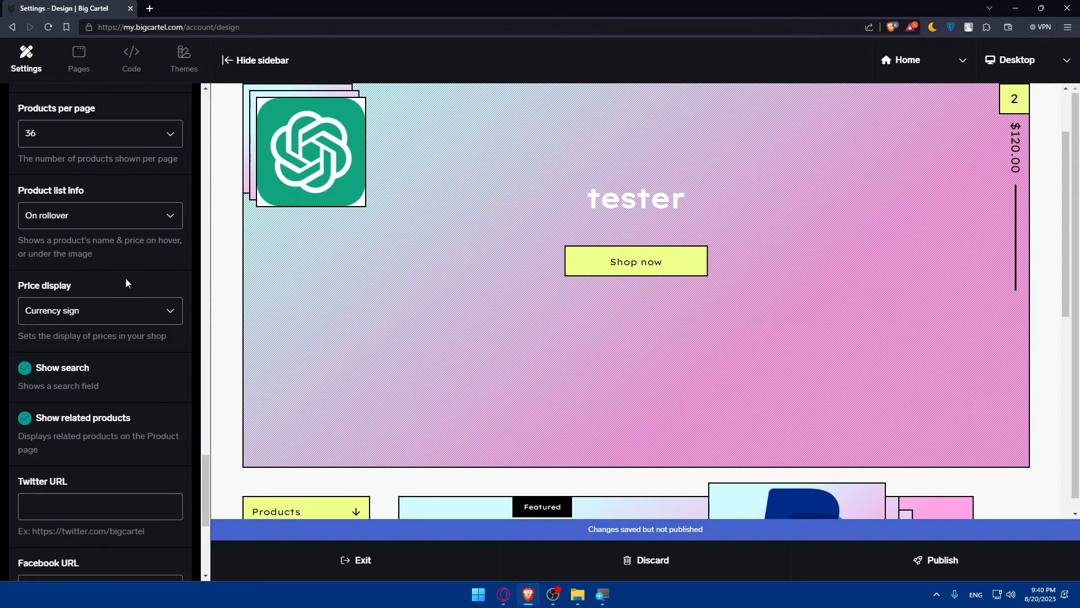
scroll(up, 3)
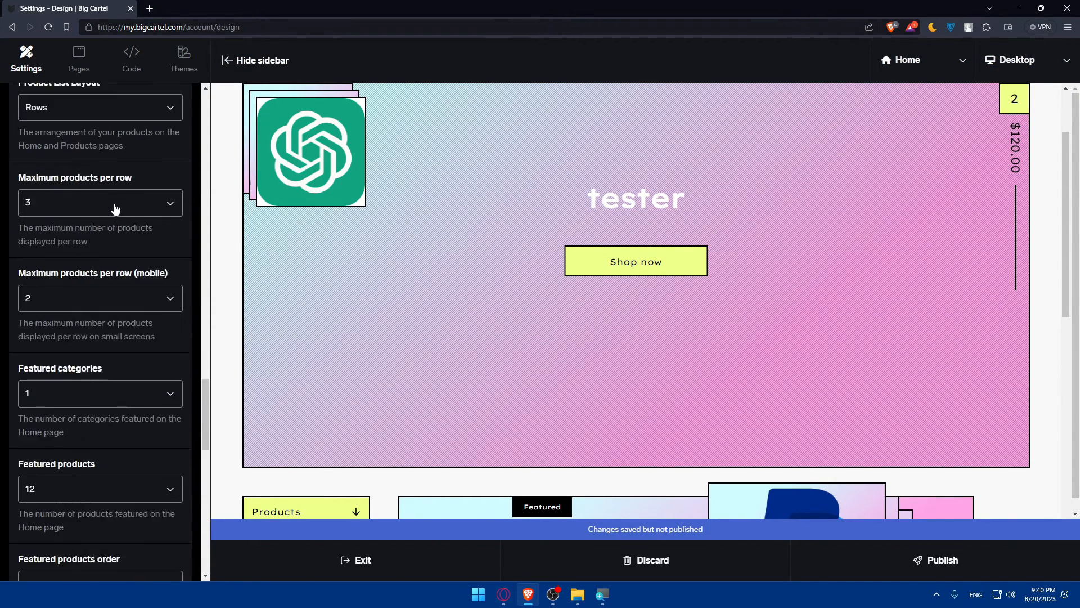
- View the Pages section, then the Code section of the design editor
click(77, 58)
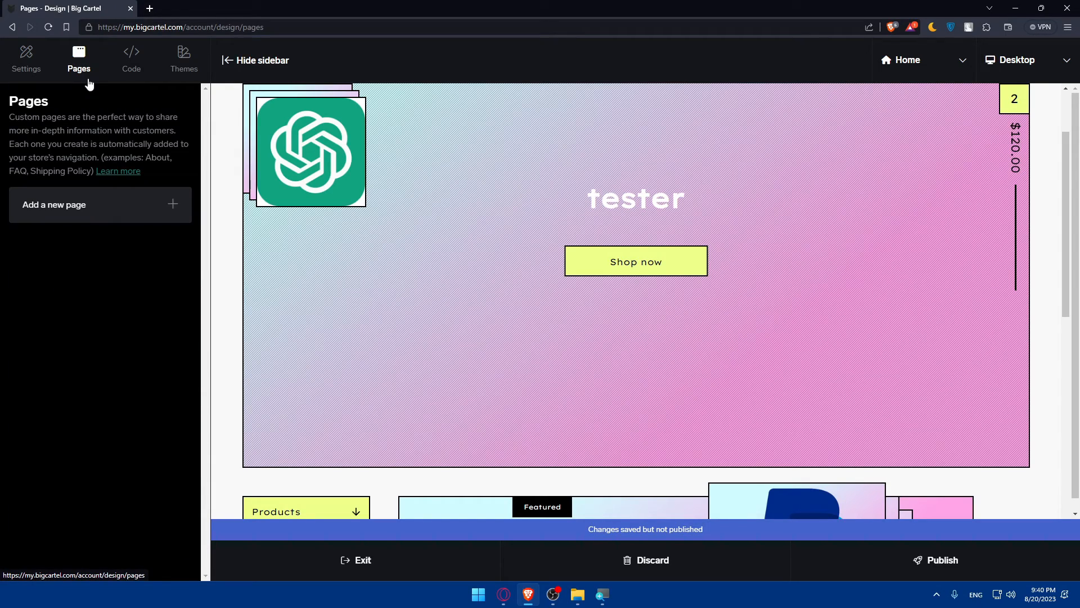
click(131, 59)
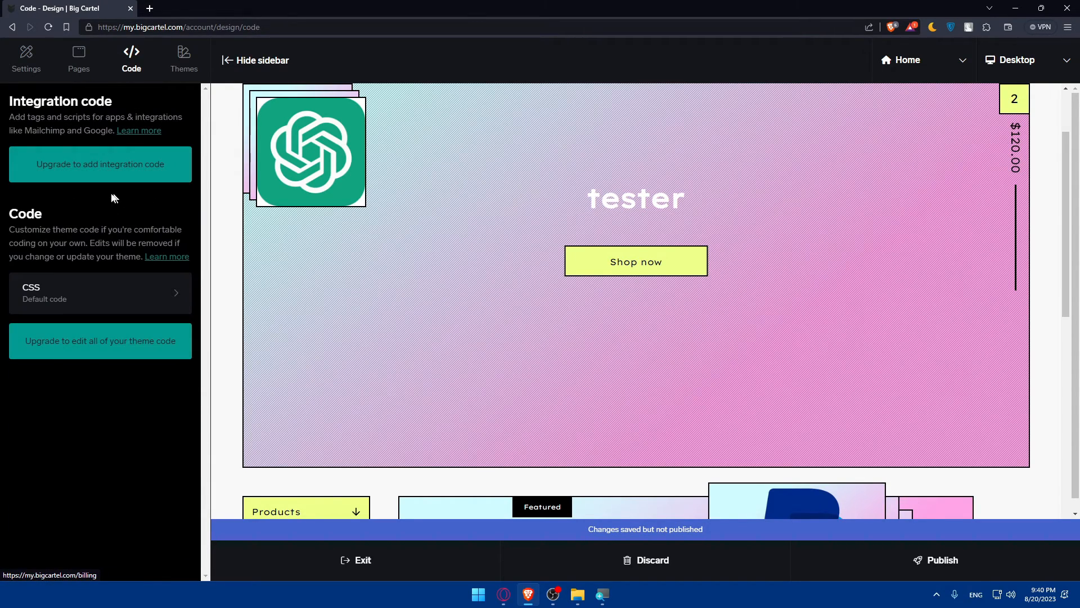
mouse_move(105, 195)
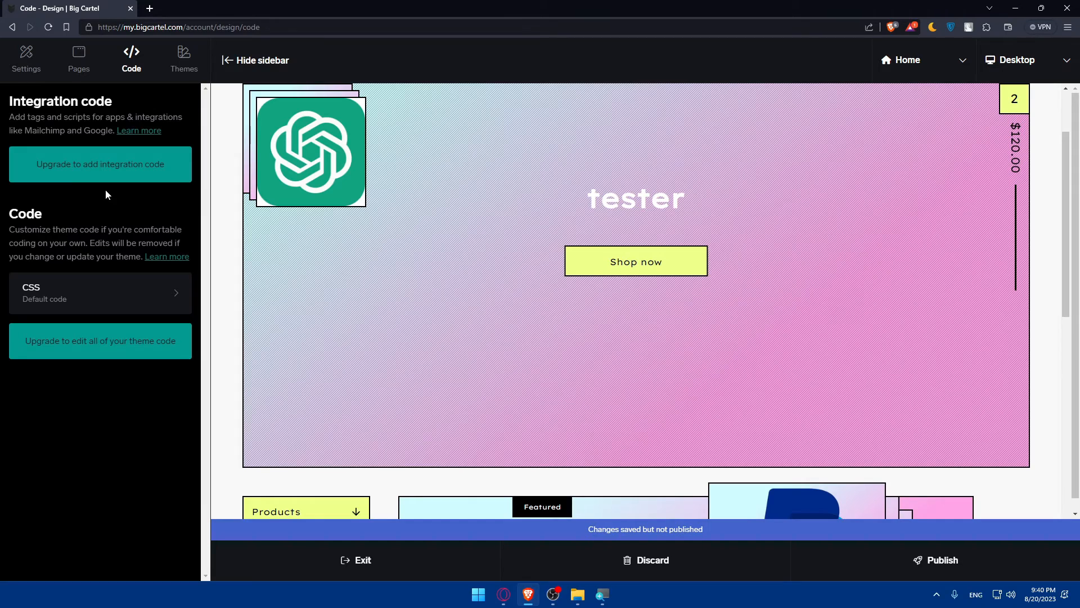
mouse_move(107, 188)
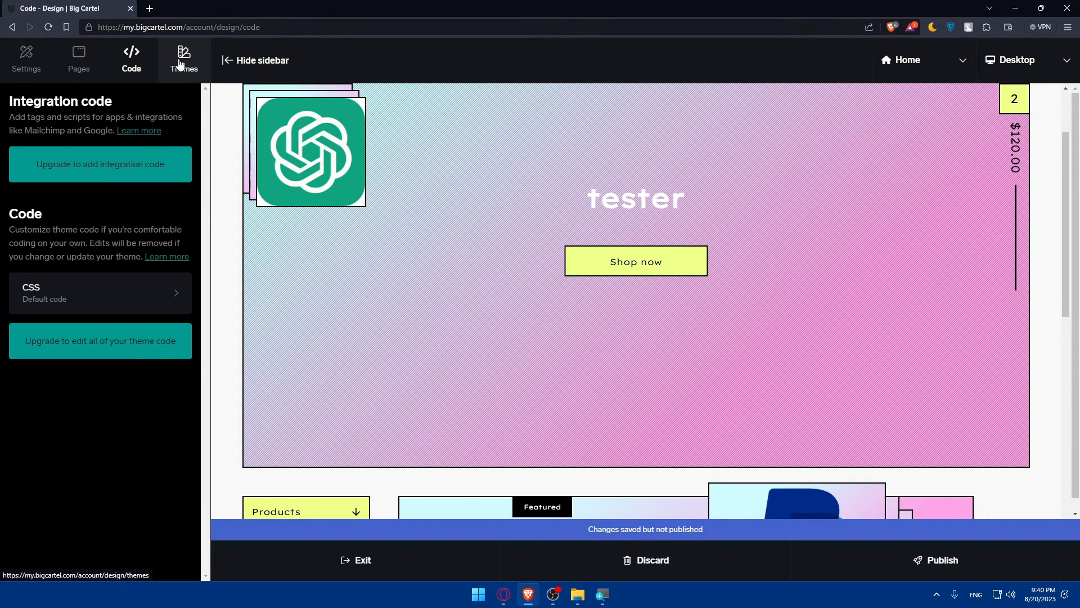
- Browse the Themes list: Netizen current, plus Sunscreen, Lunch Break and Ranger
click(184, 58)
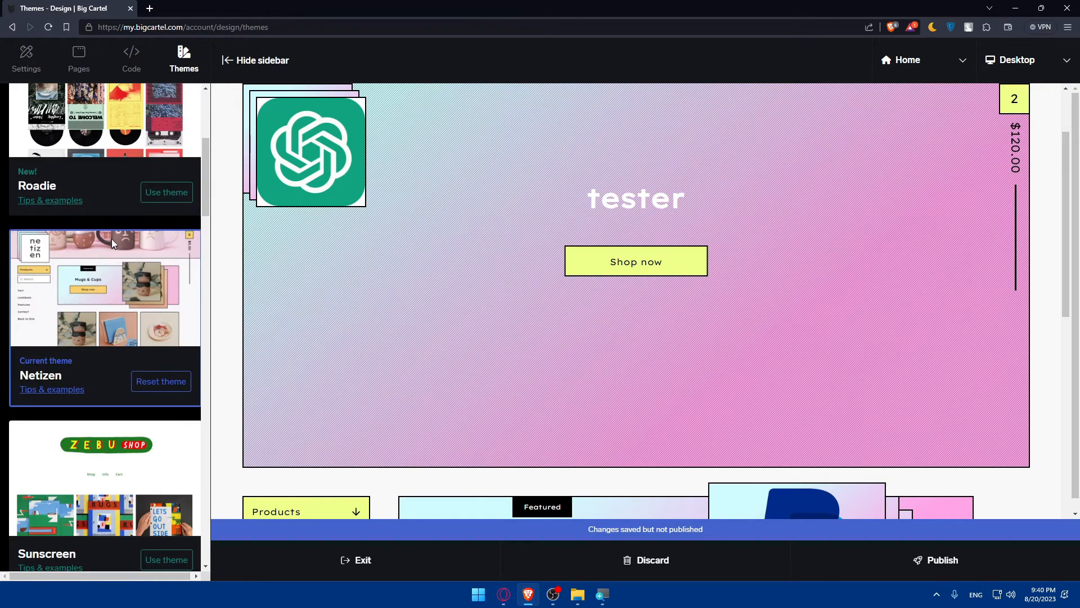
scroll(down, 3)
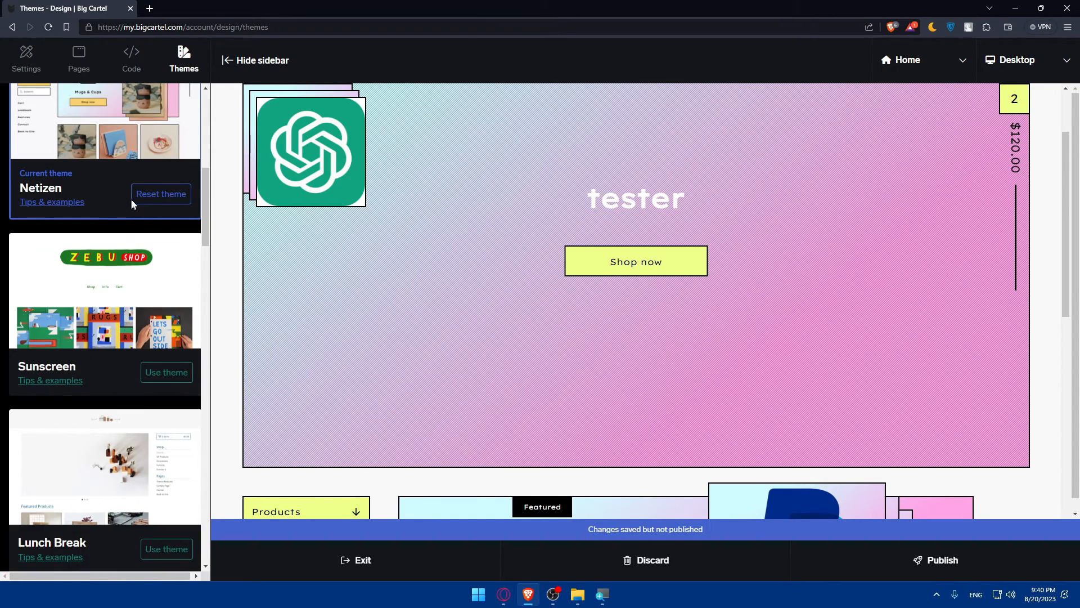
scroll(down, 3)
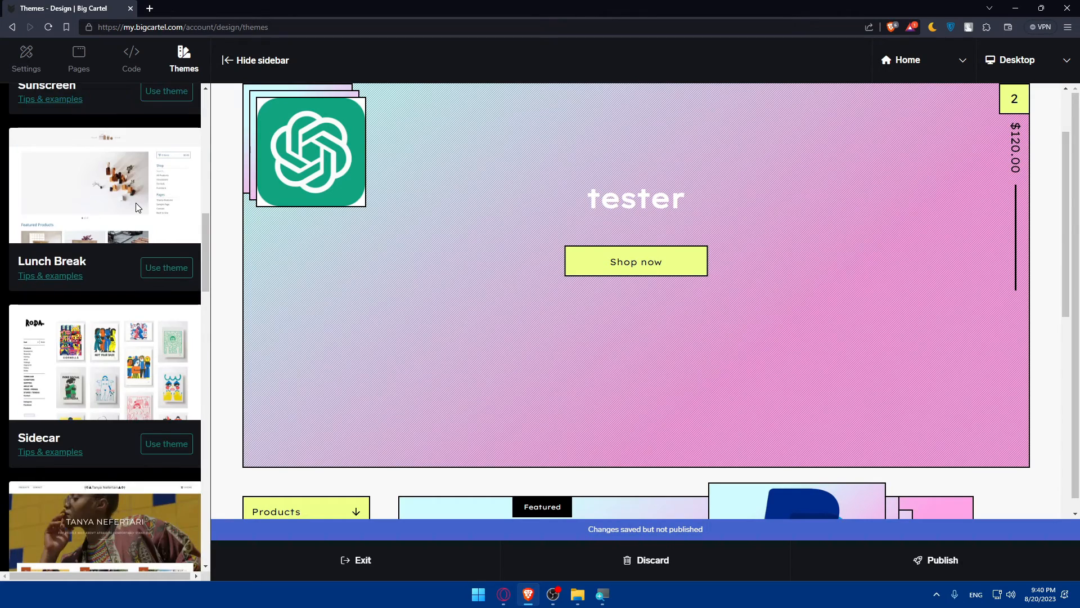
scroll(down, 3)
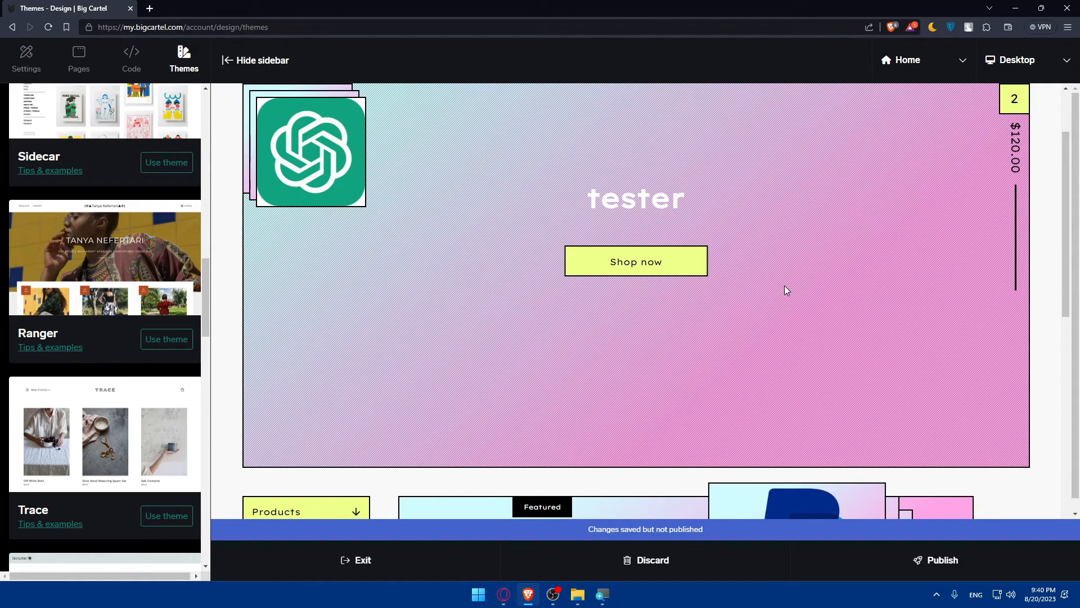
scroll(down, 3)
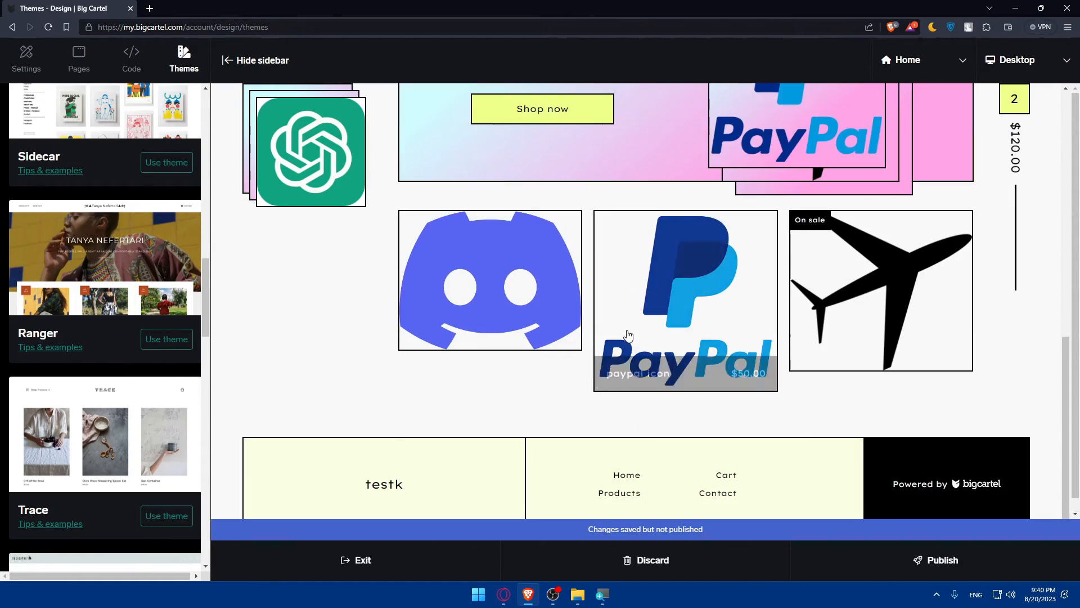
scroll(up, 3)
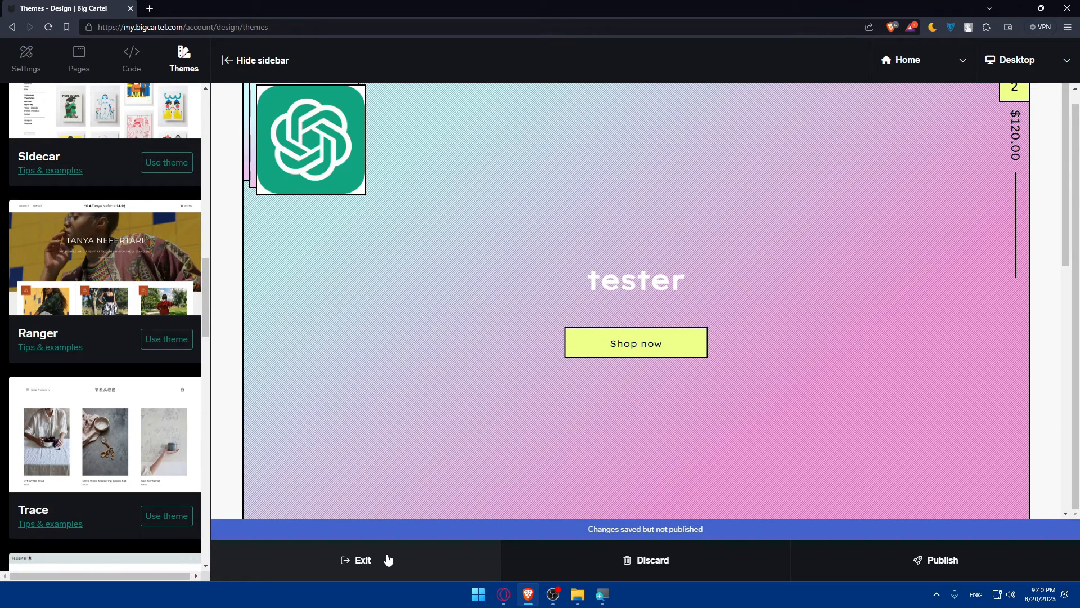
mouse_move(362, 560)
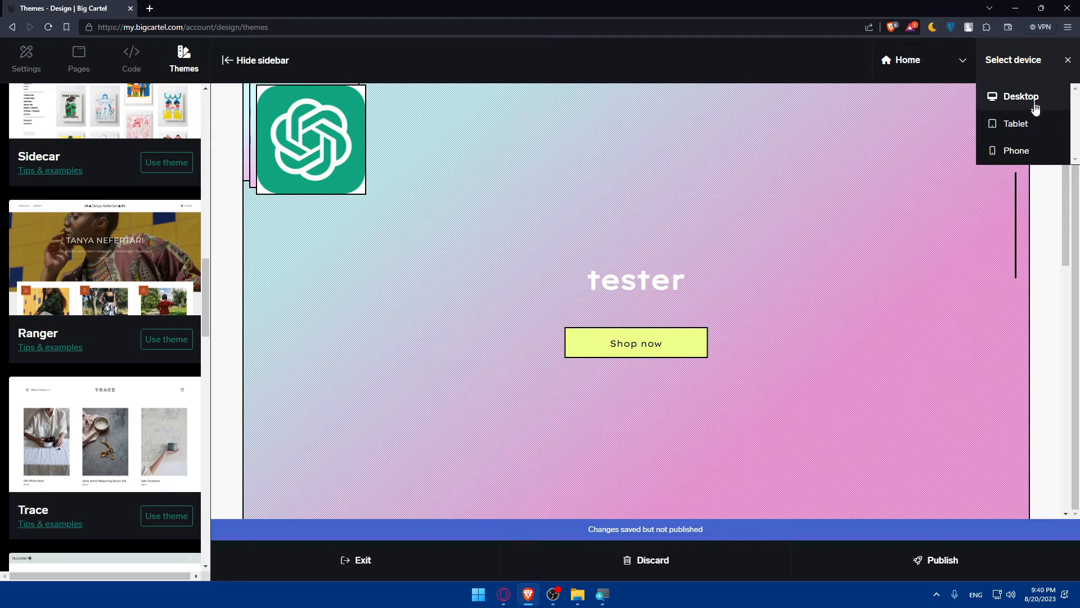
- Preview the shop in Phone view, switch back to Desktop, and exit the editor
click(1015, 150)
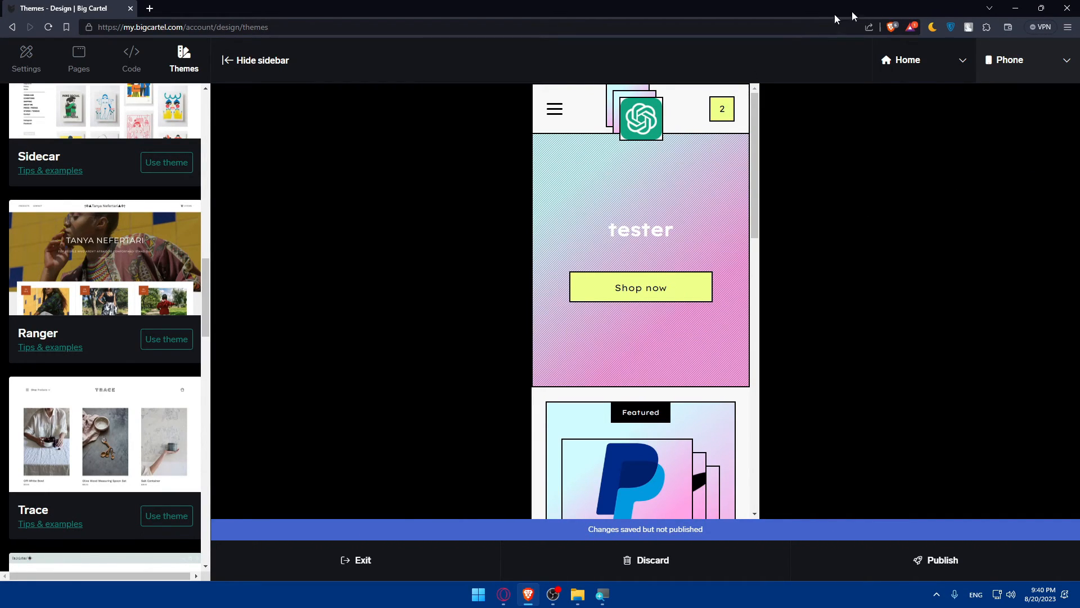
click(1027, 61)
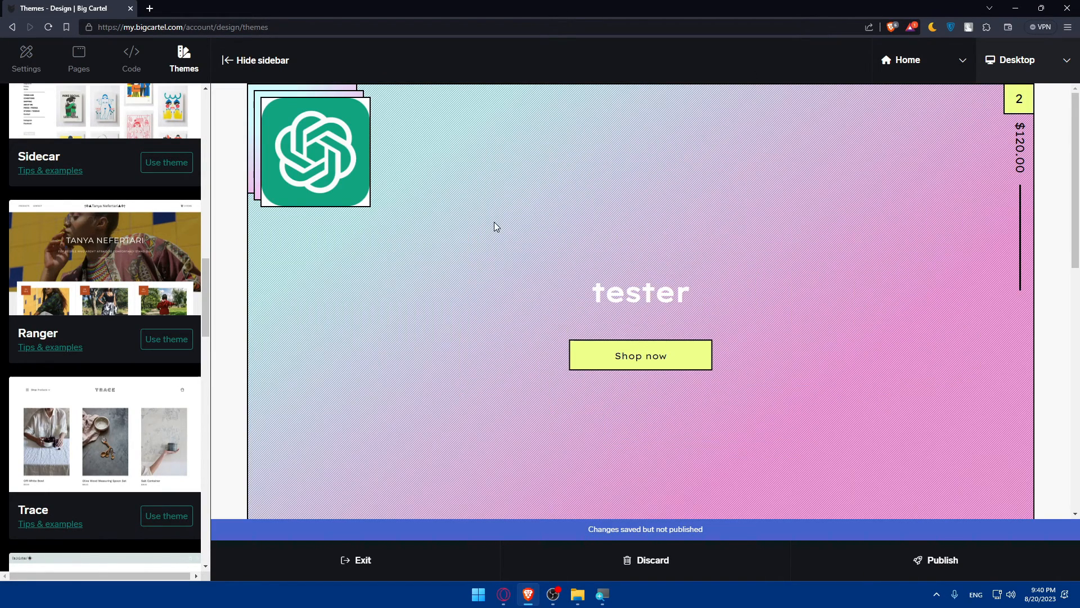
click(357, 559)
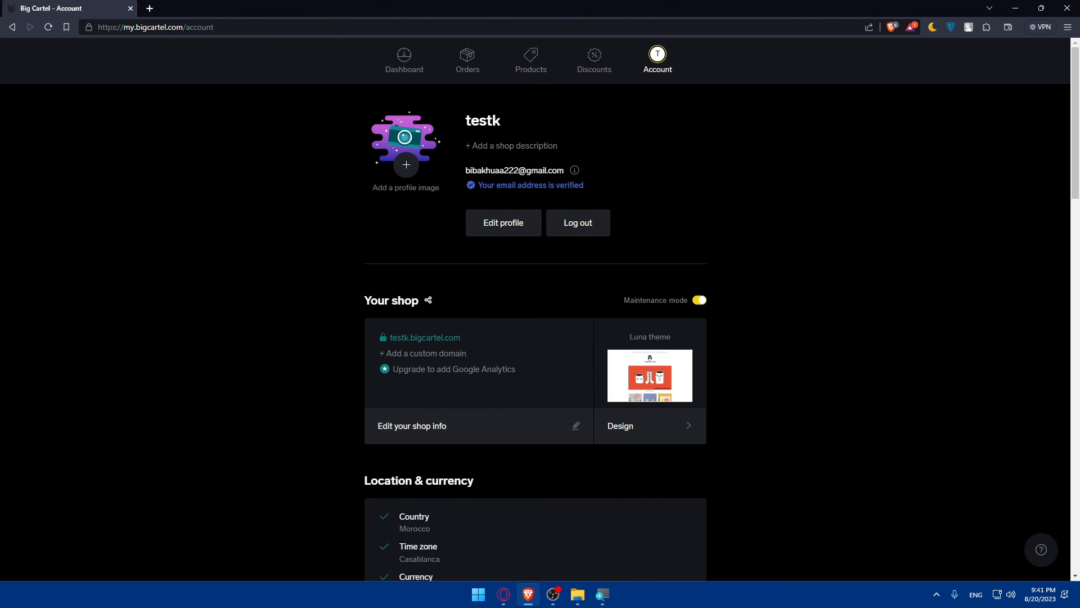
mouse_move(1062, 501)
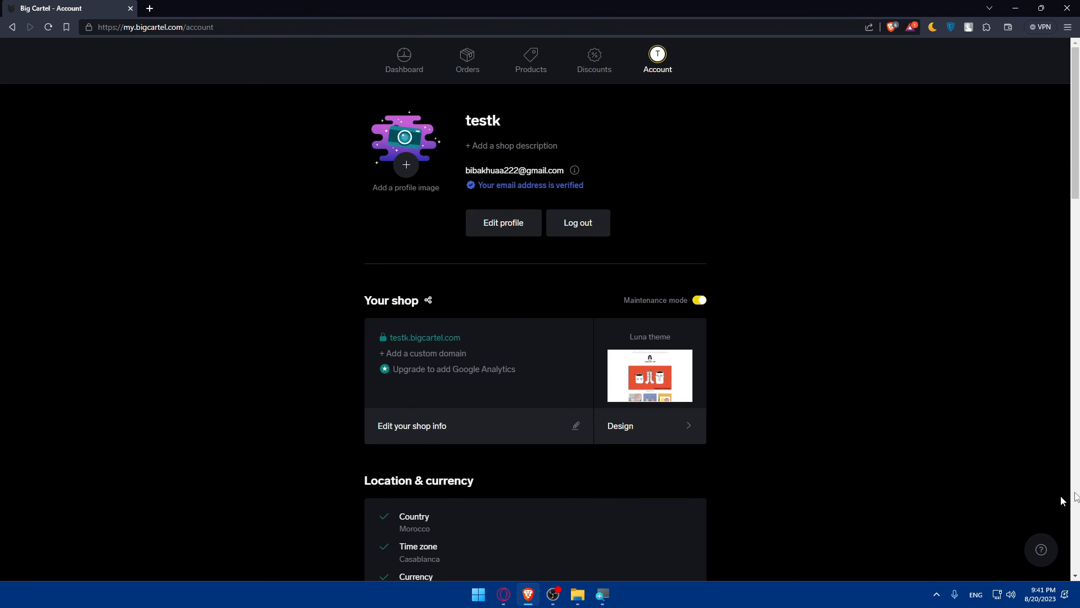
- Open the ? help menu at the bottom right of the Account page
click(1041, 549)
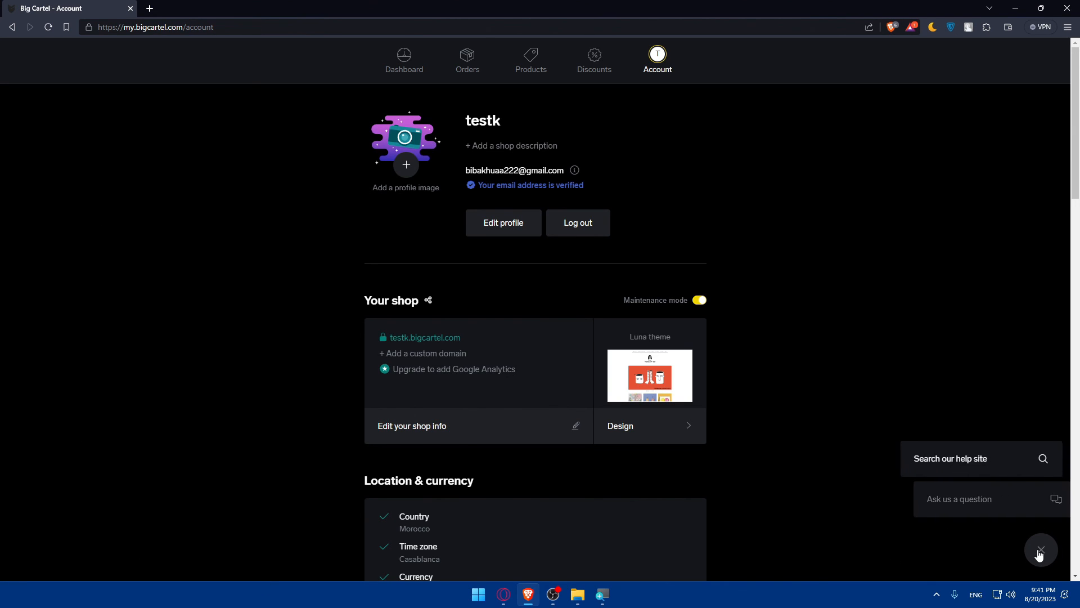